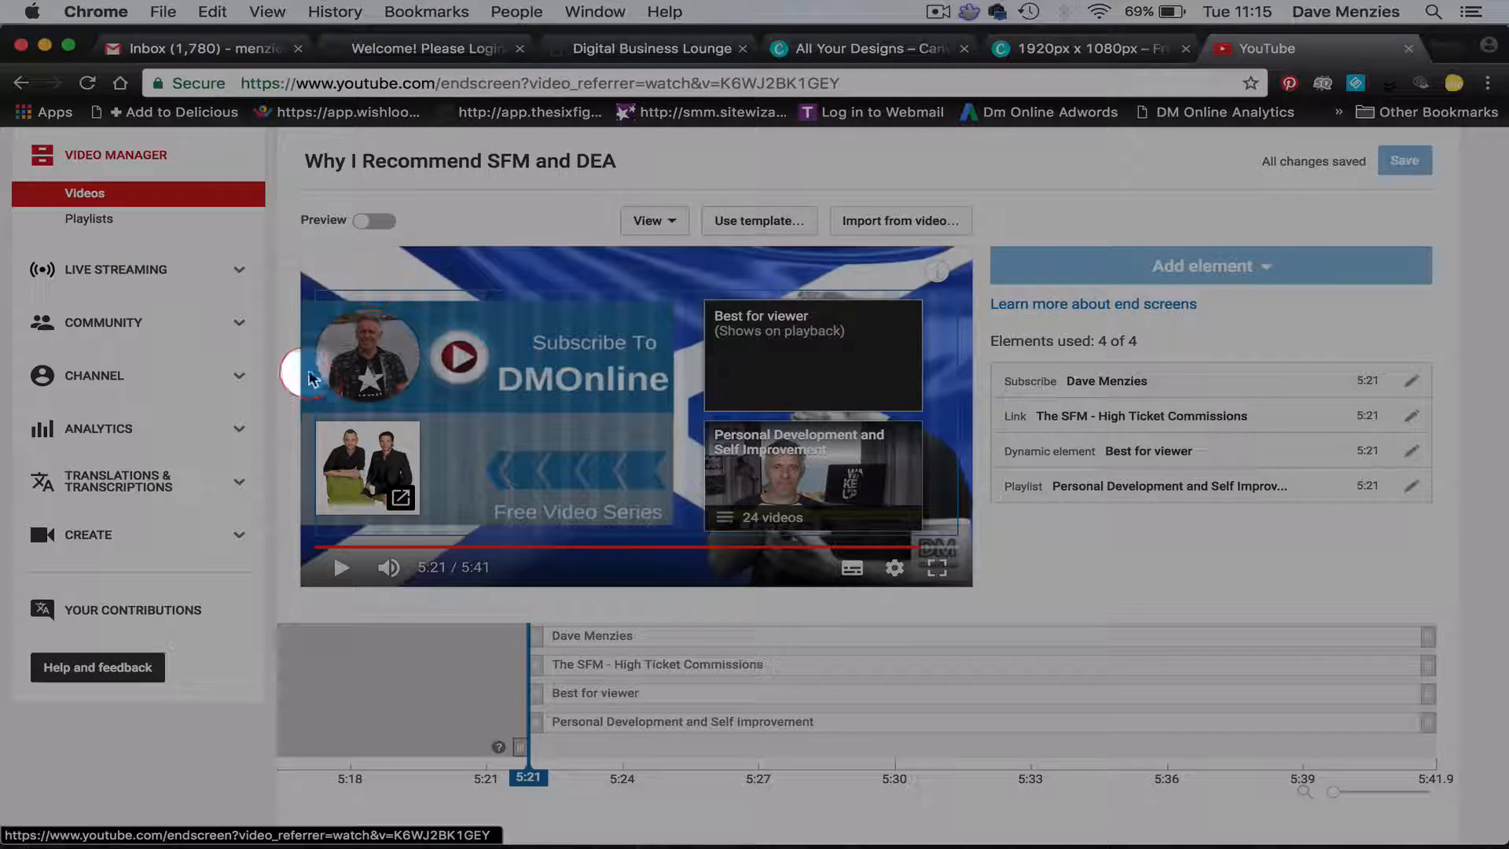
pyautogui.moveTo(912, 490)
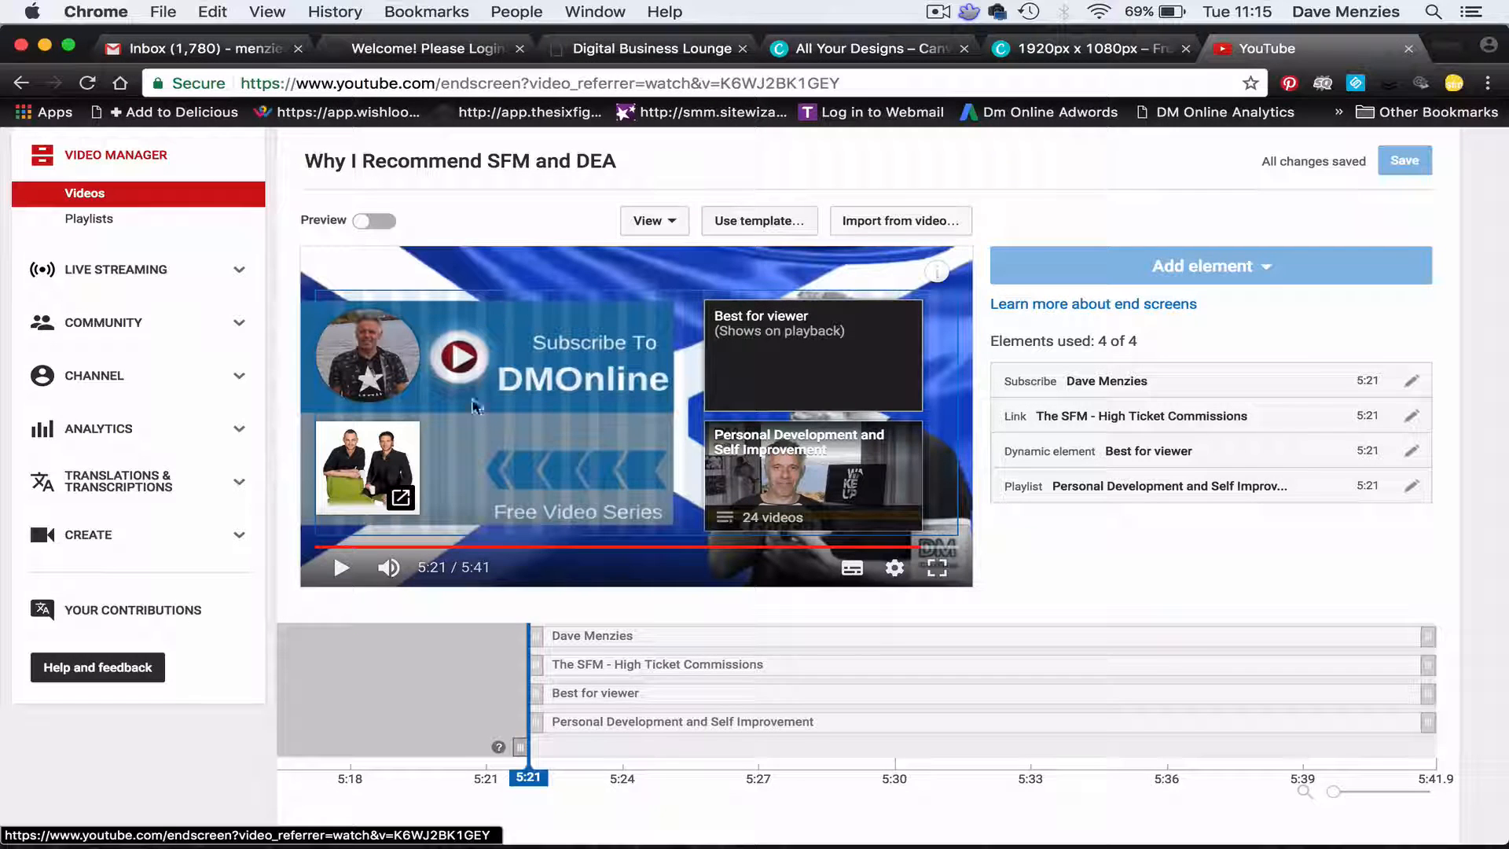
pyautogui.moveTo(589, 273)
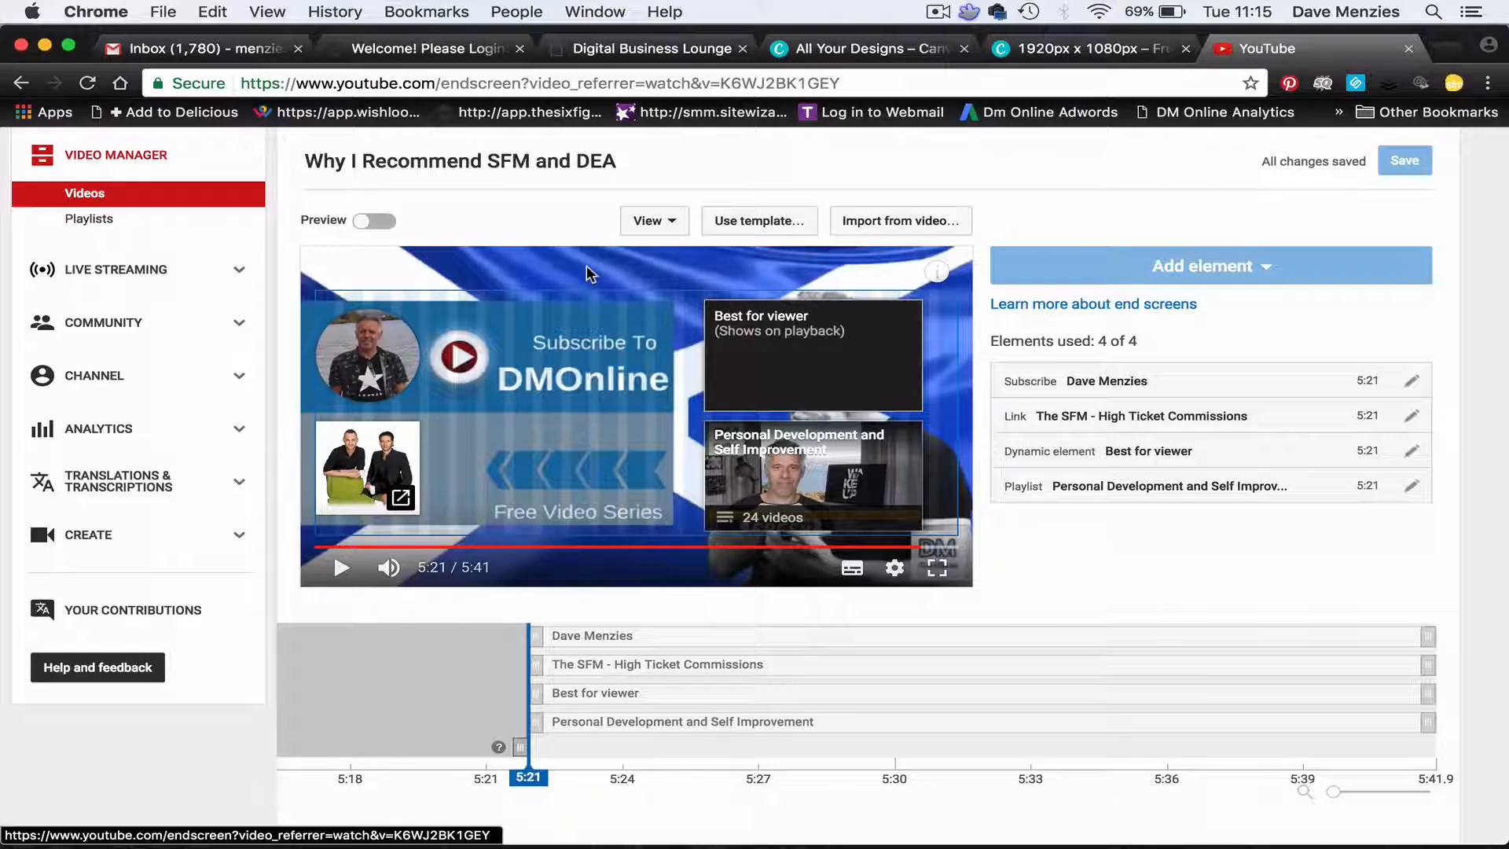
pyautogui.moveTo(538, 469)
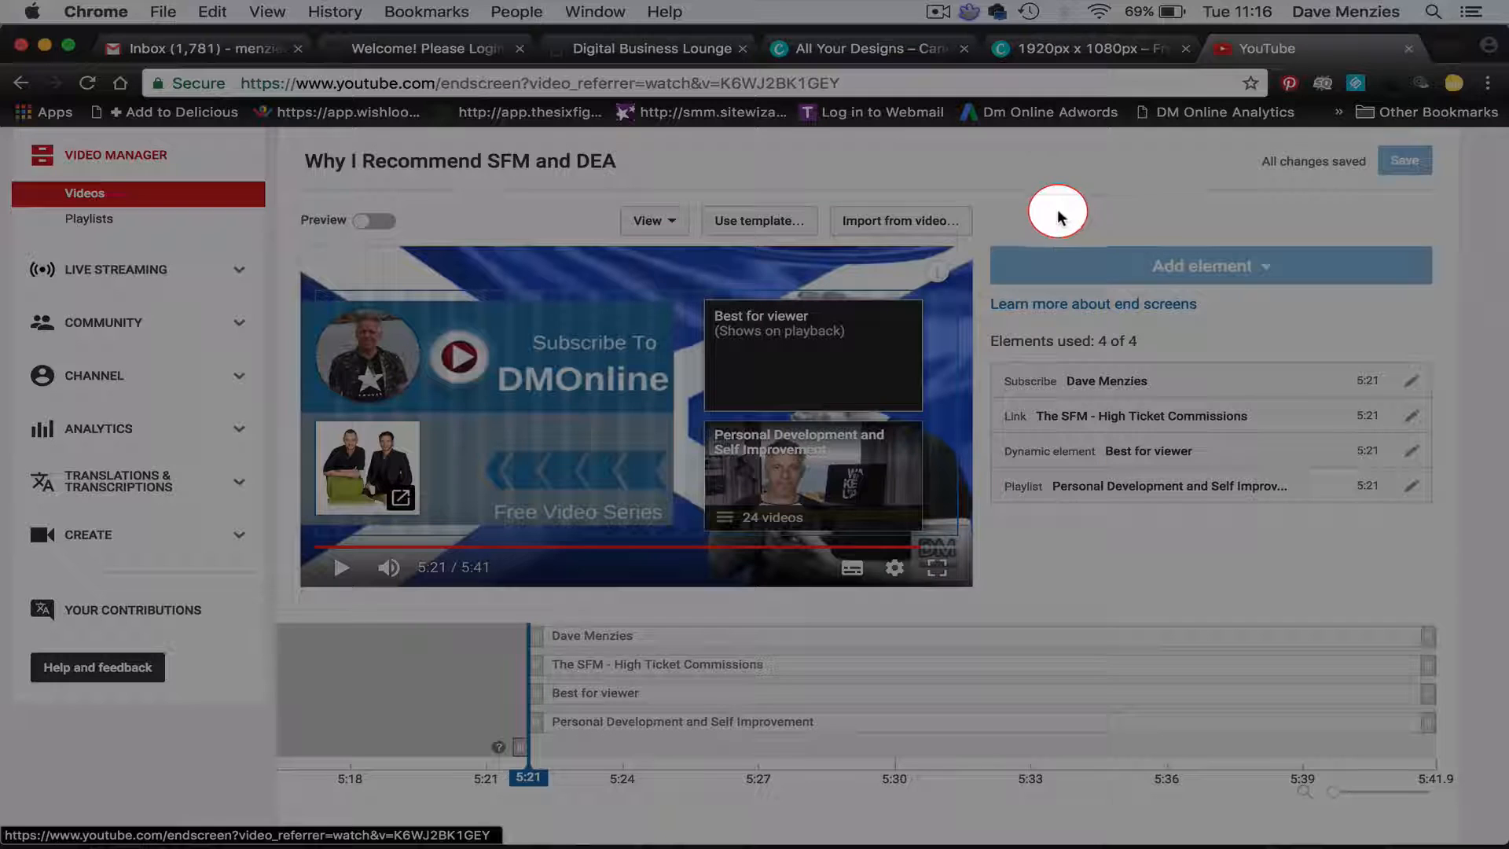
pyautogui.moveTo(759, 220)
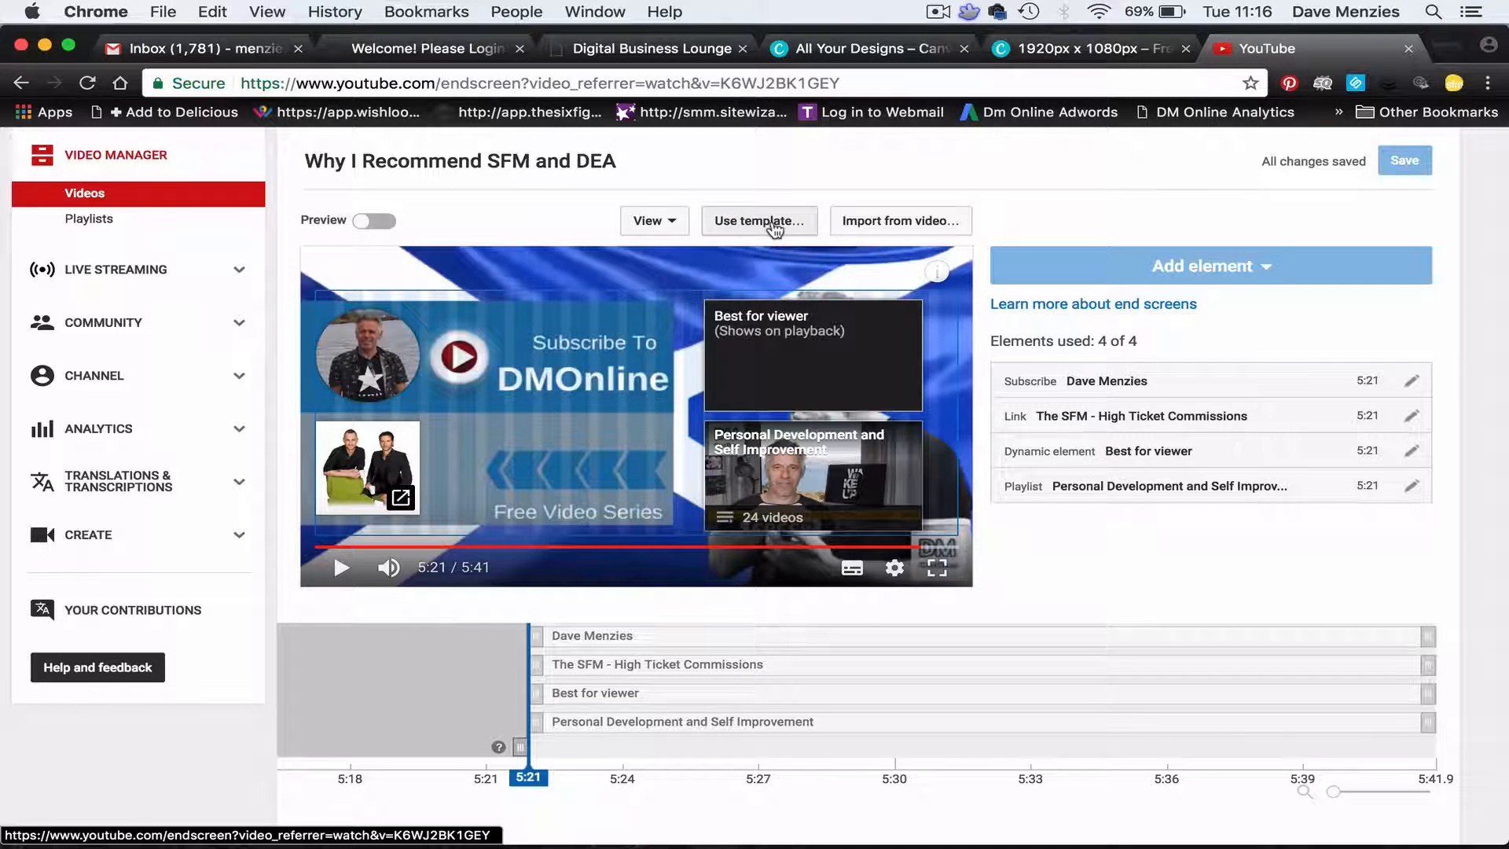
pyautogui.moveTo(1087, 200)
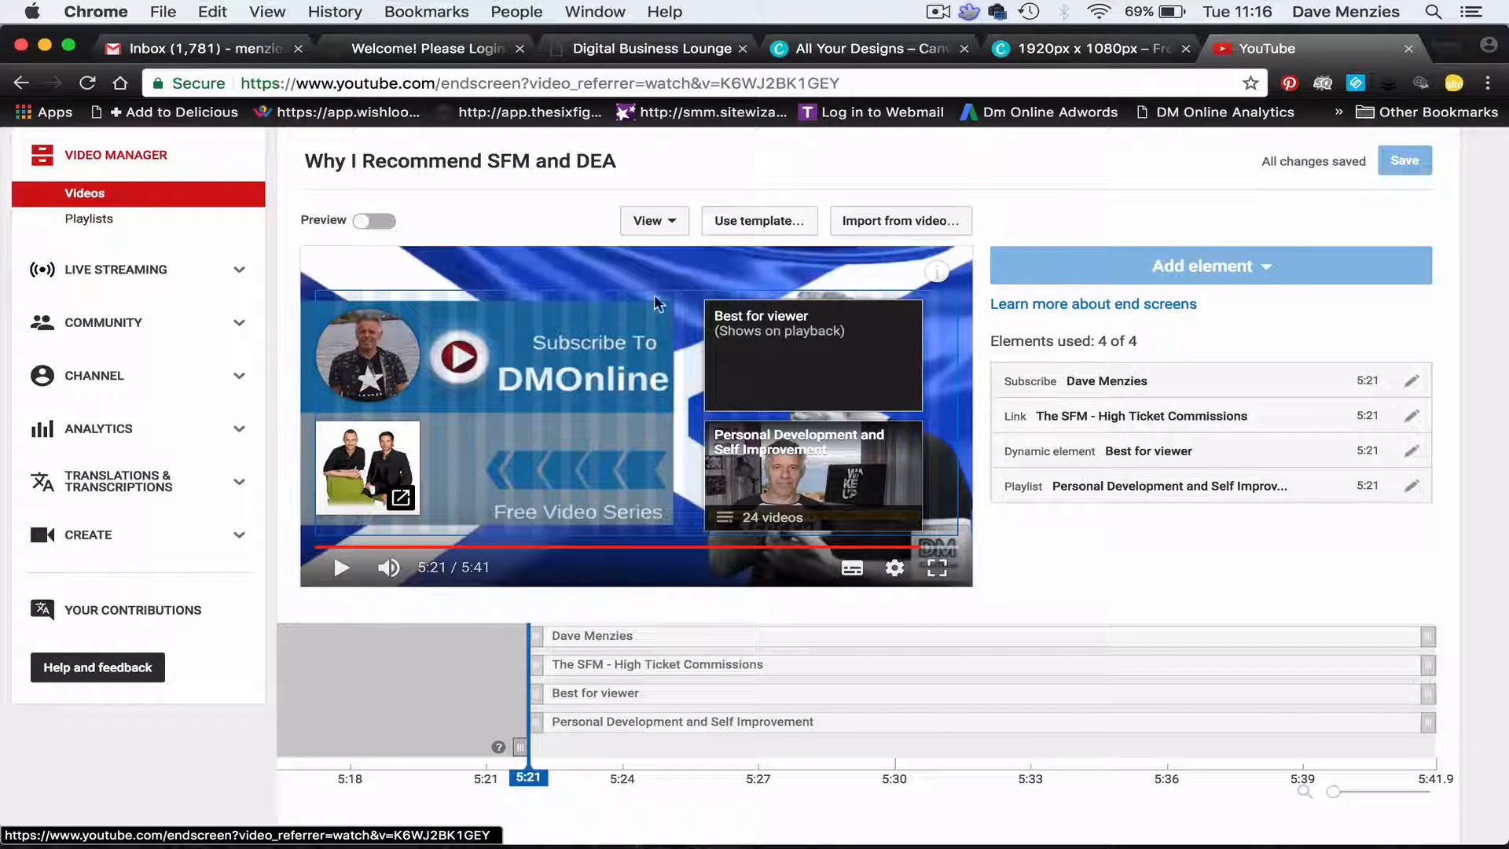
pyautogui.moveTo(462, 521)
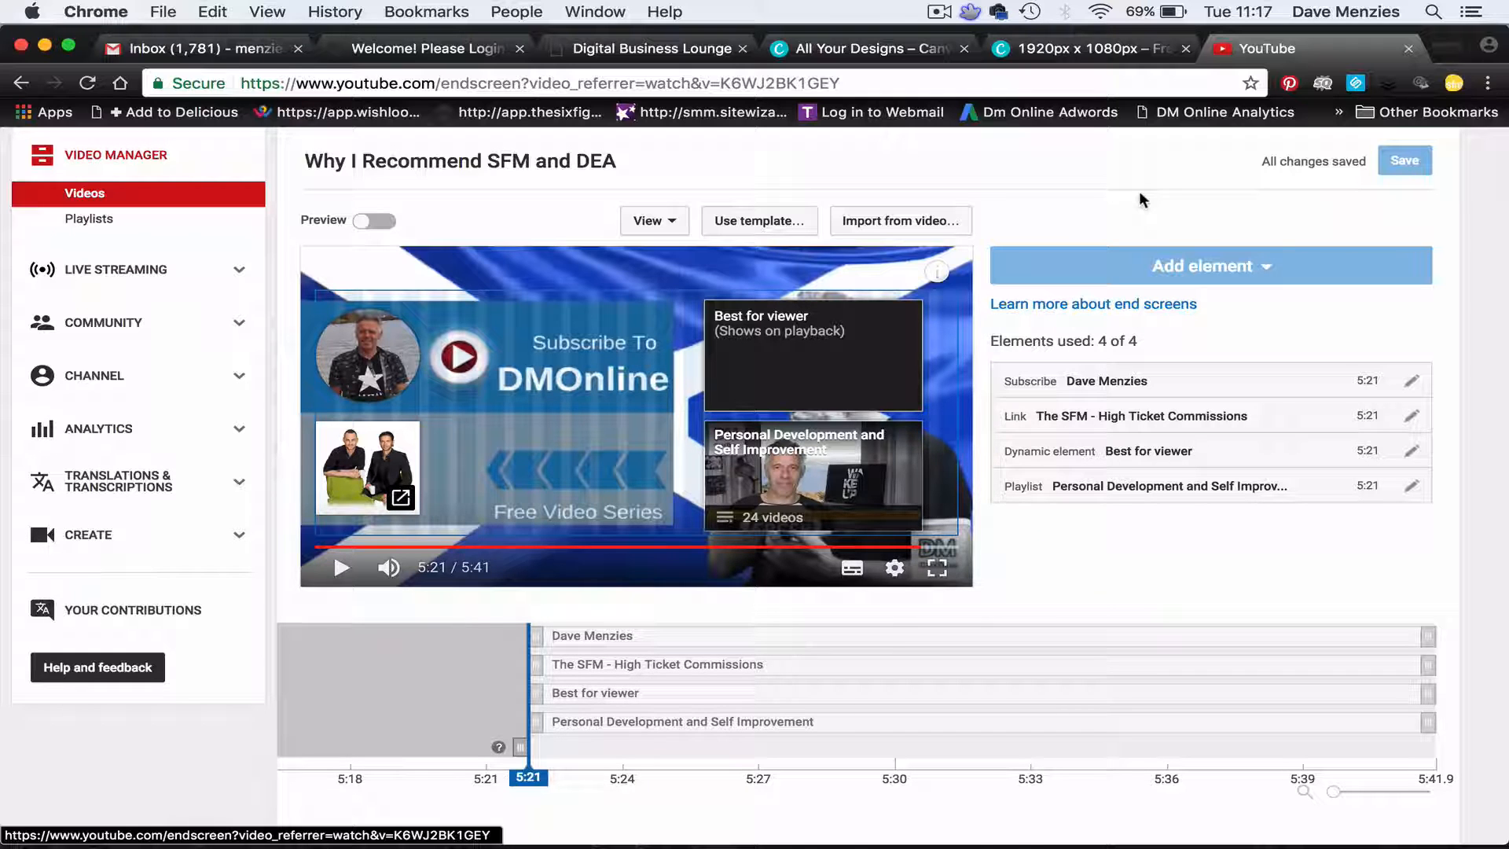
# Create a custom-size Canva design 1920 pixels wide by 1080 pixels high.
pyautogui.click(866, 48)
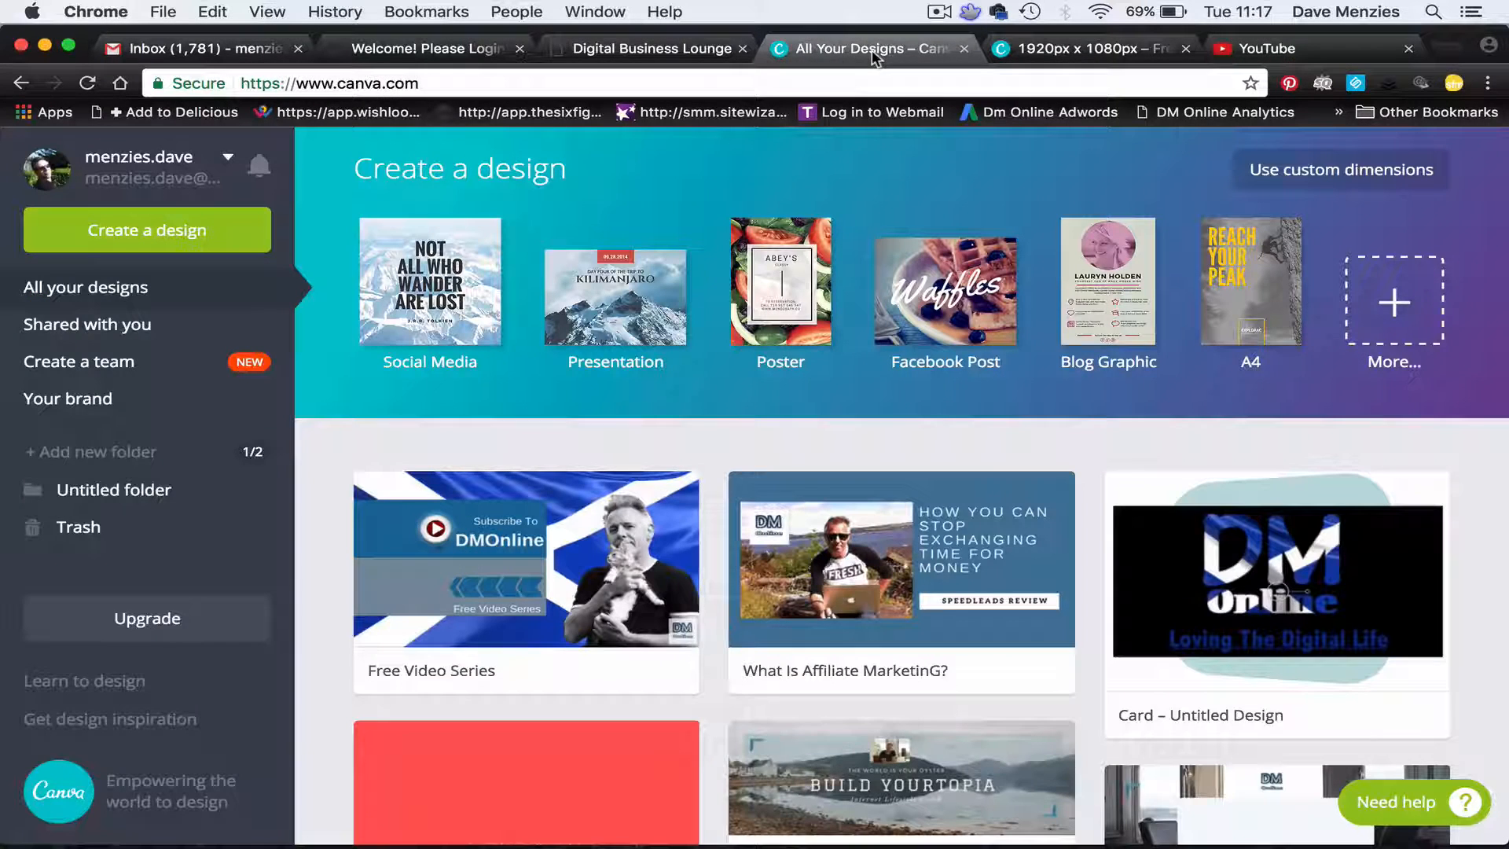
pyautogui.moveTo(861, 173)
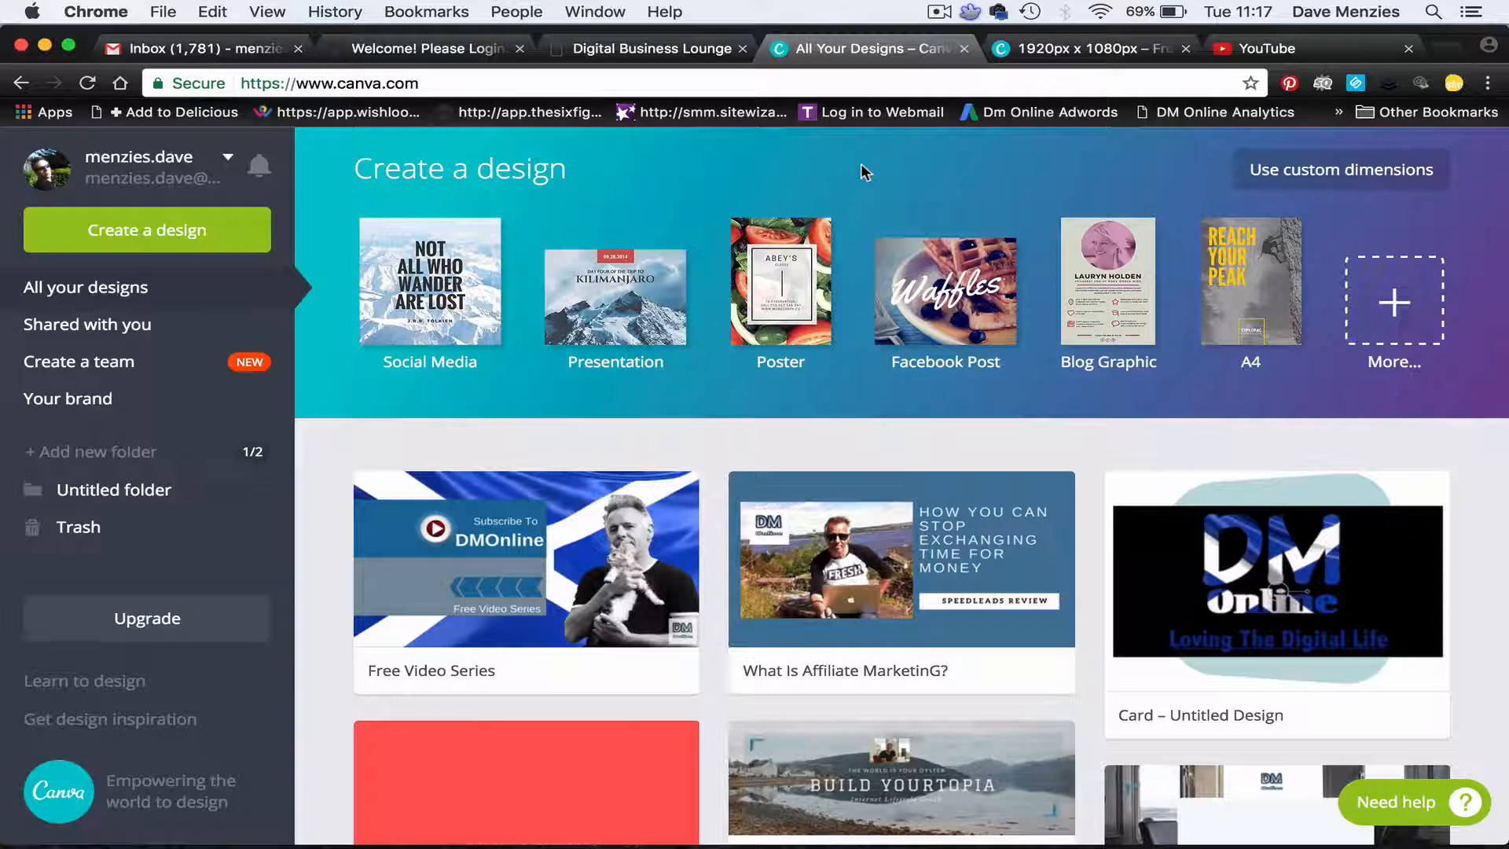
pyautogui.moveTo(770, 99)
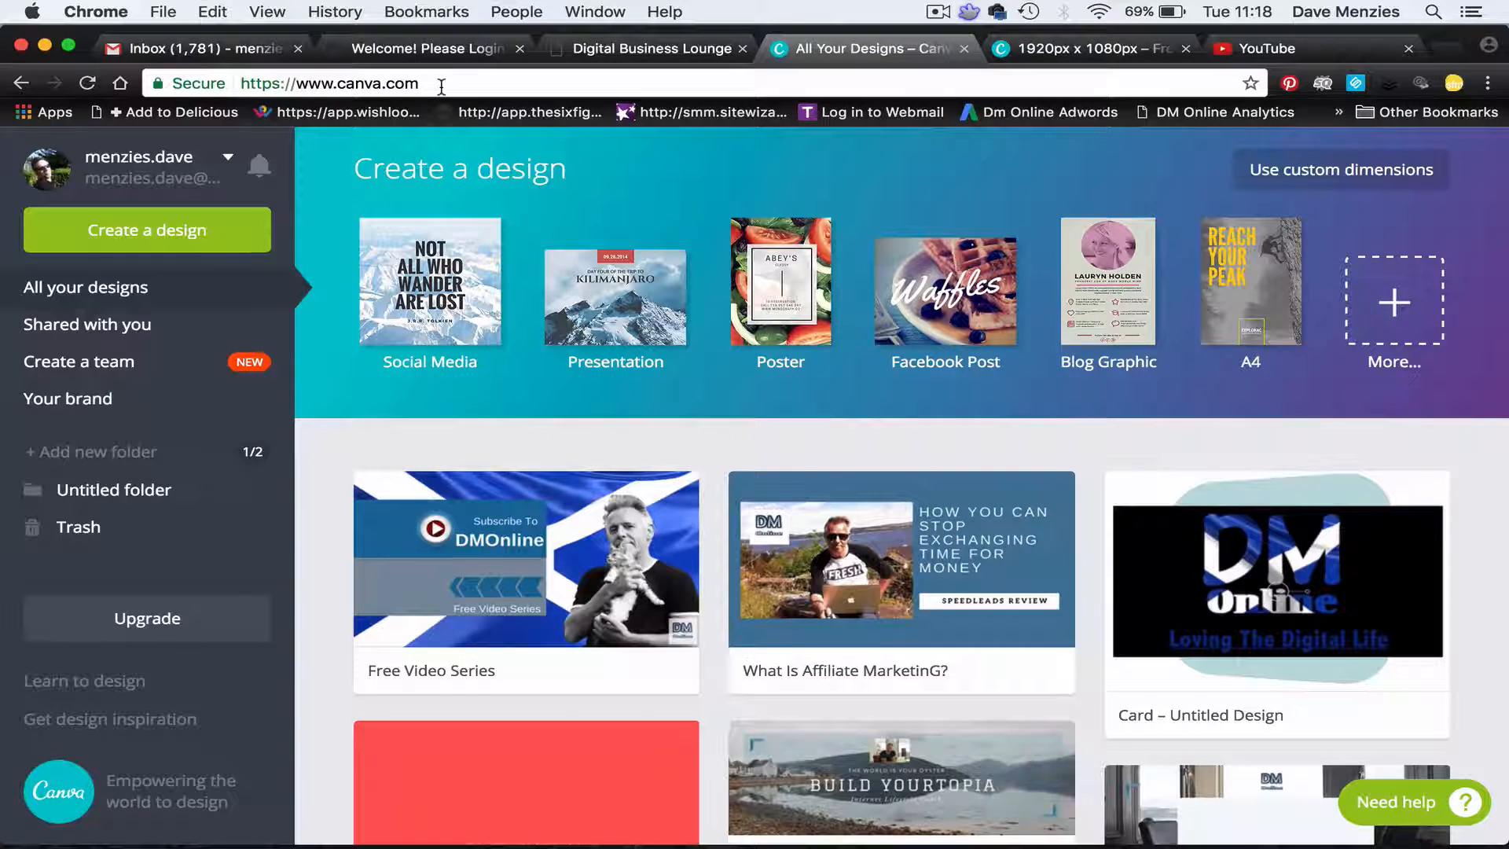
pyautogui.moveTo(662, 186)
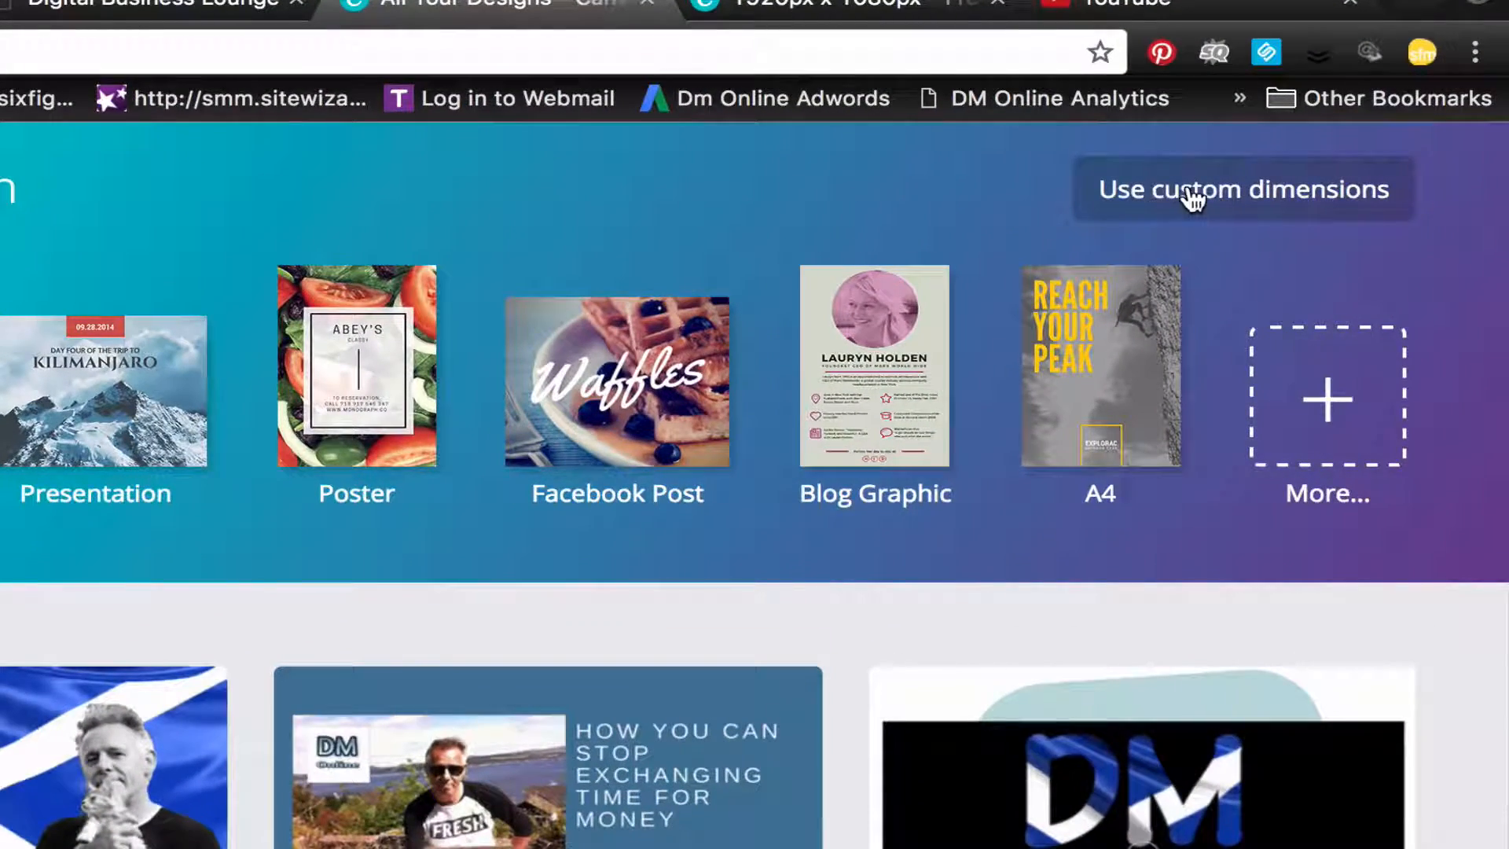
pyautogui.click(1242, 189)
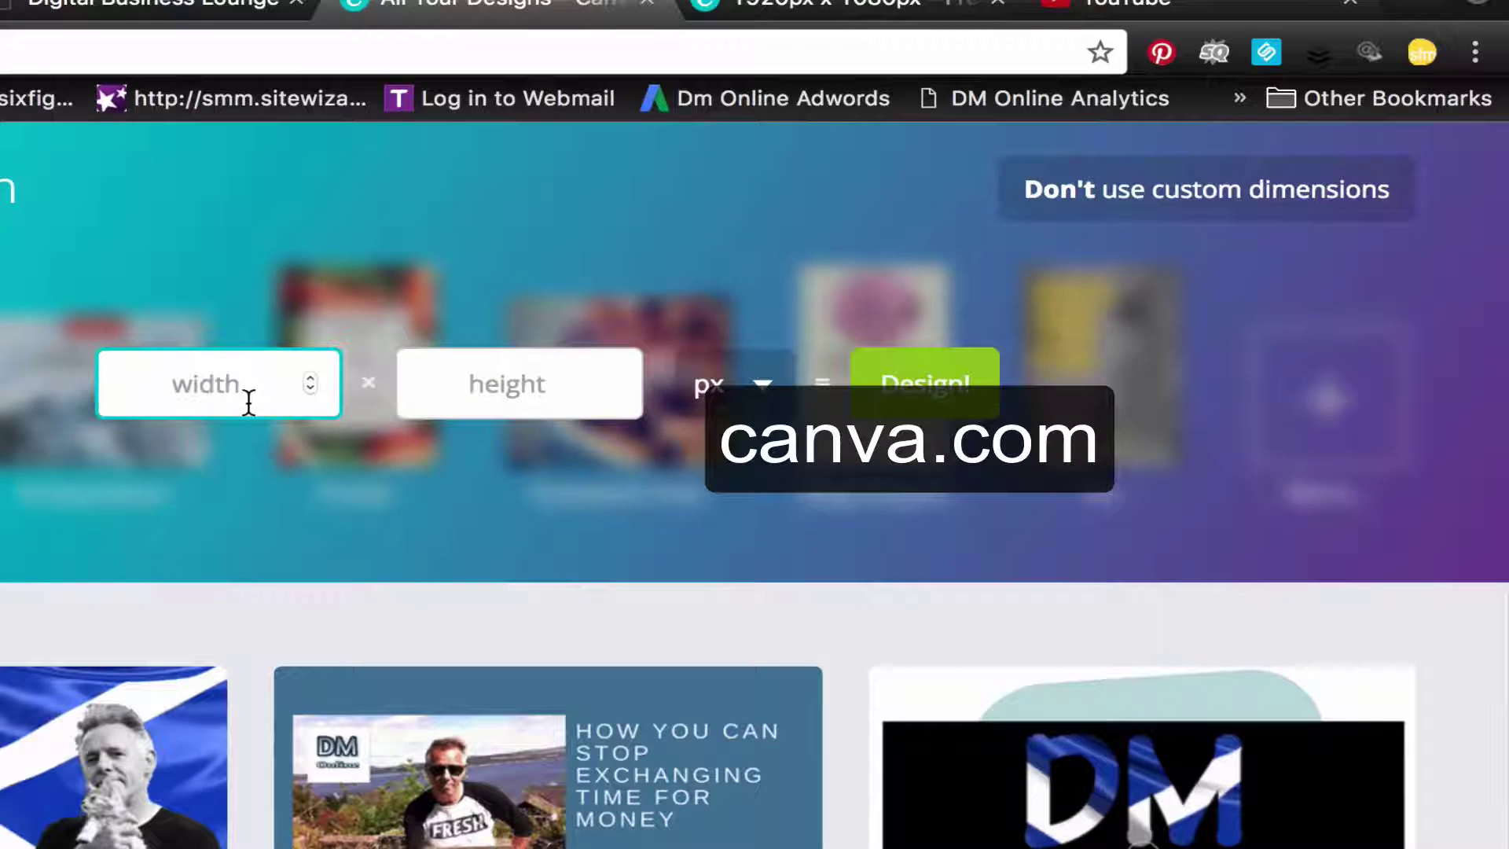
pyautogui.click(924, 384)
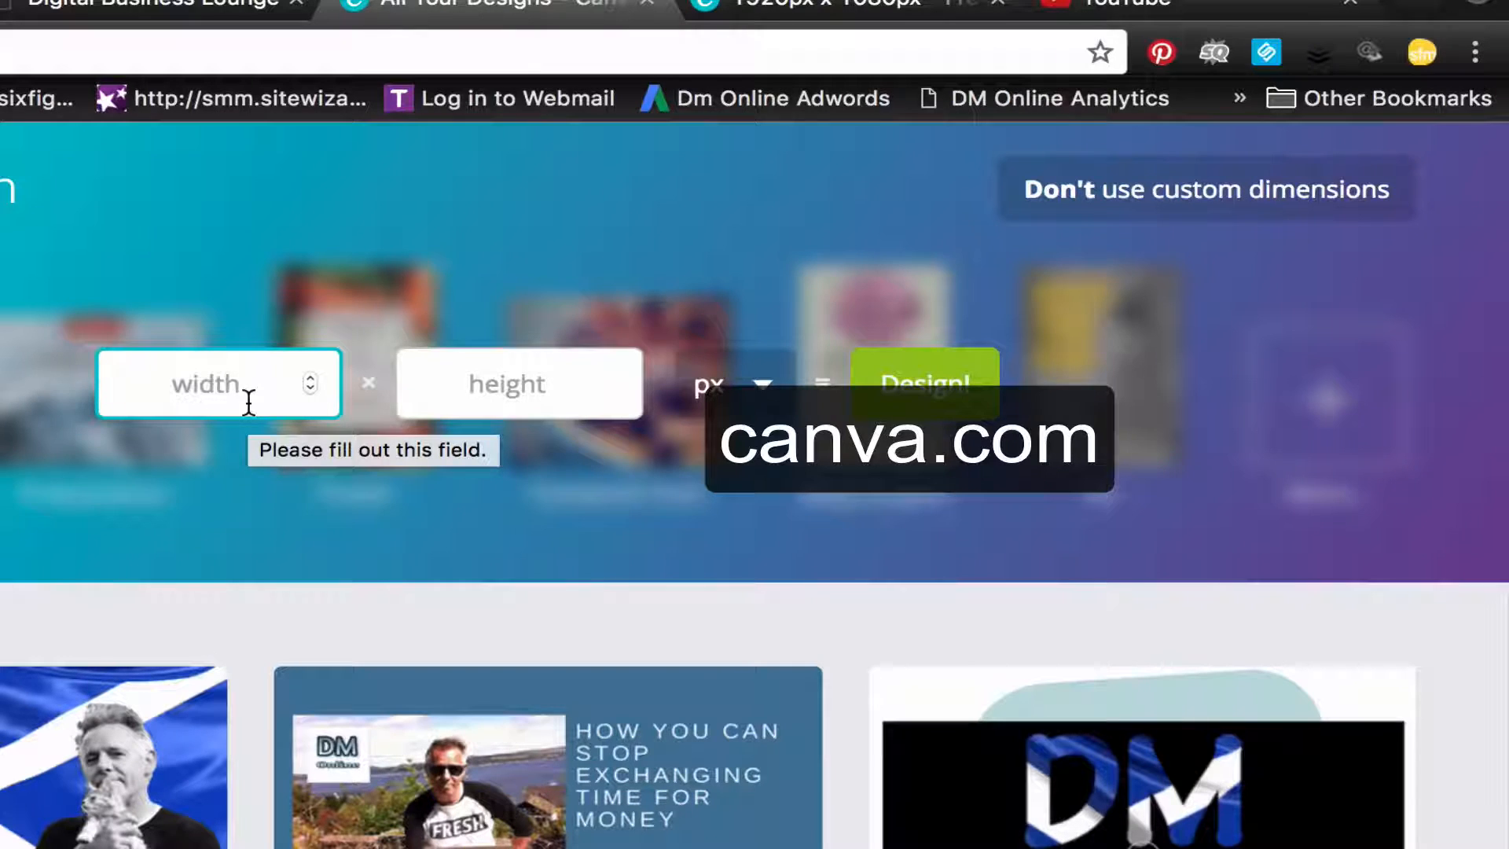
pyautogui.write('192')
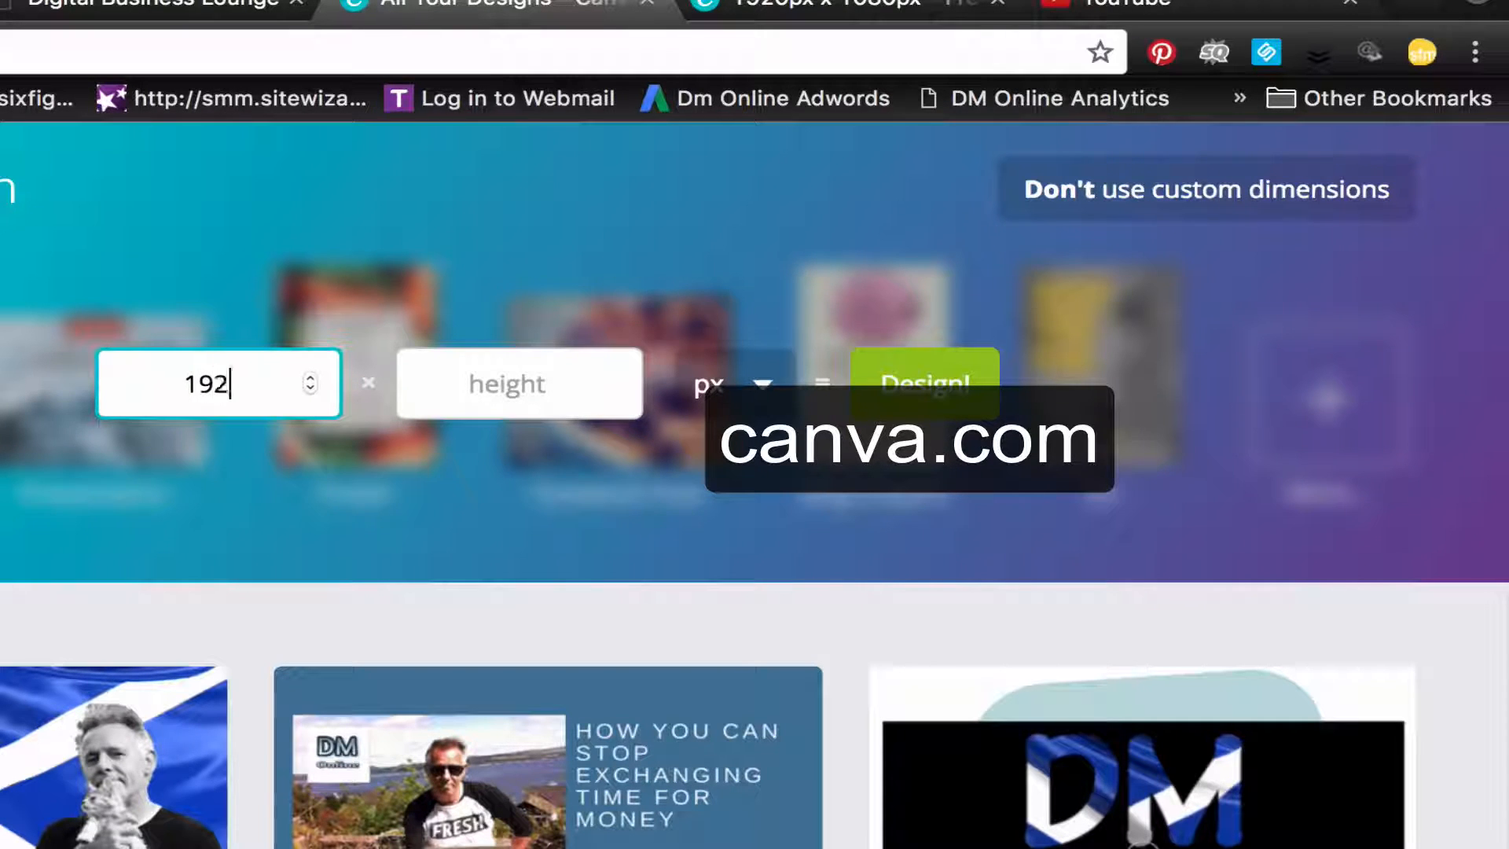
pyautogui.click(520, 383)
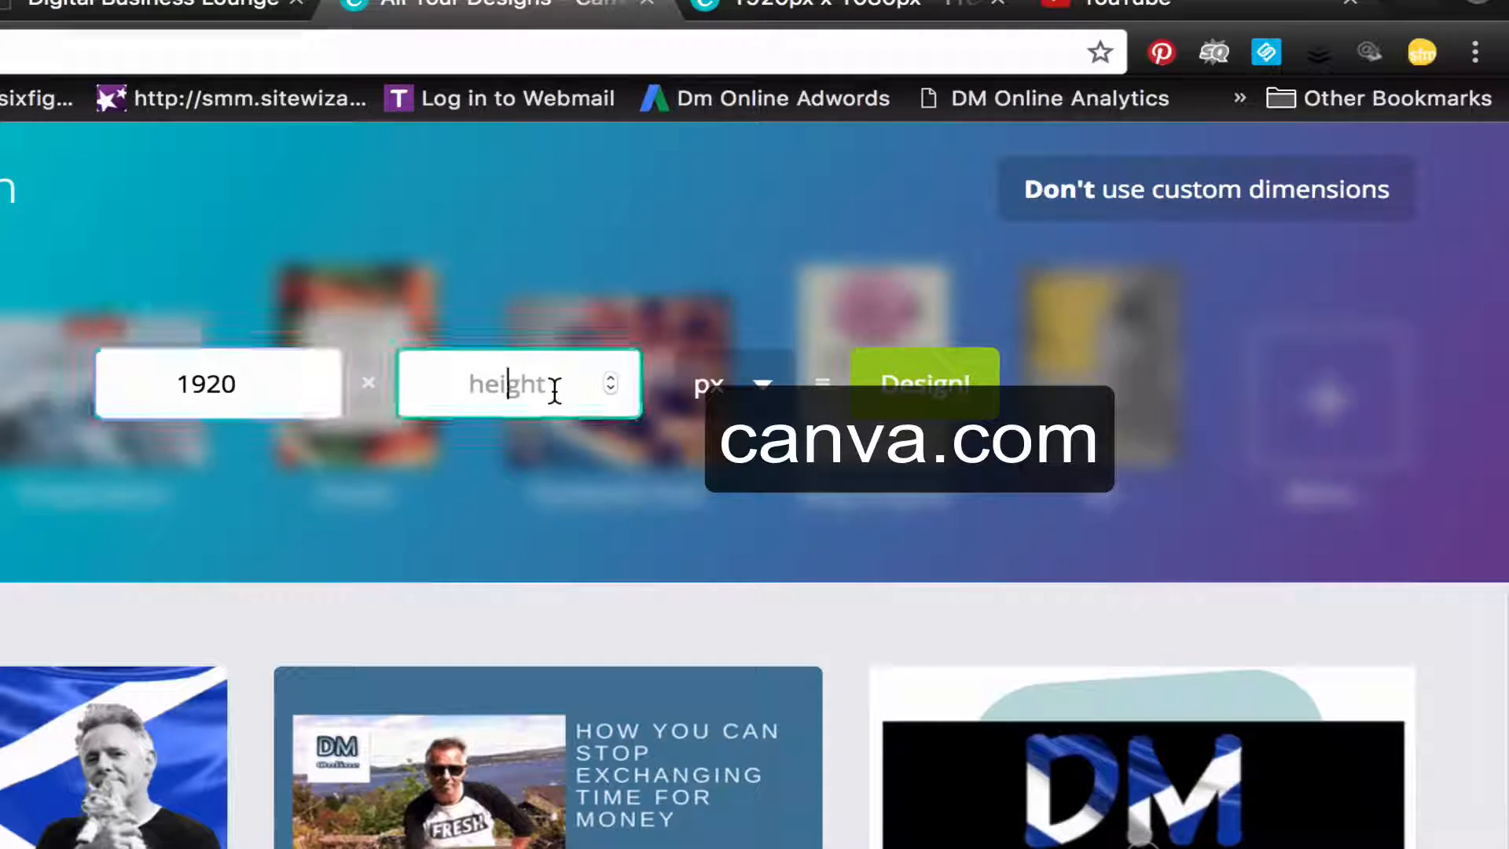
pyautogui.write('1080')
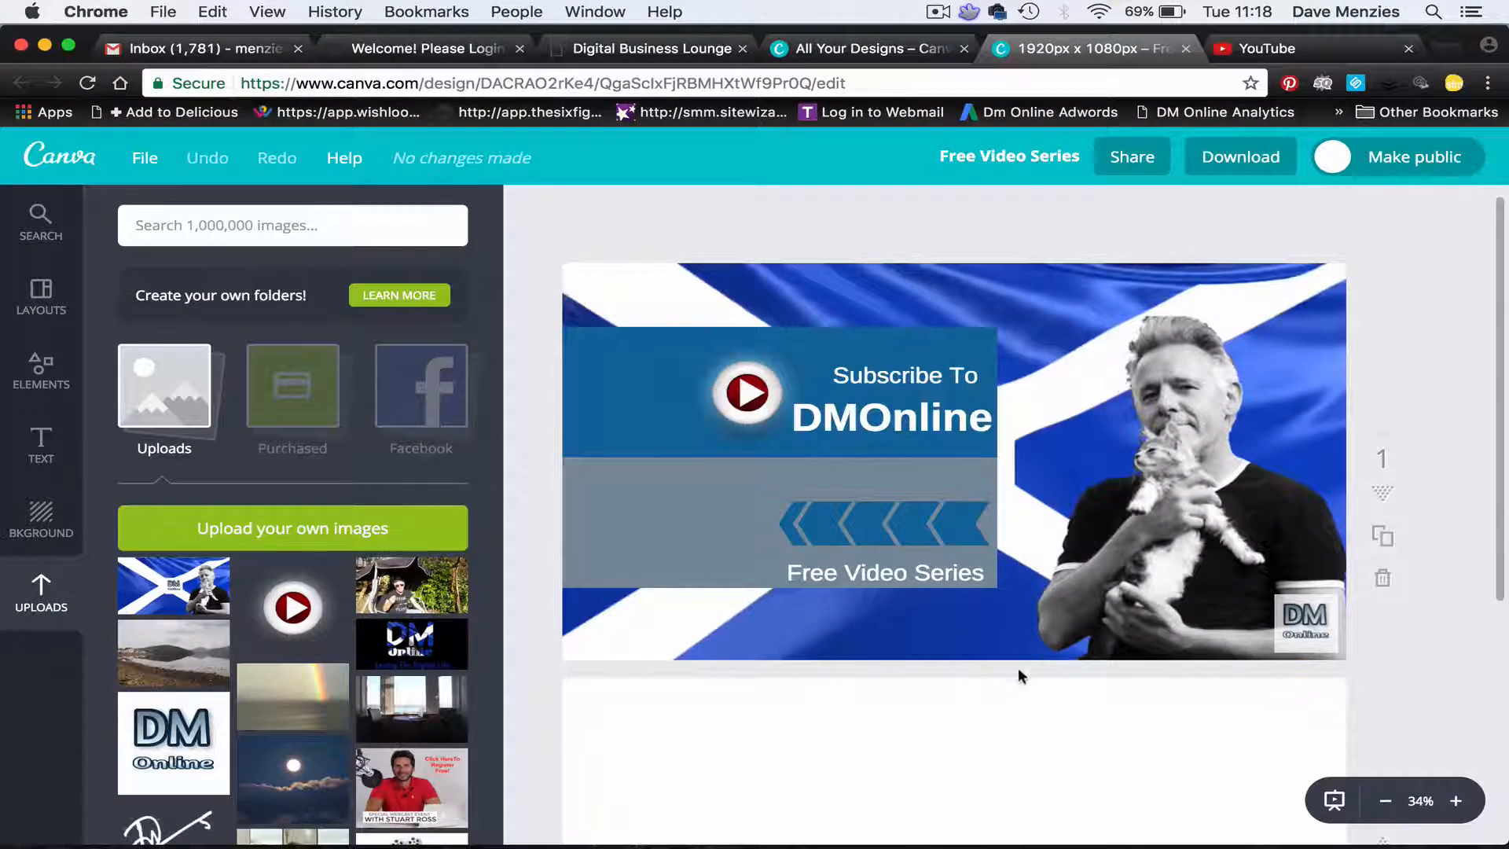
pyautogui.moveTo(985, 720)
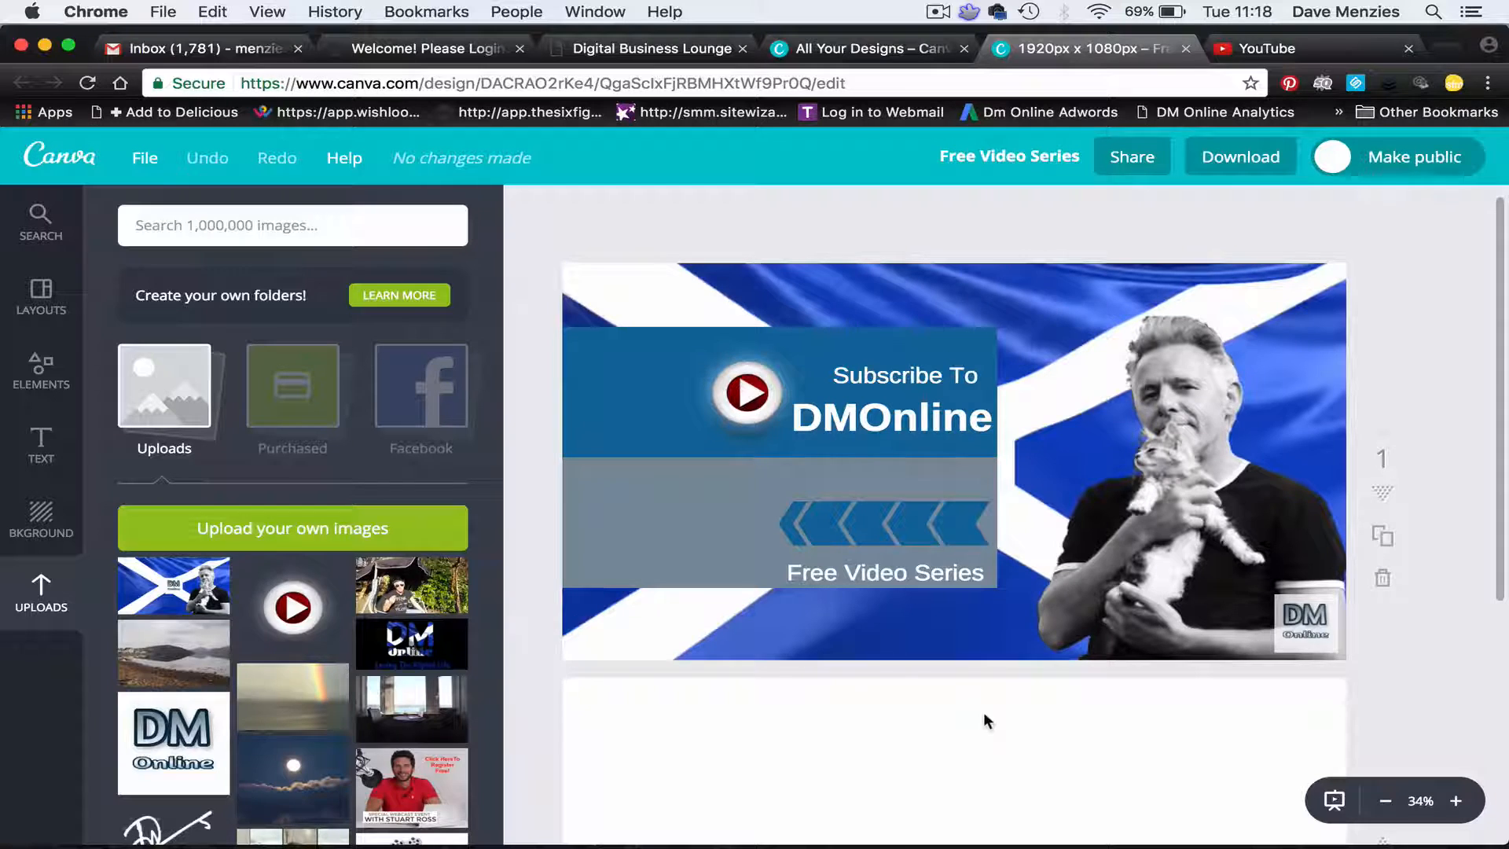
pyautogui.moveTo(803, 294)
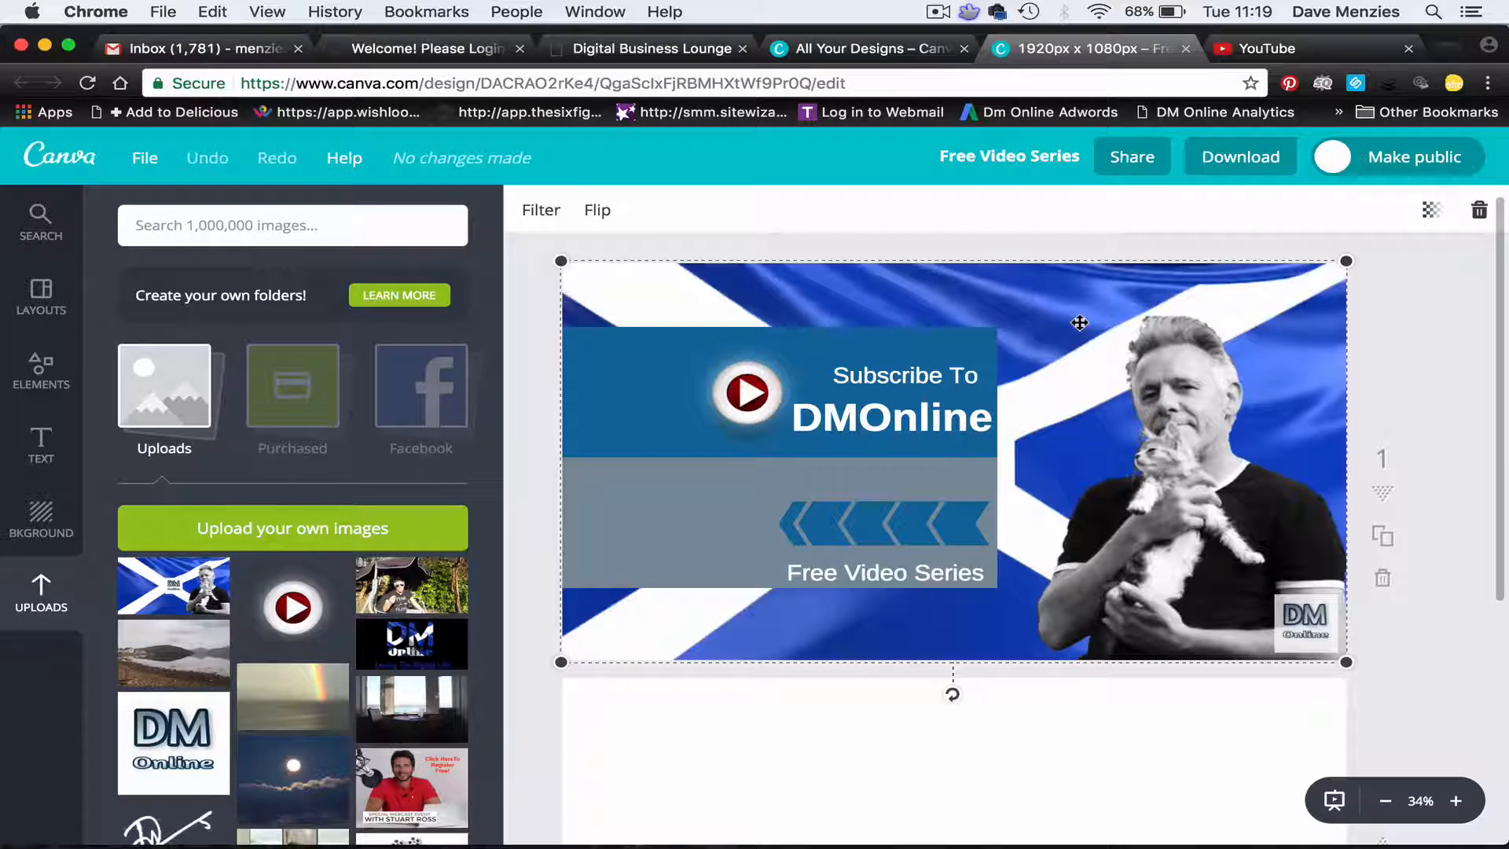
pyautogui.moveTo(680, 378)
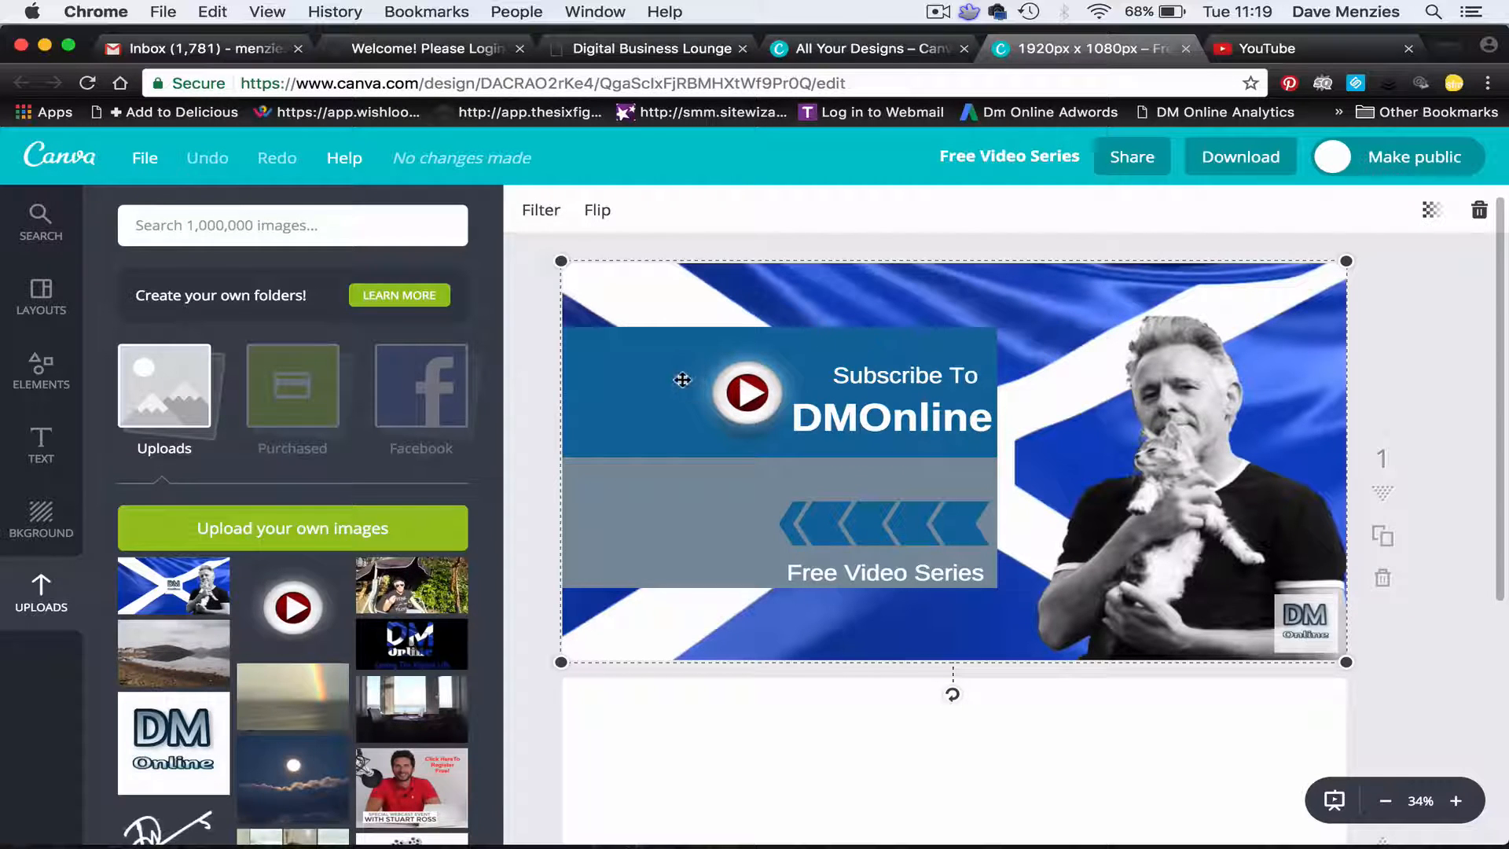
# Select the Subscribe To DMOnline banner block on the Free Video Series canvas.
pyautogui.click(744, 392)
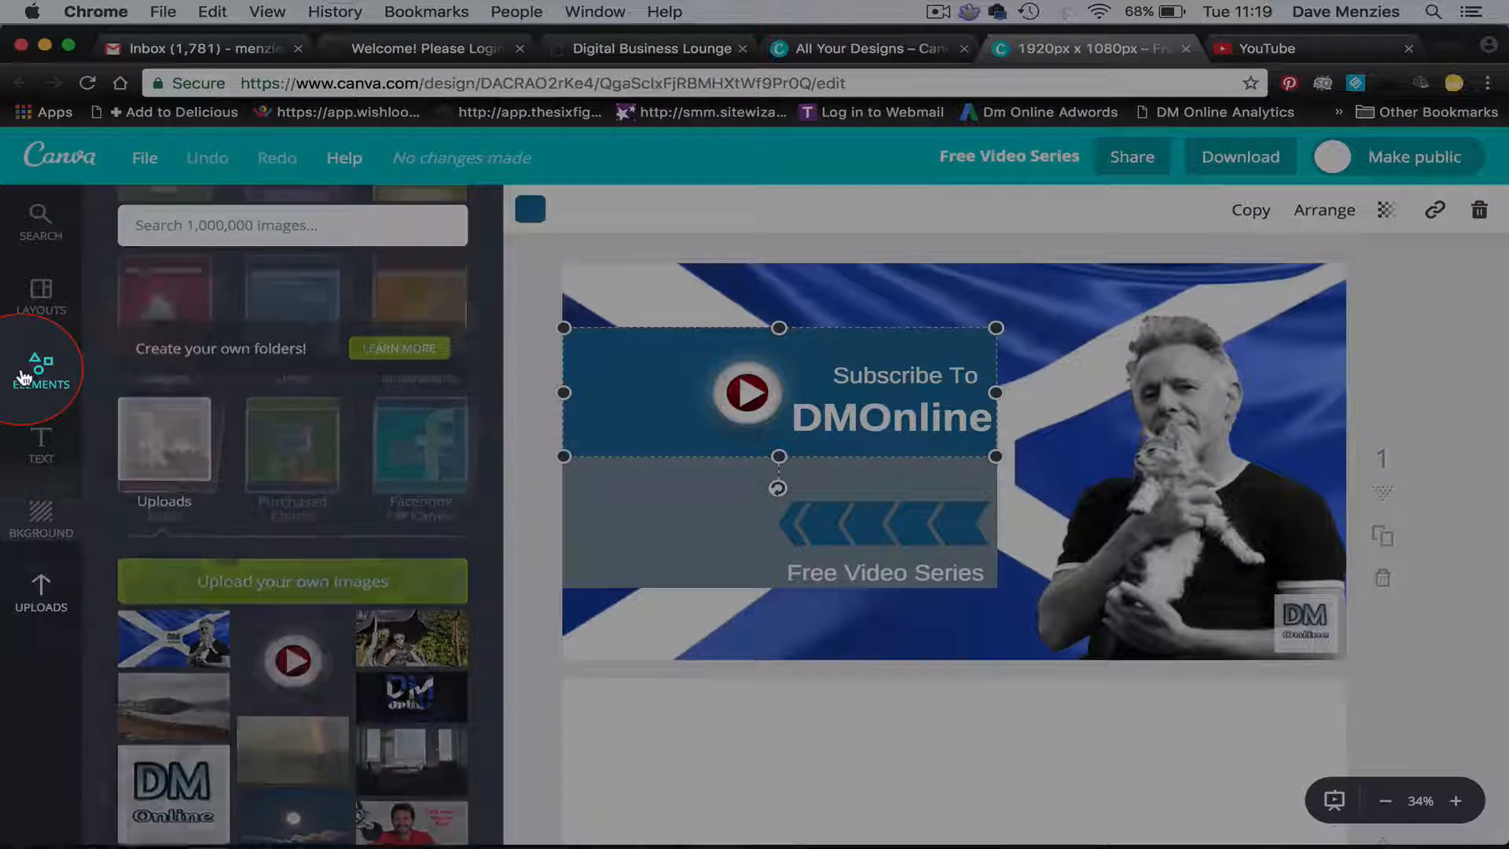
# Show the Shapes collection within Canva's Elements library.
pyautogui.click(41, 368)
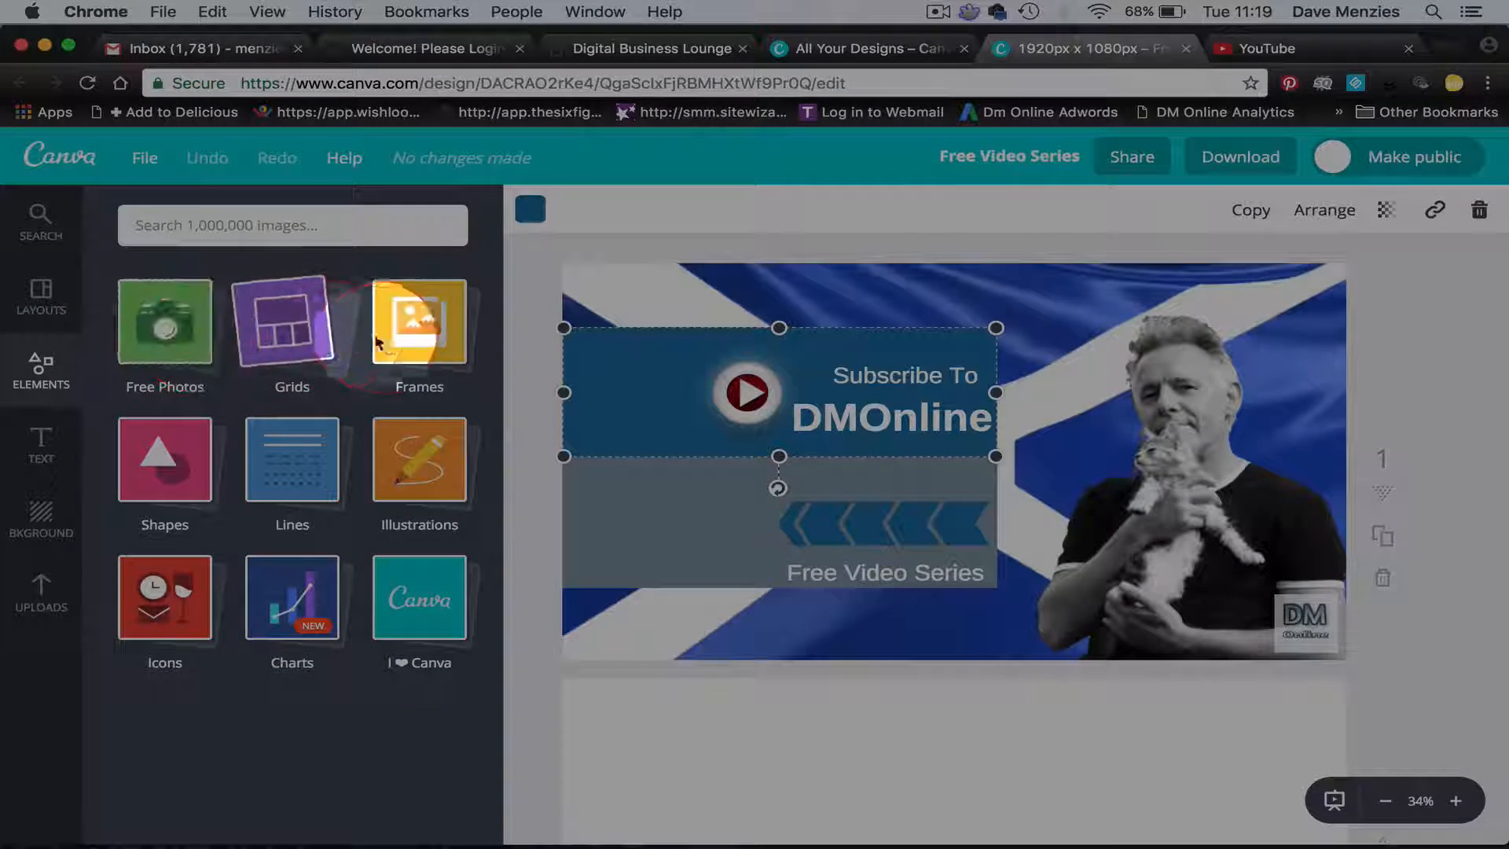
pyautogui.moveTo(292, 460)
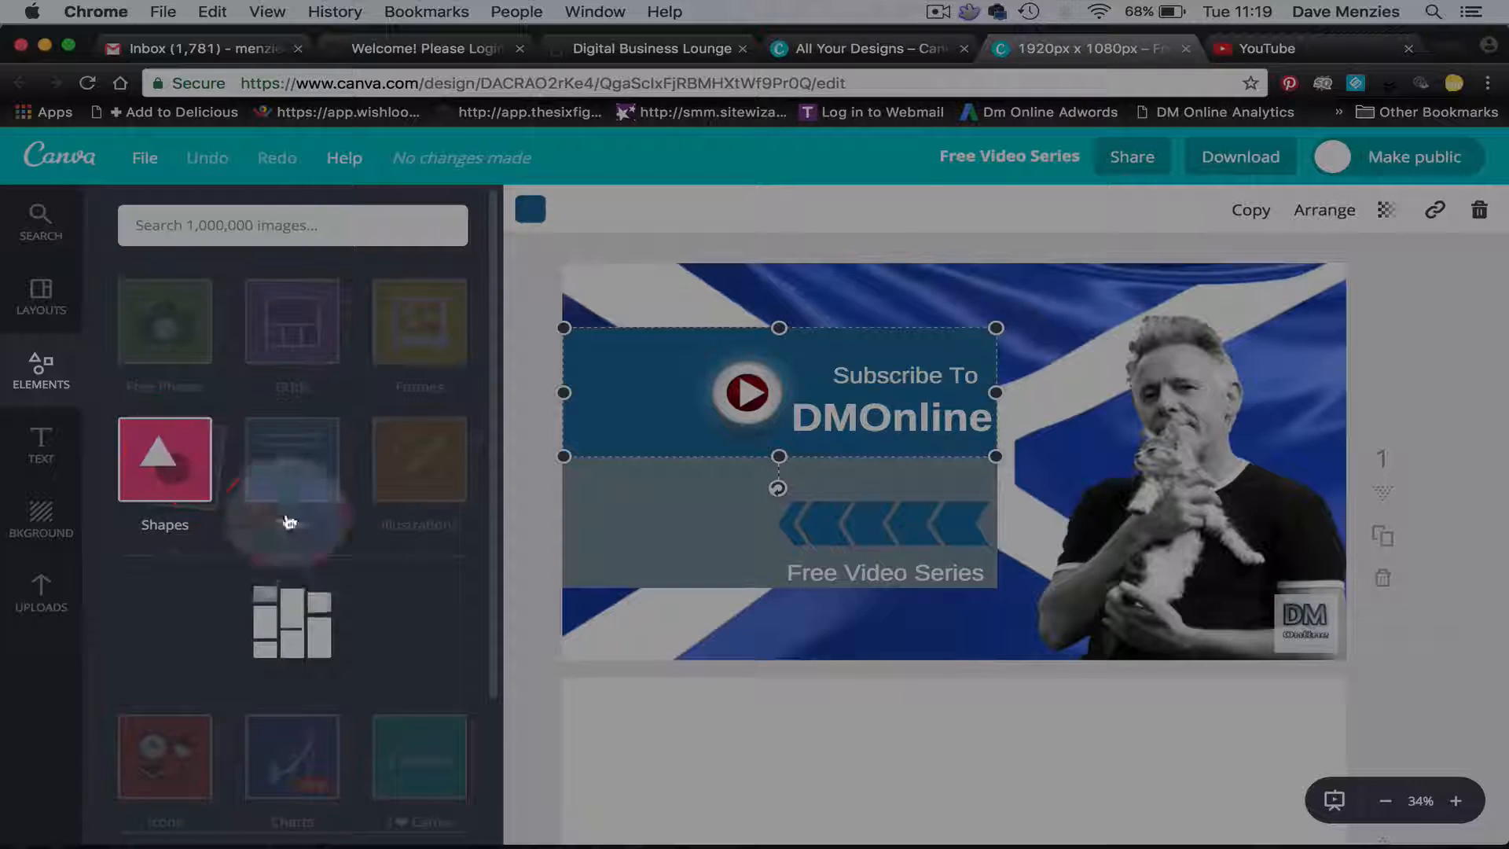
pyautogui.click(163, 458)
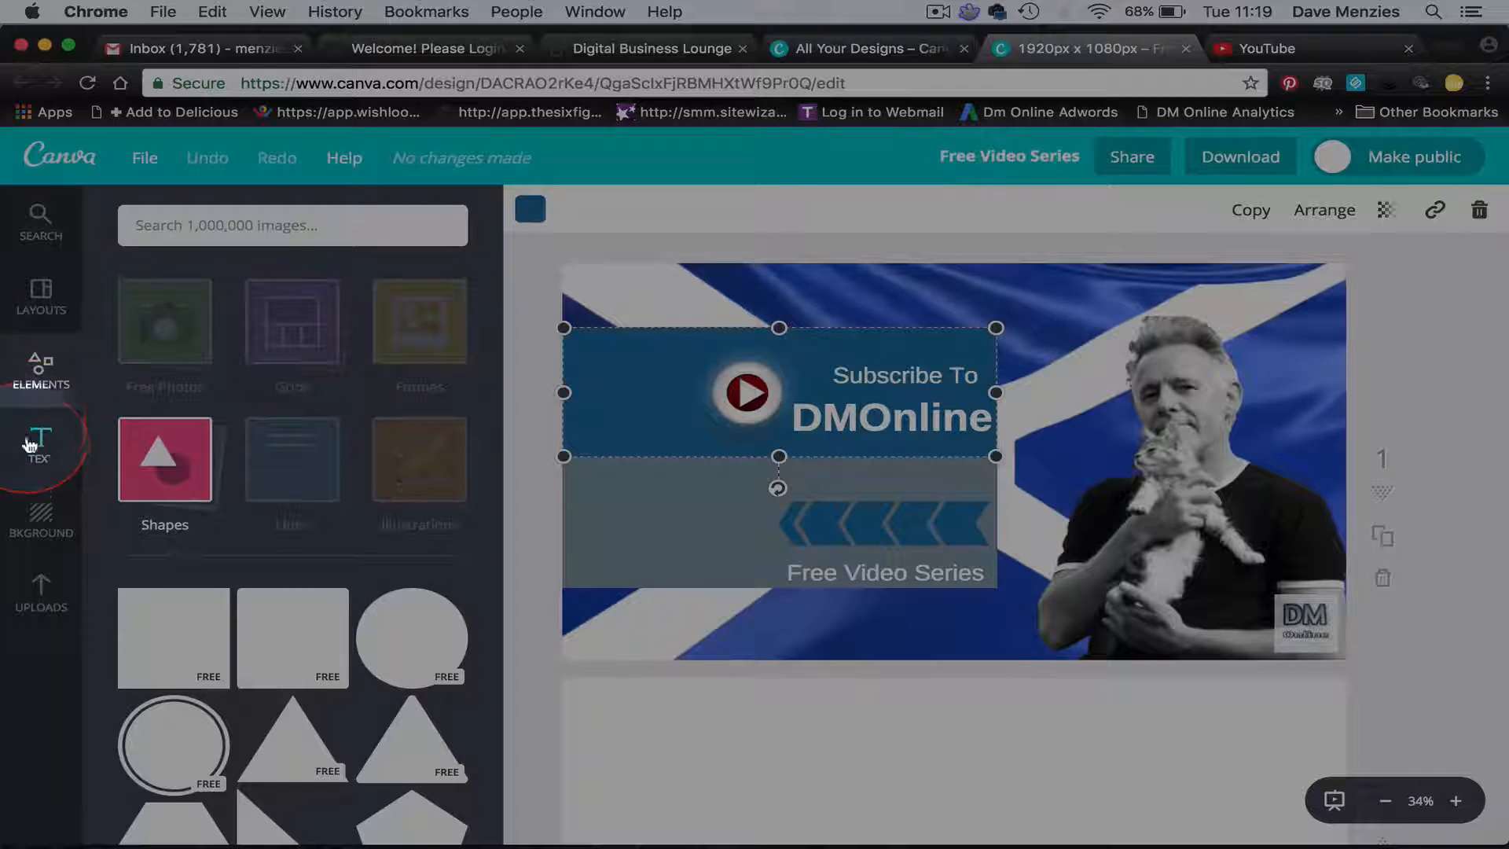
# Edit the Subscribe To banner text and adjust its font size.
pyautogui.click(41, 443)
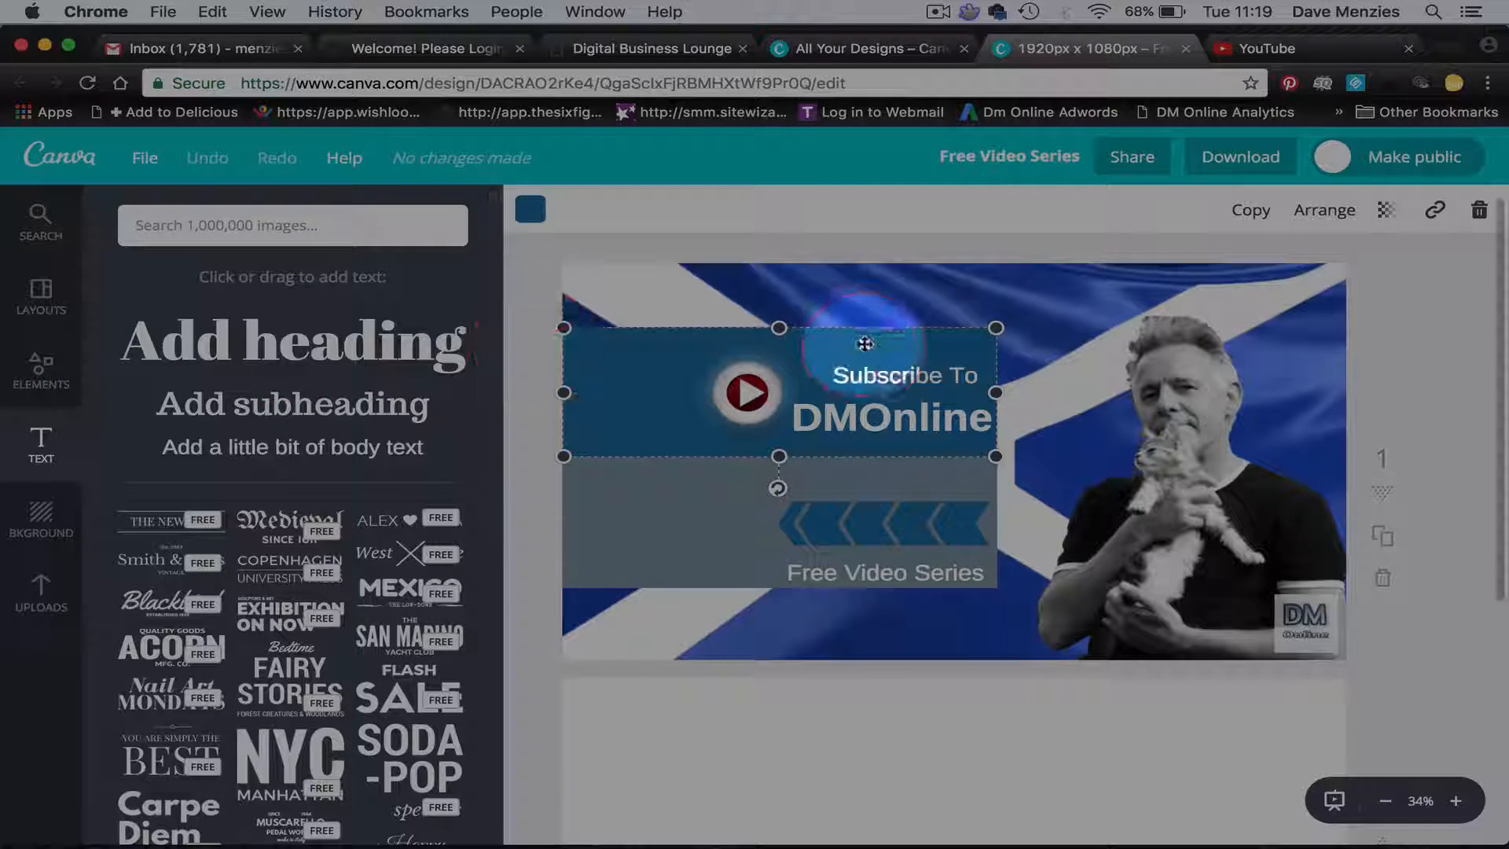
pyautogui.doubleClick(889, 396)
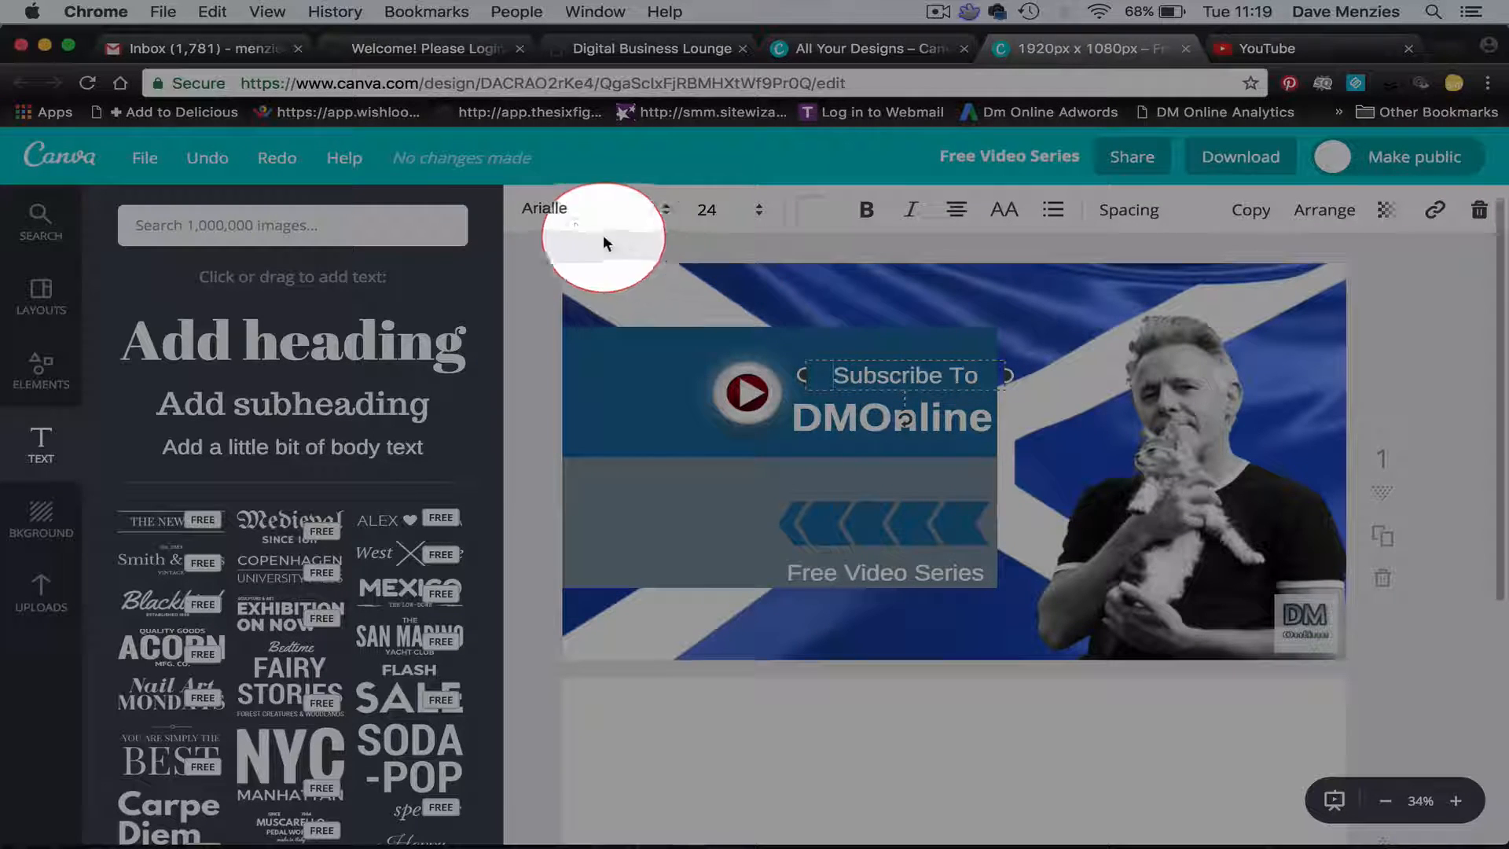
pyautogui.moveTo(349, 358)
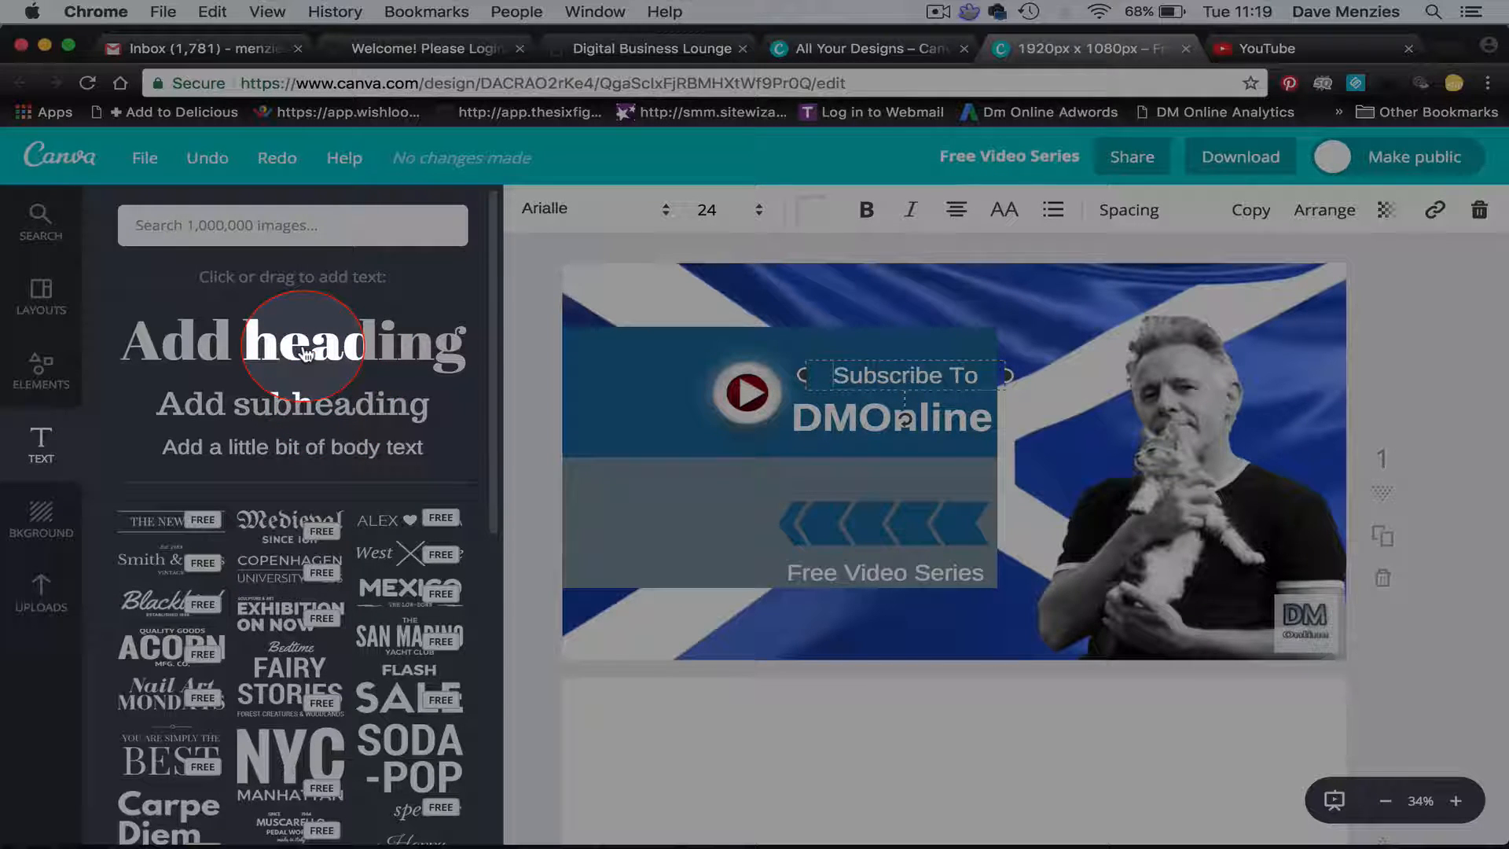
pyautogui.moveTo(757, 213)
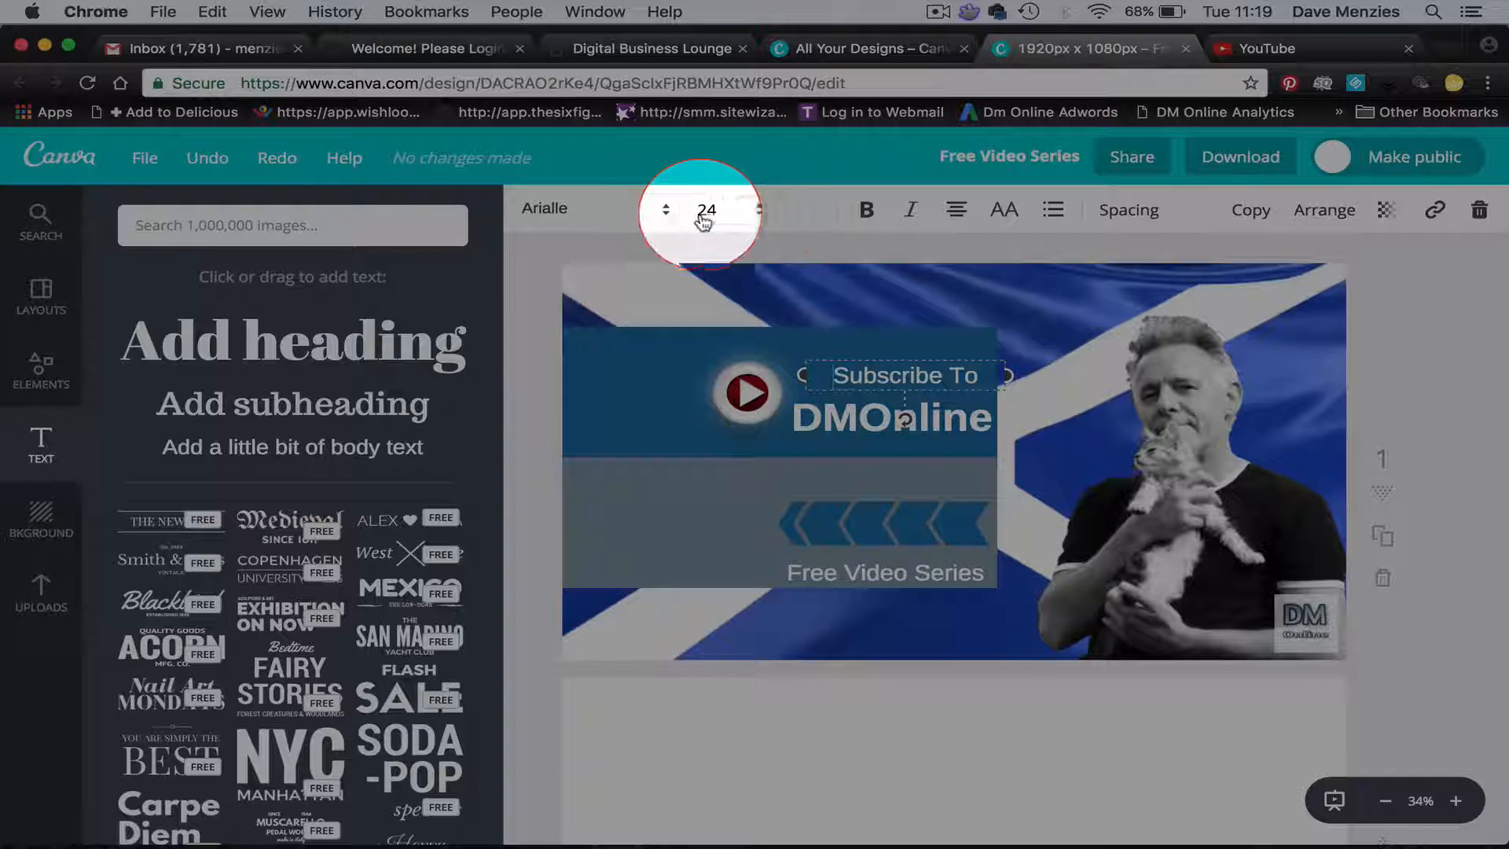
pyautogui.click(543, 207)
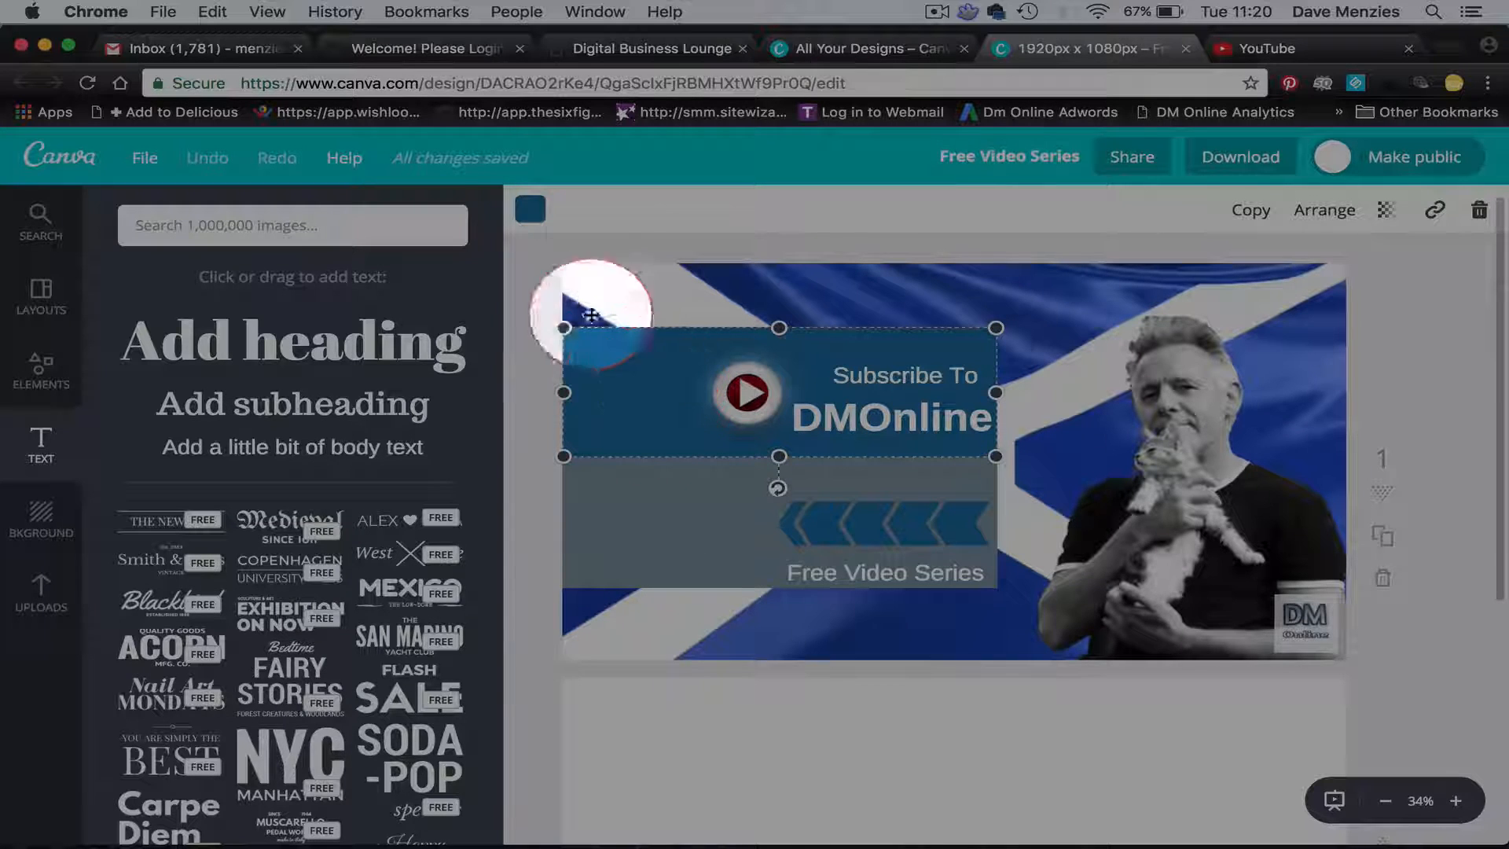
pyautogui.click(529, 209)
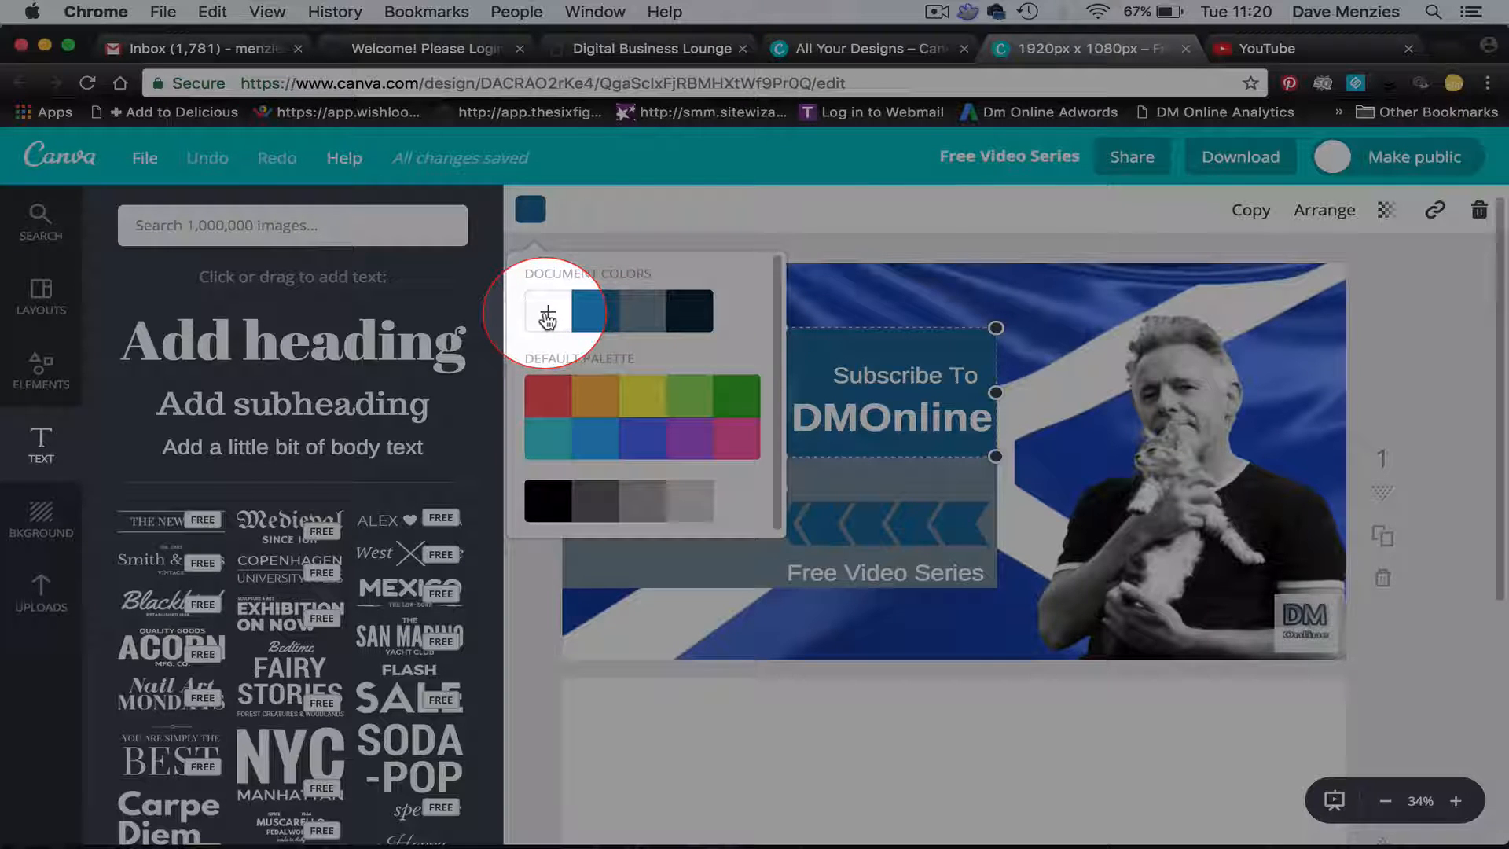
pyautogui.click(546, 311)
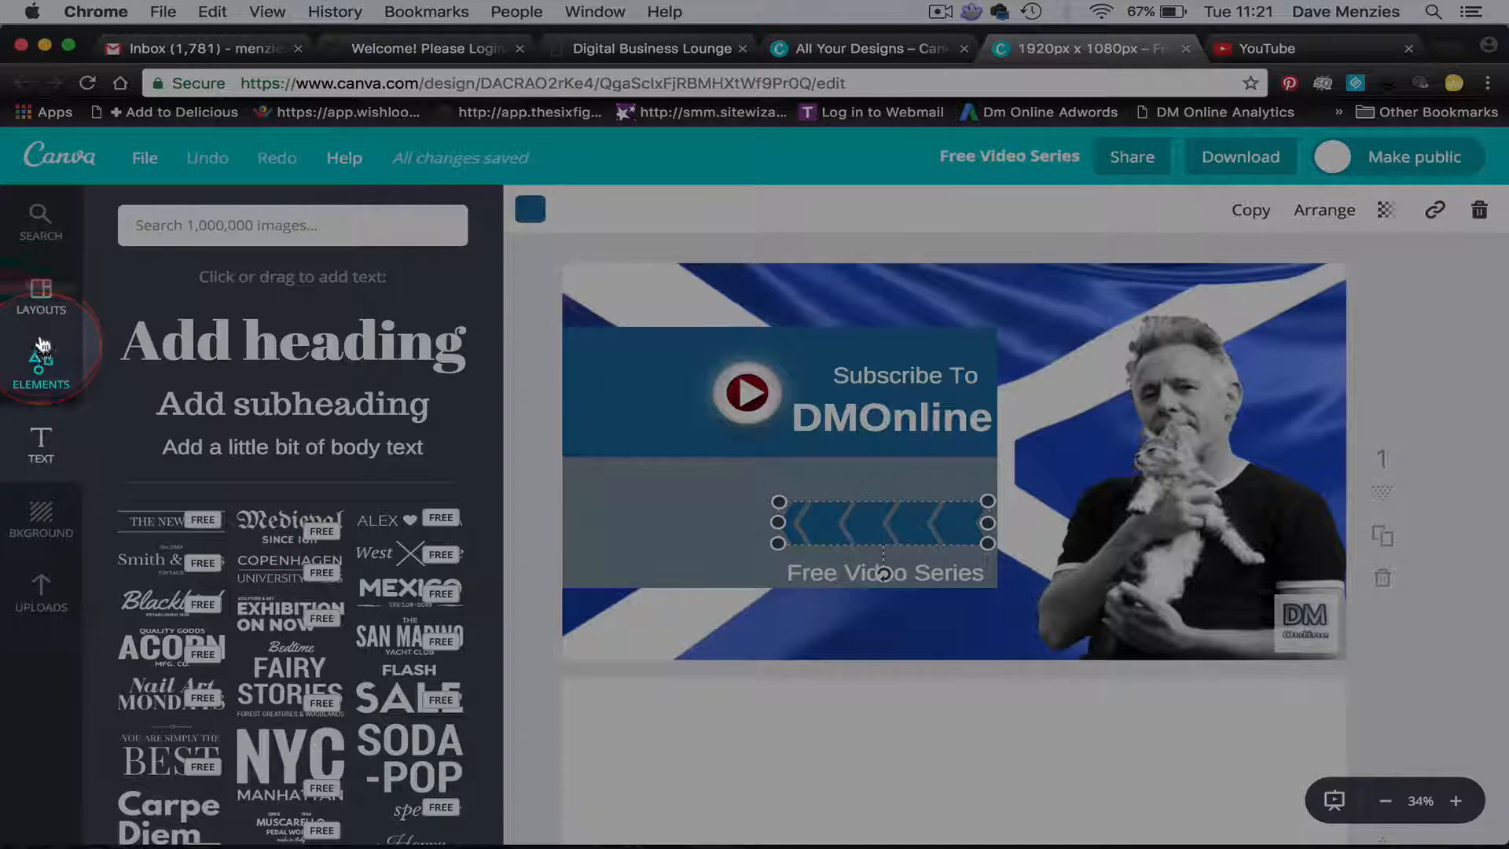
# Browse the Shapes collection in Elements and return to the element categories.
pyautogui.click(41, 371)
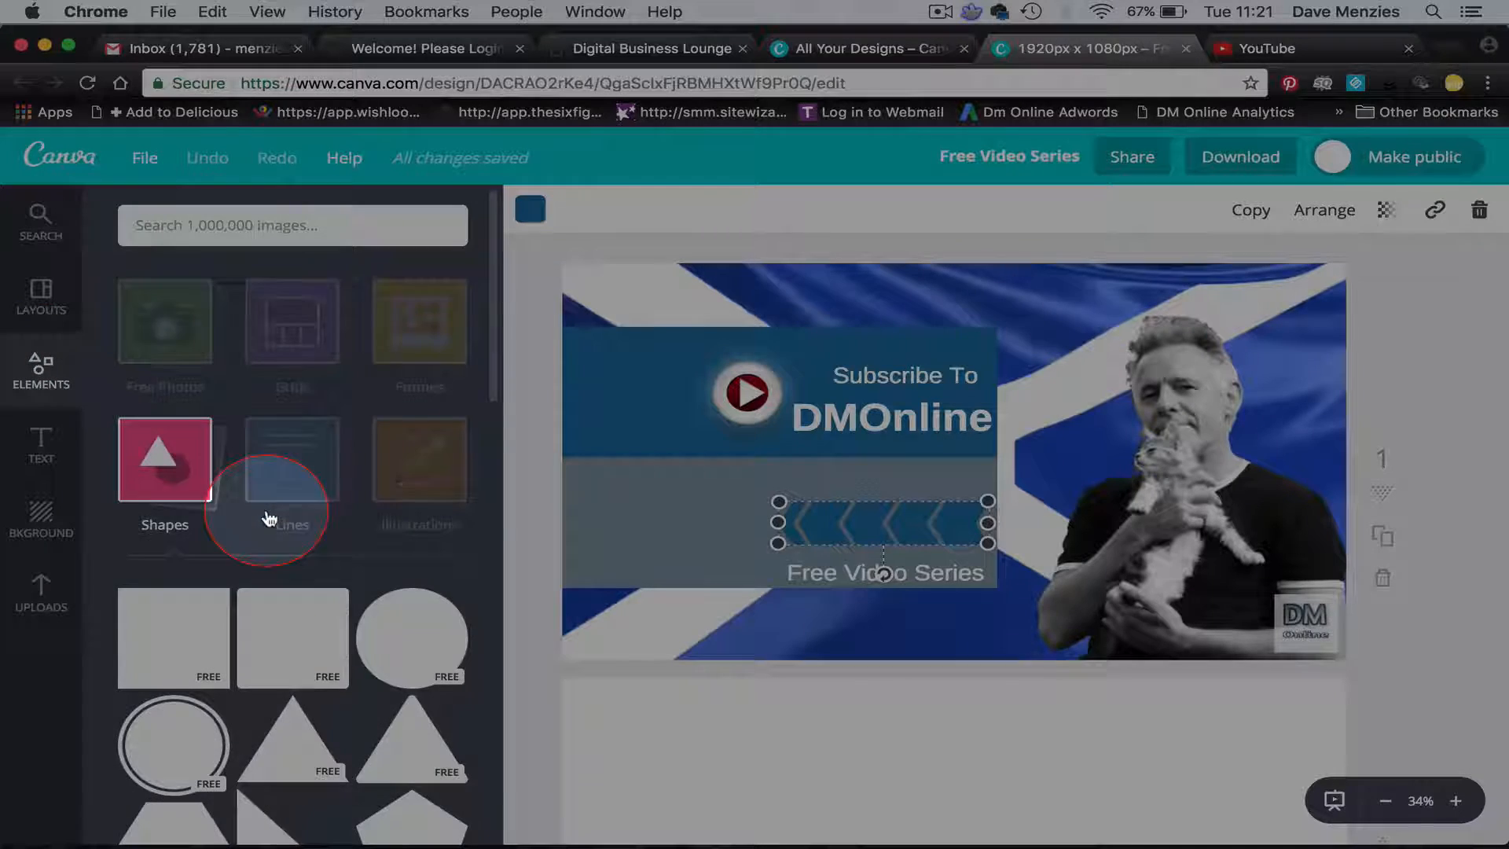
pyautogui.click(165, 459)
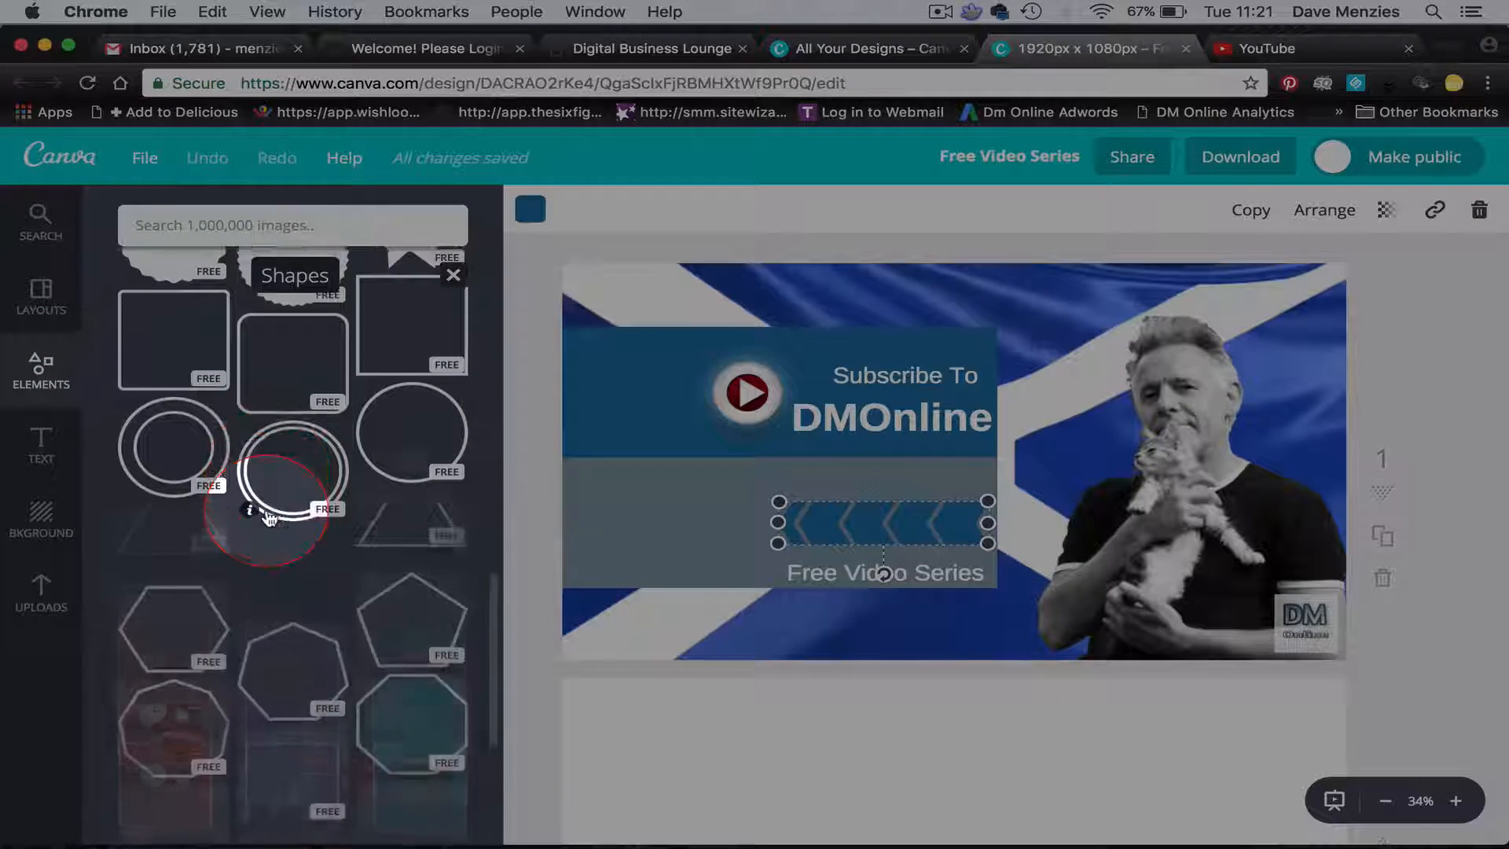
pyautogui.scroll(-3)
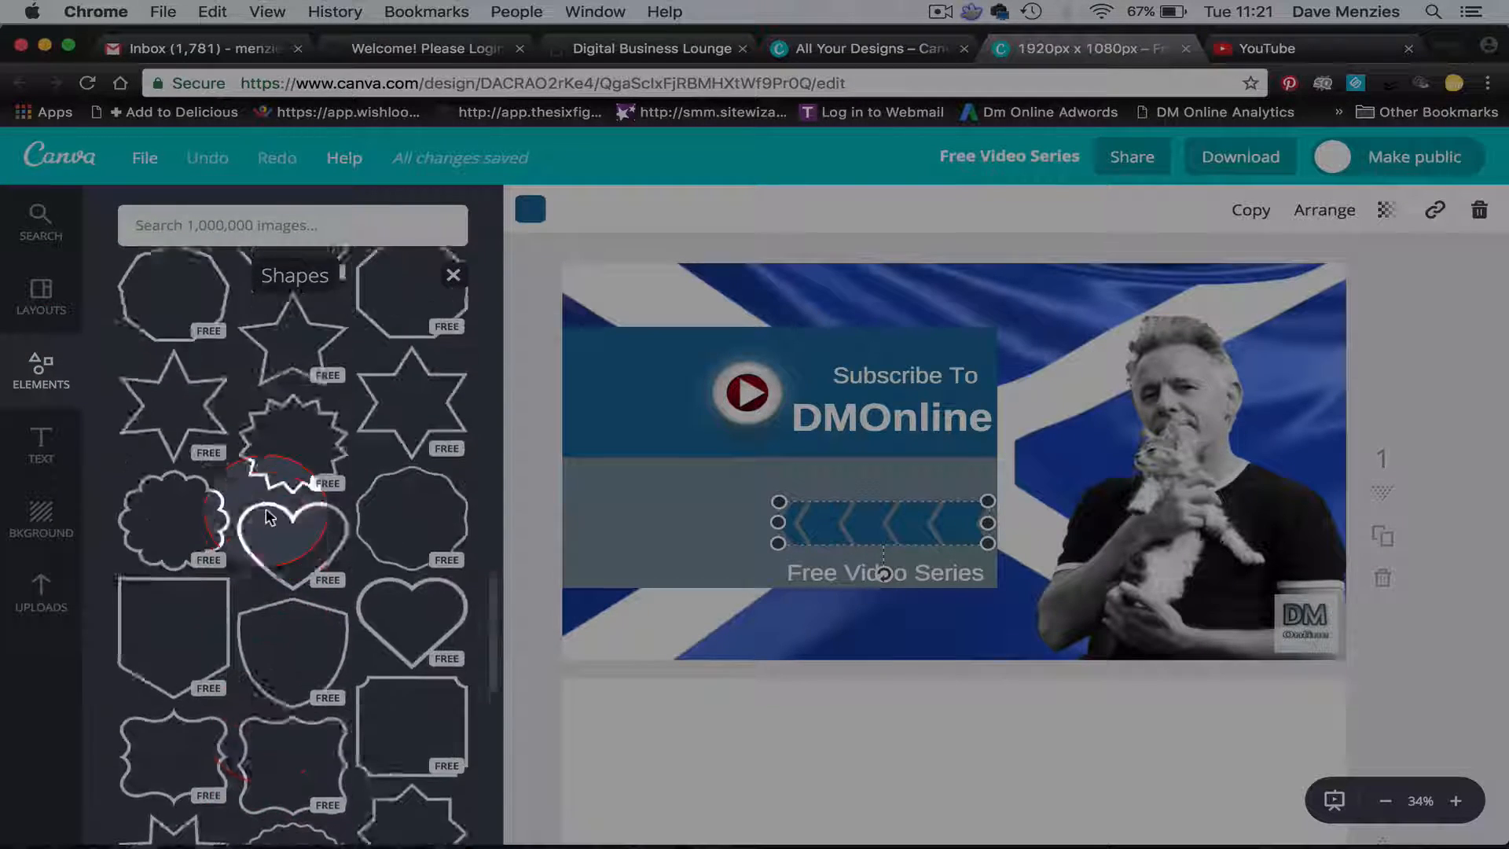
pyautogui.click(452, 275)
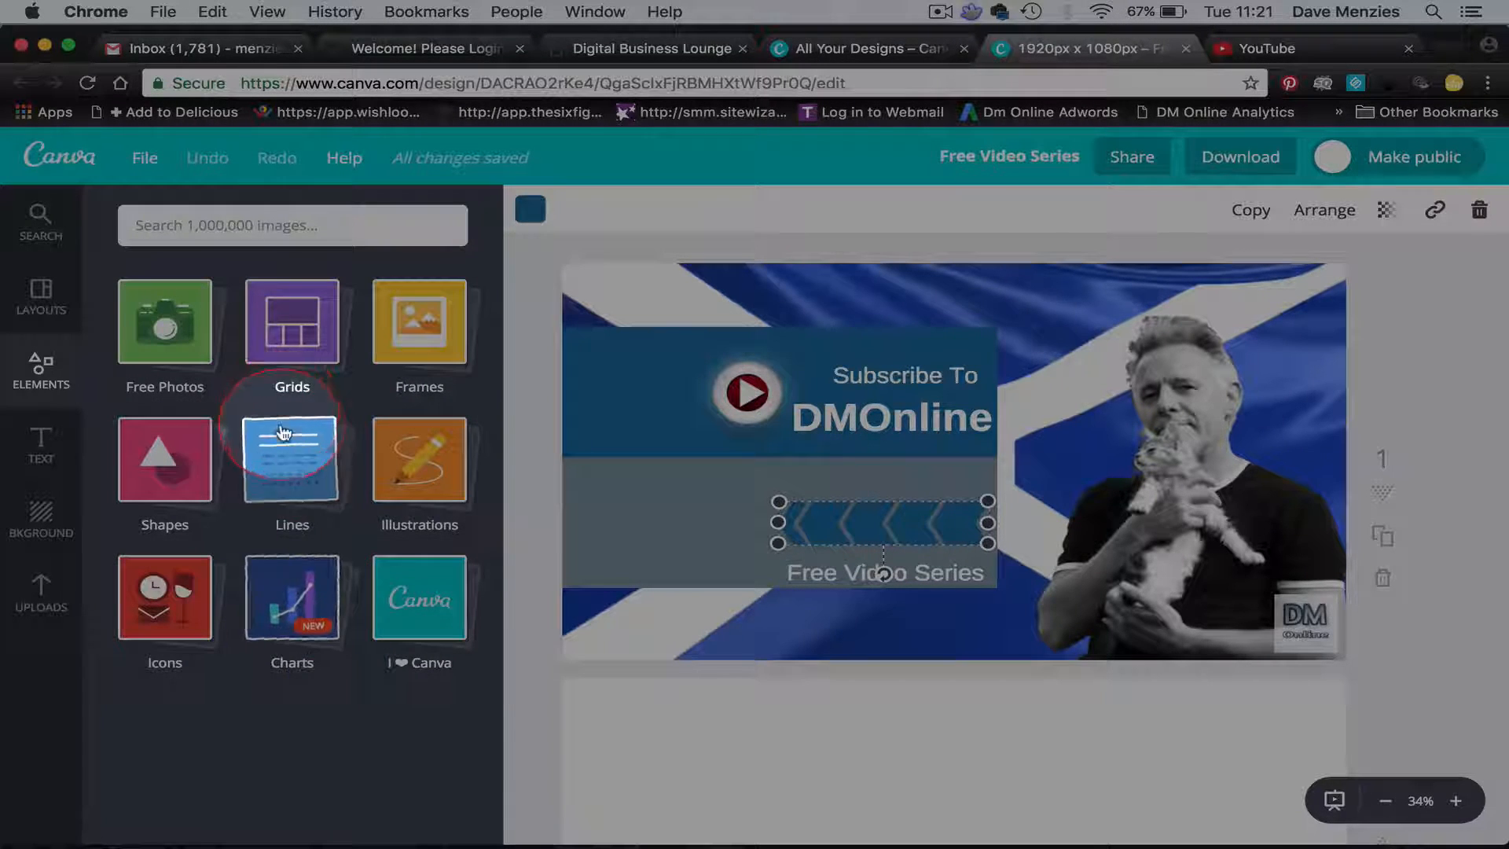
# Browse the Lines collection of arrows and dividers in Elements.
pyautogui.click(292, 458)
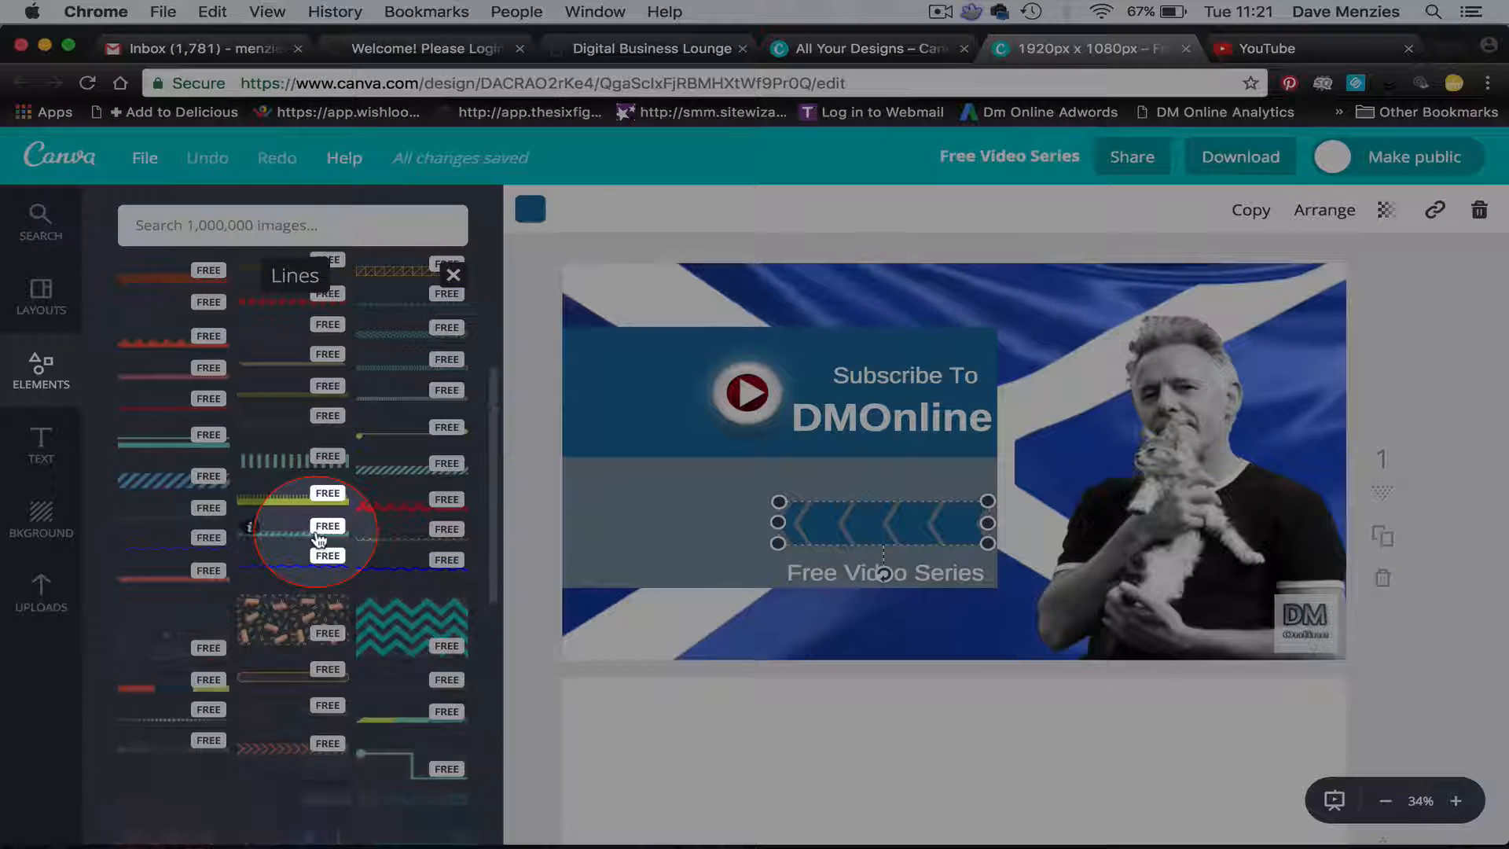
pyautogui.scroll(-3)
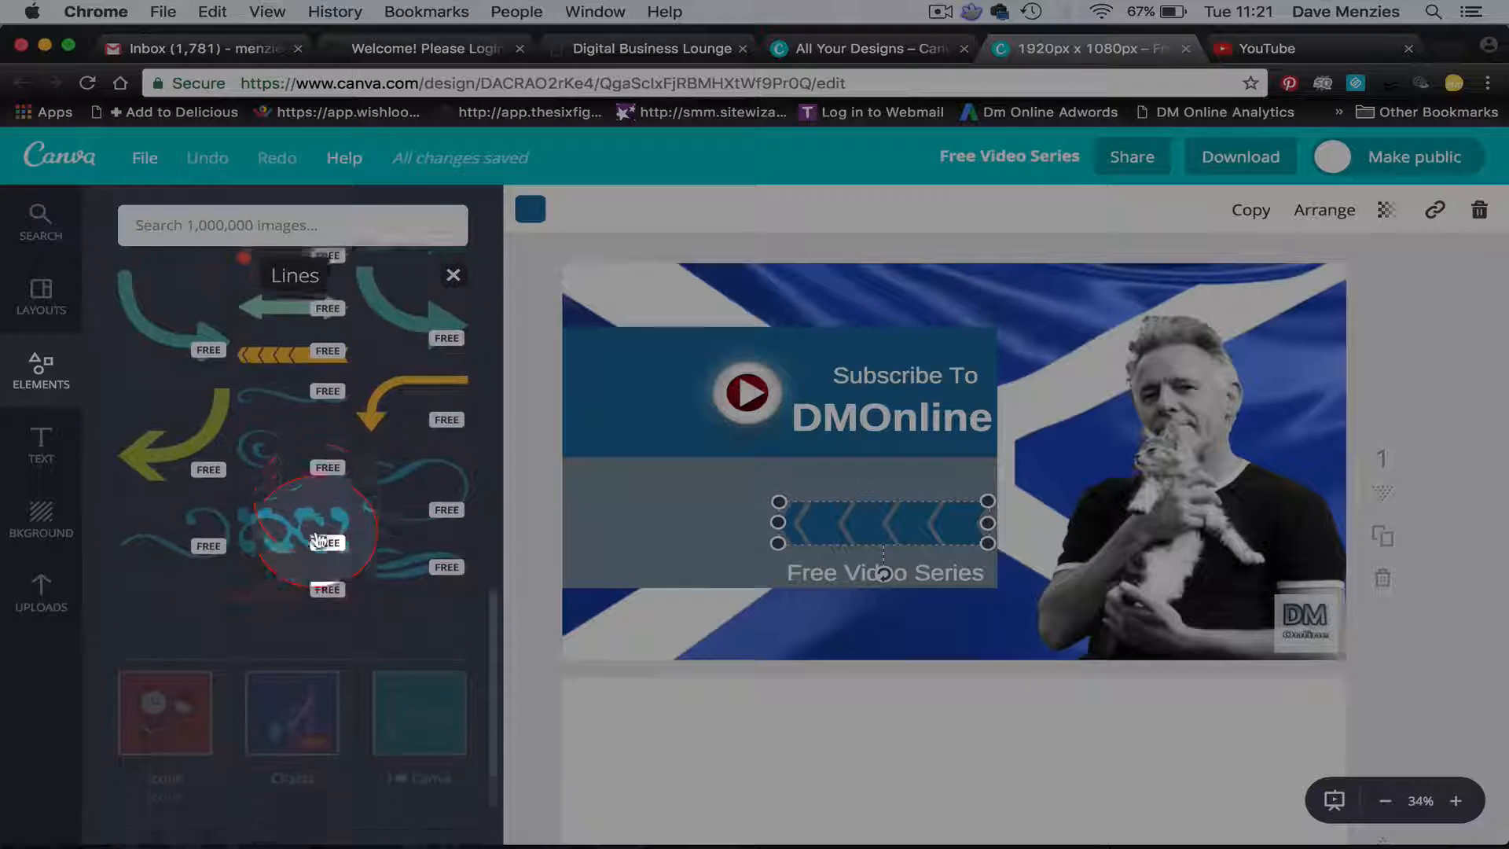
pyautogui.scroll(3)
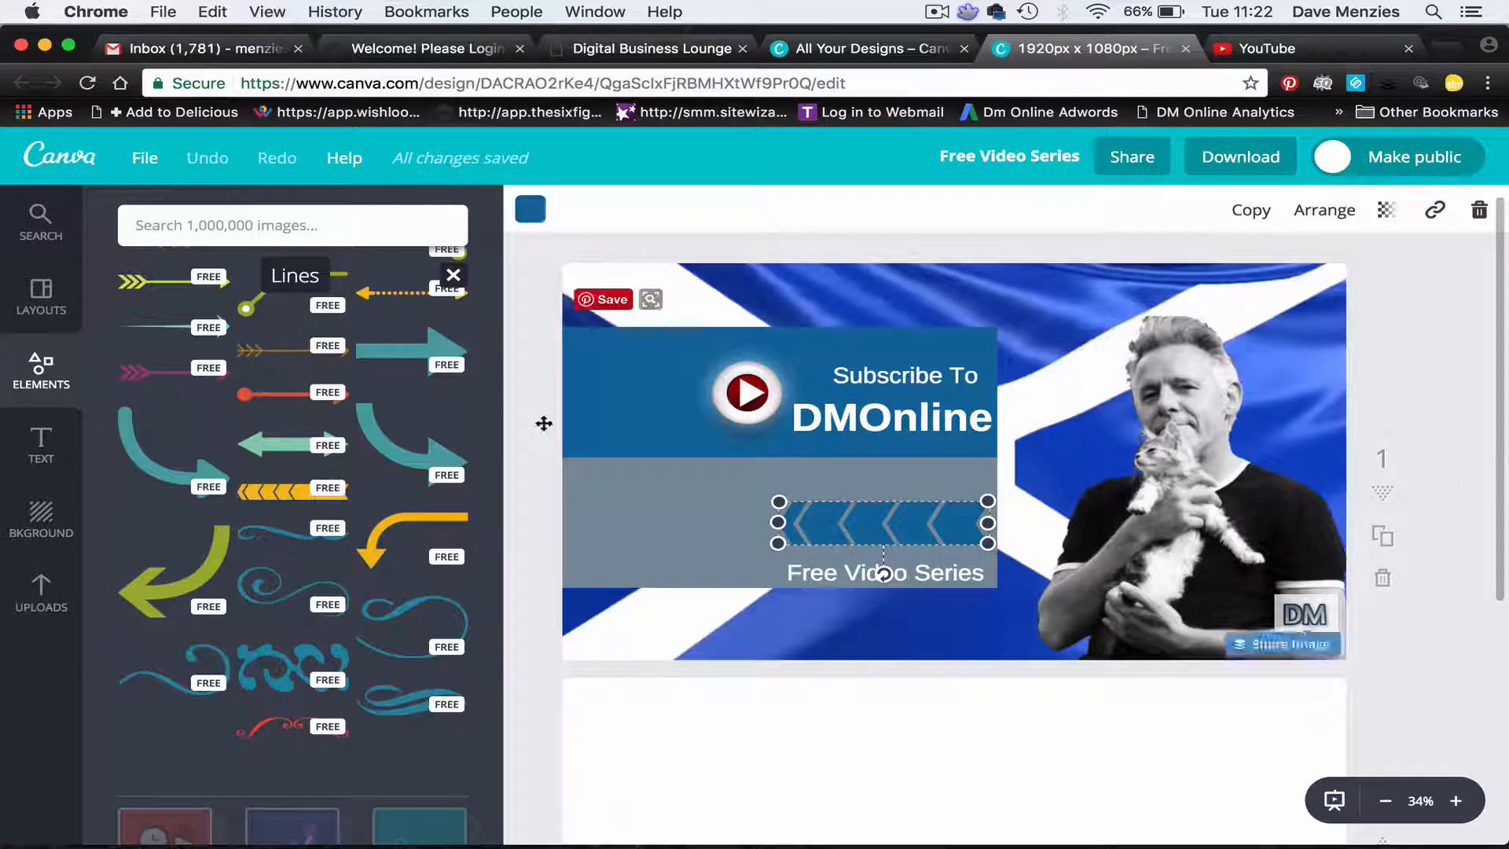
pyautogui.scroll(-3)
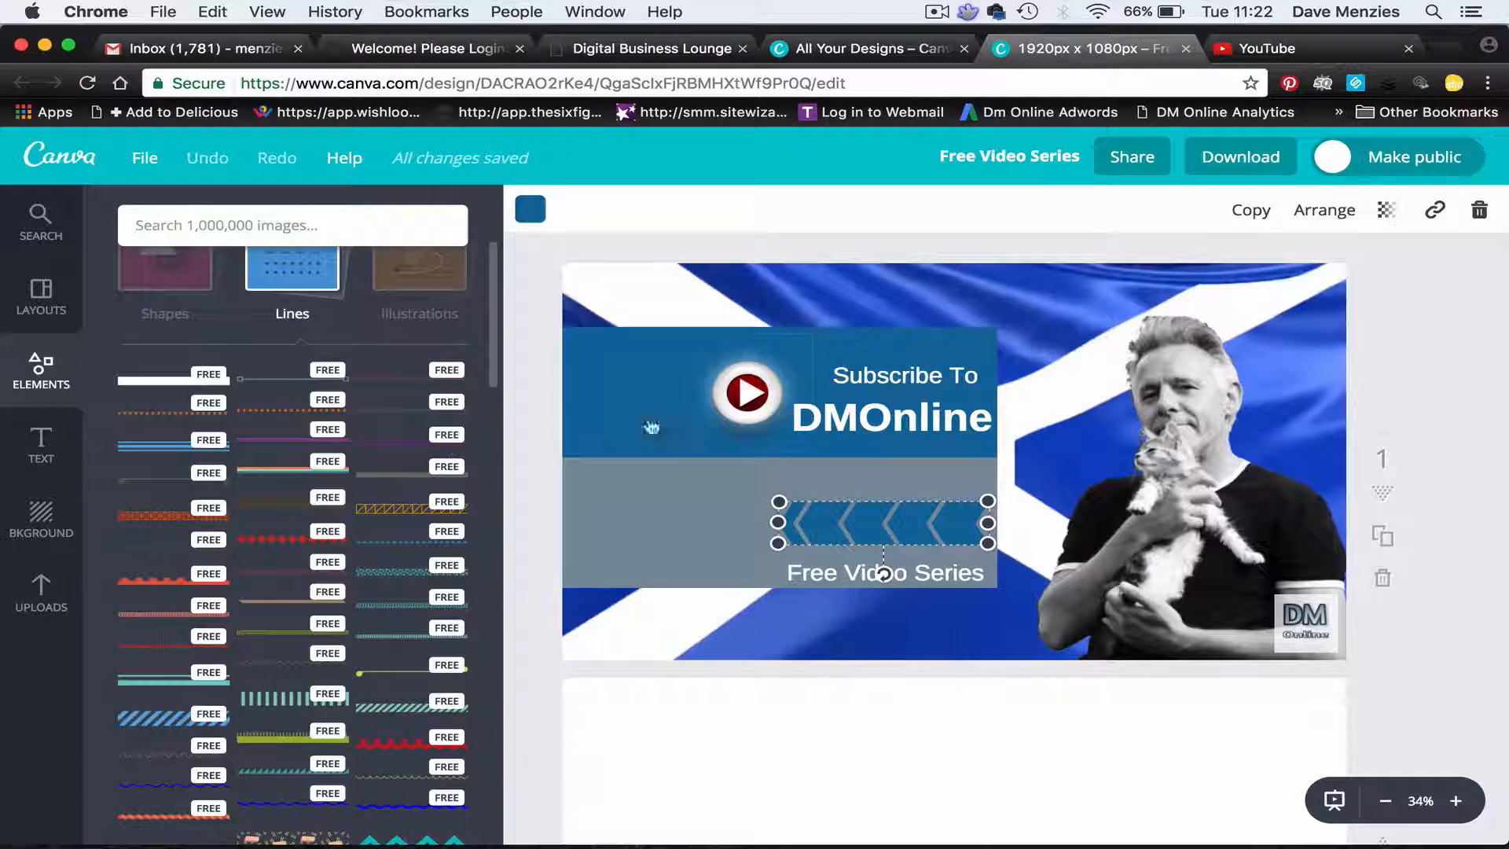
pyautogui.moveTo(613, 498)
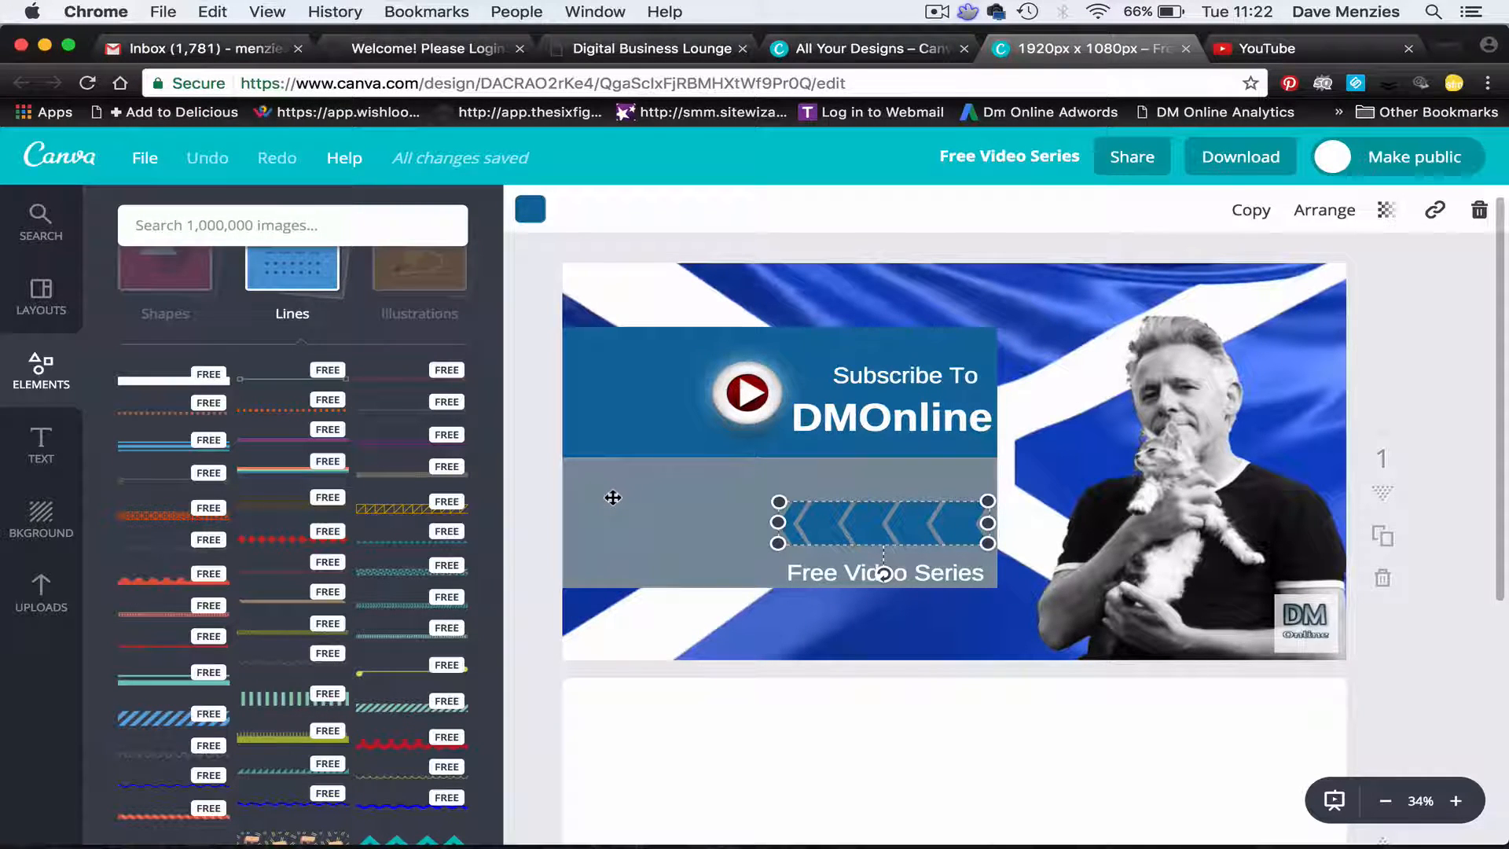
pyautogui.moveTo(745, 509)
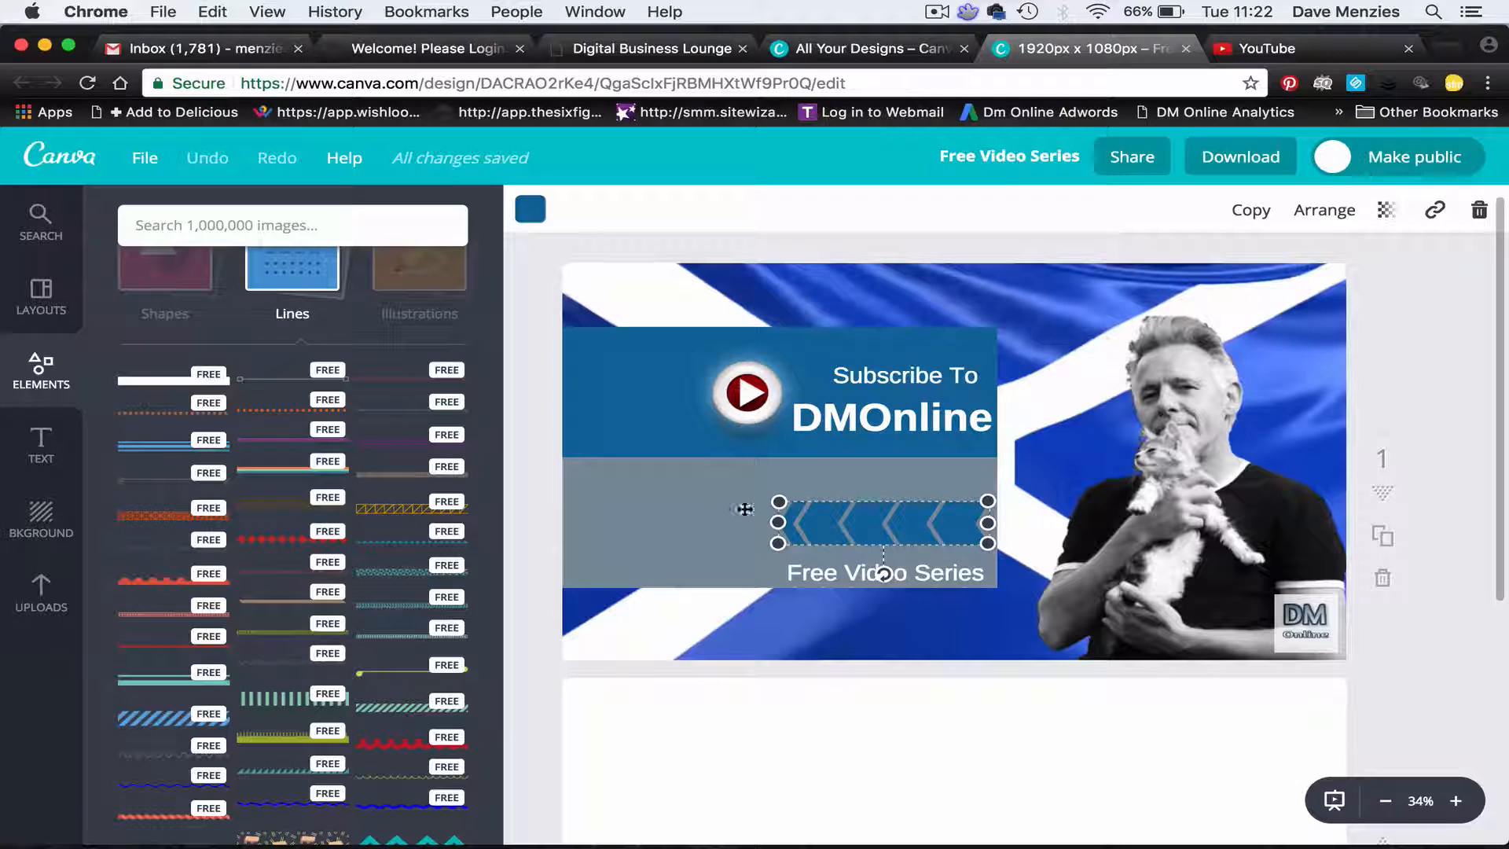
pyautogui.moveTo(672, 503)
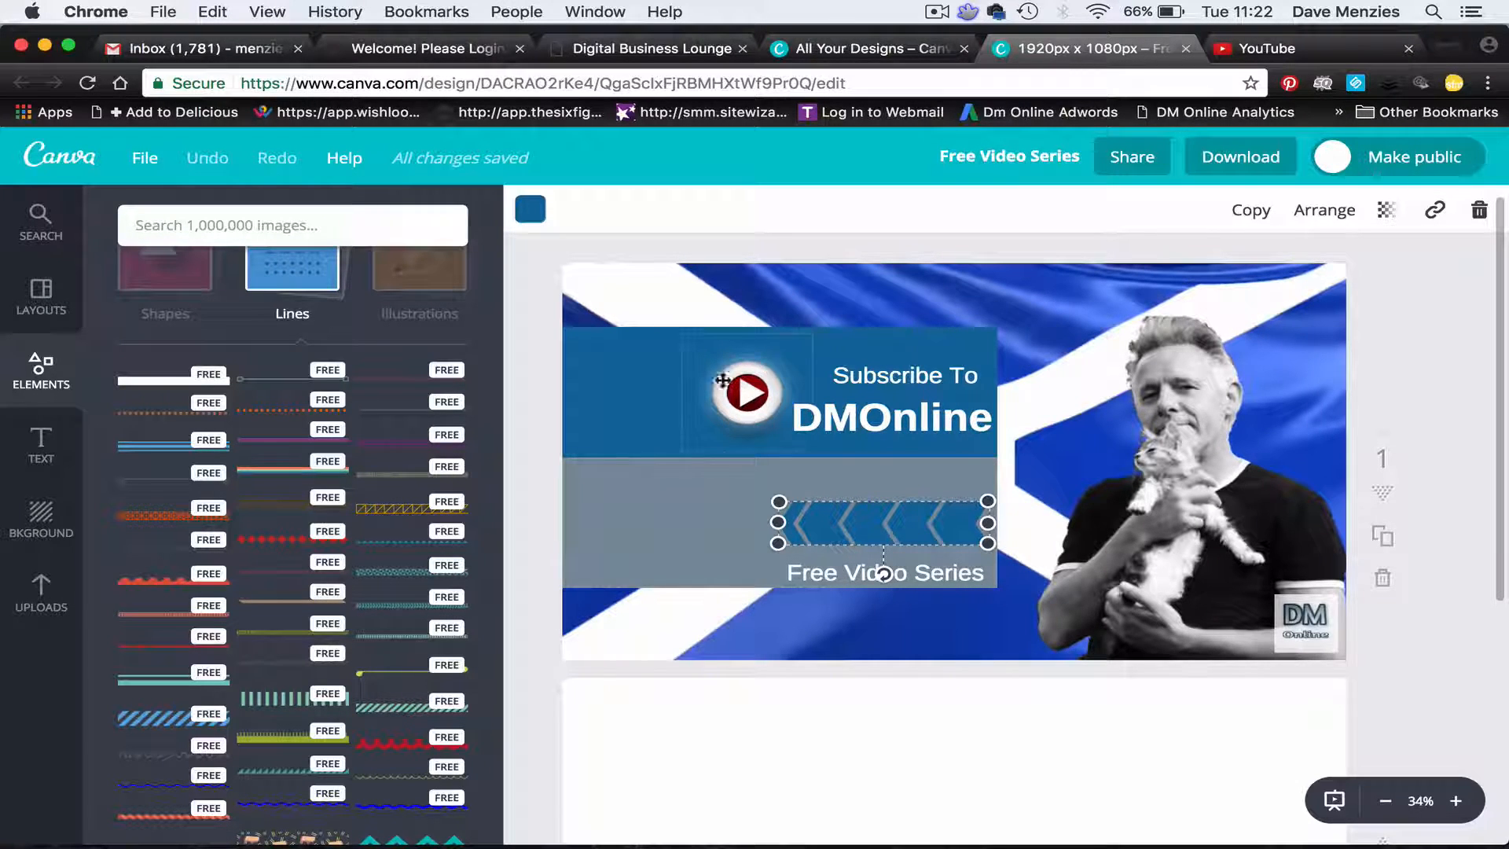
pyautogui.moveTo(1057, 392)
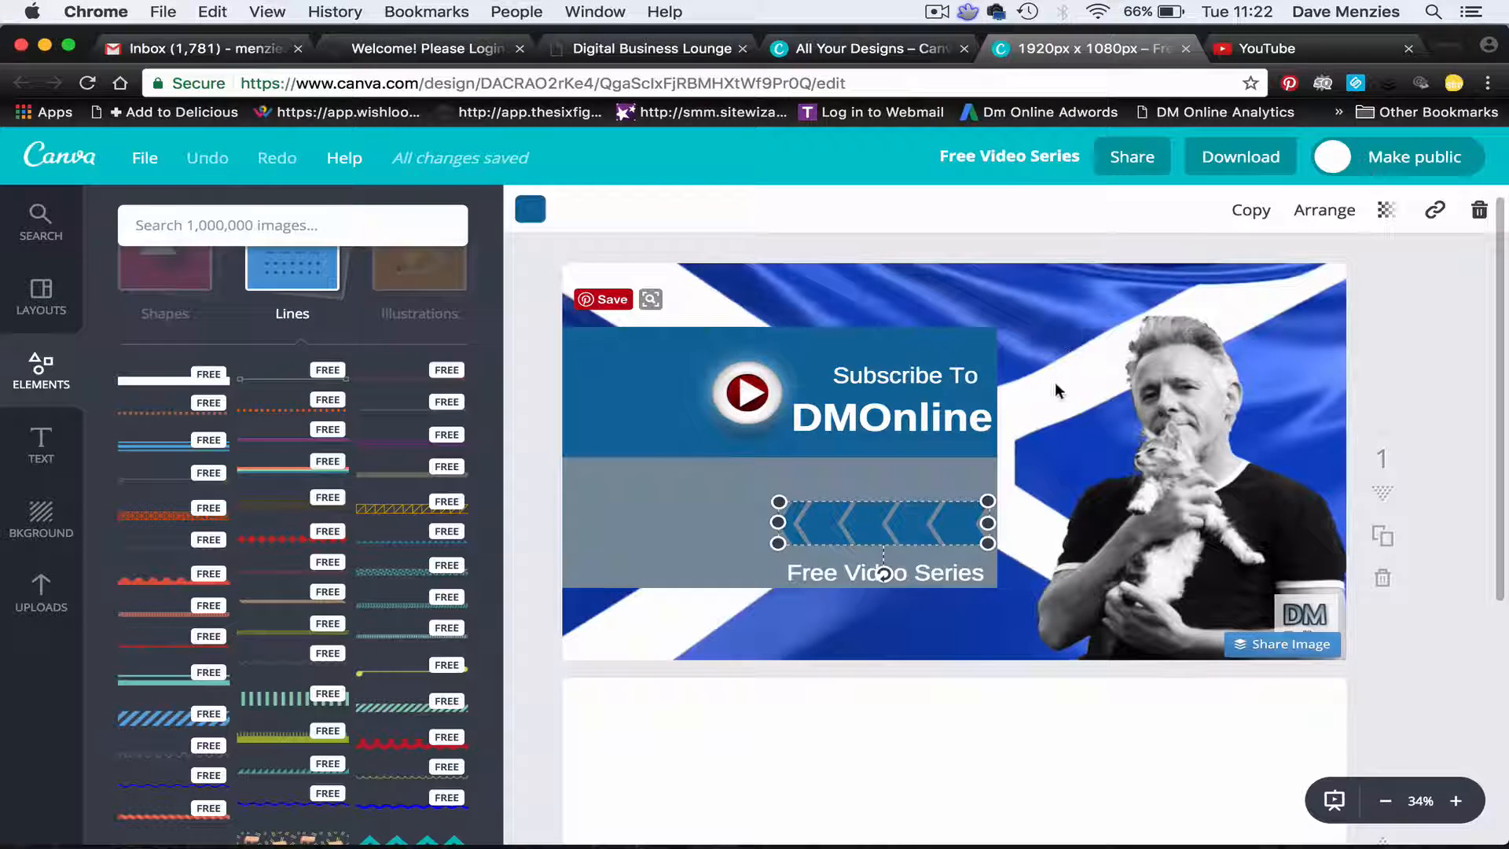
pyautogui.moveTo(1179, 591)
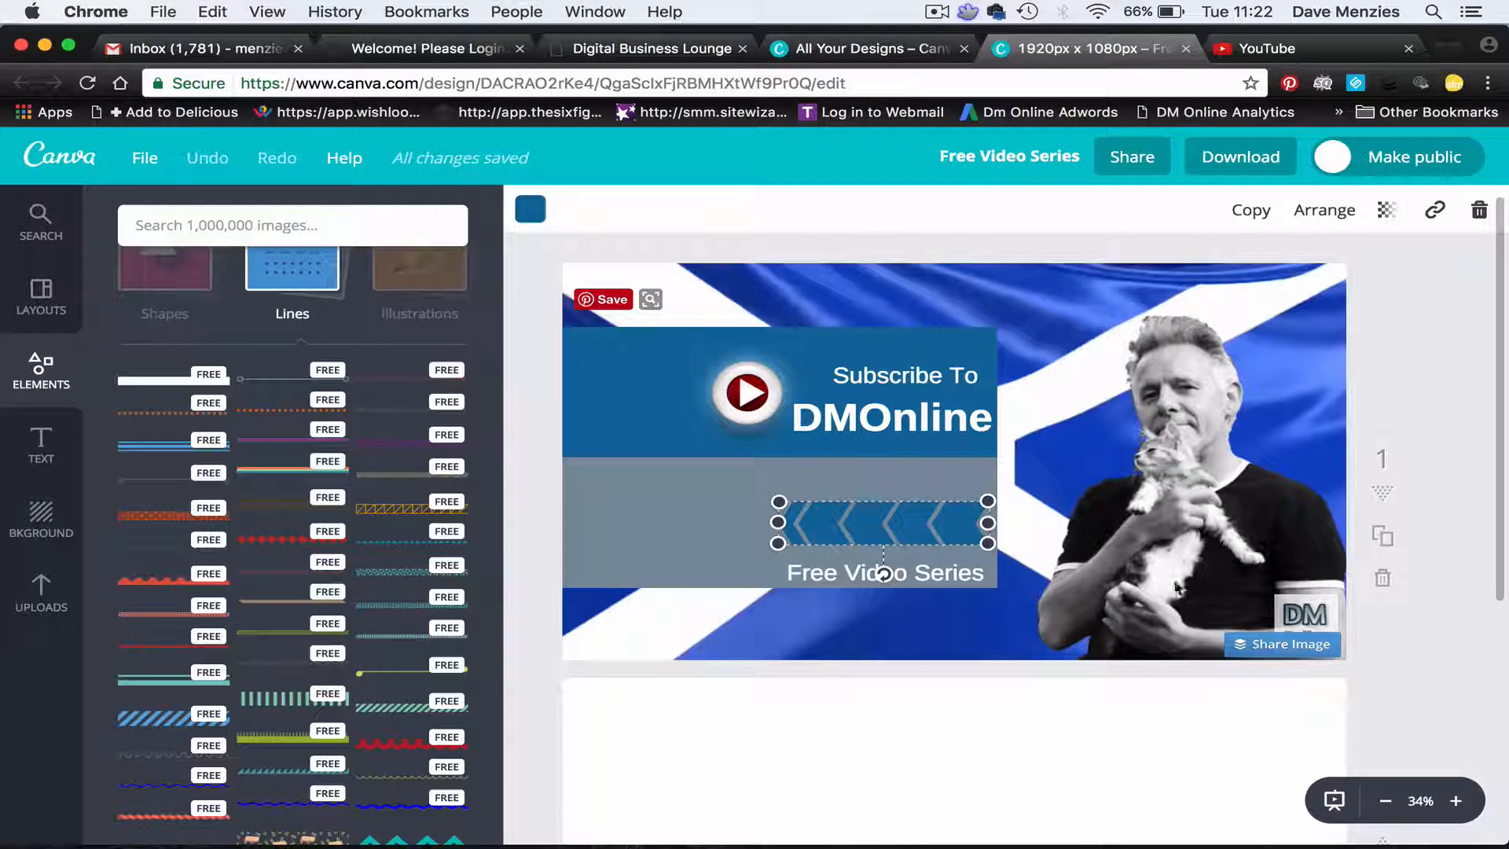
pyautogui.moveTo(1402, 376)
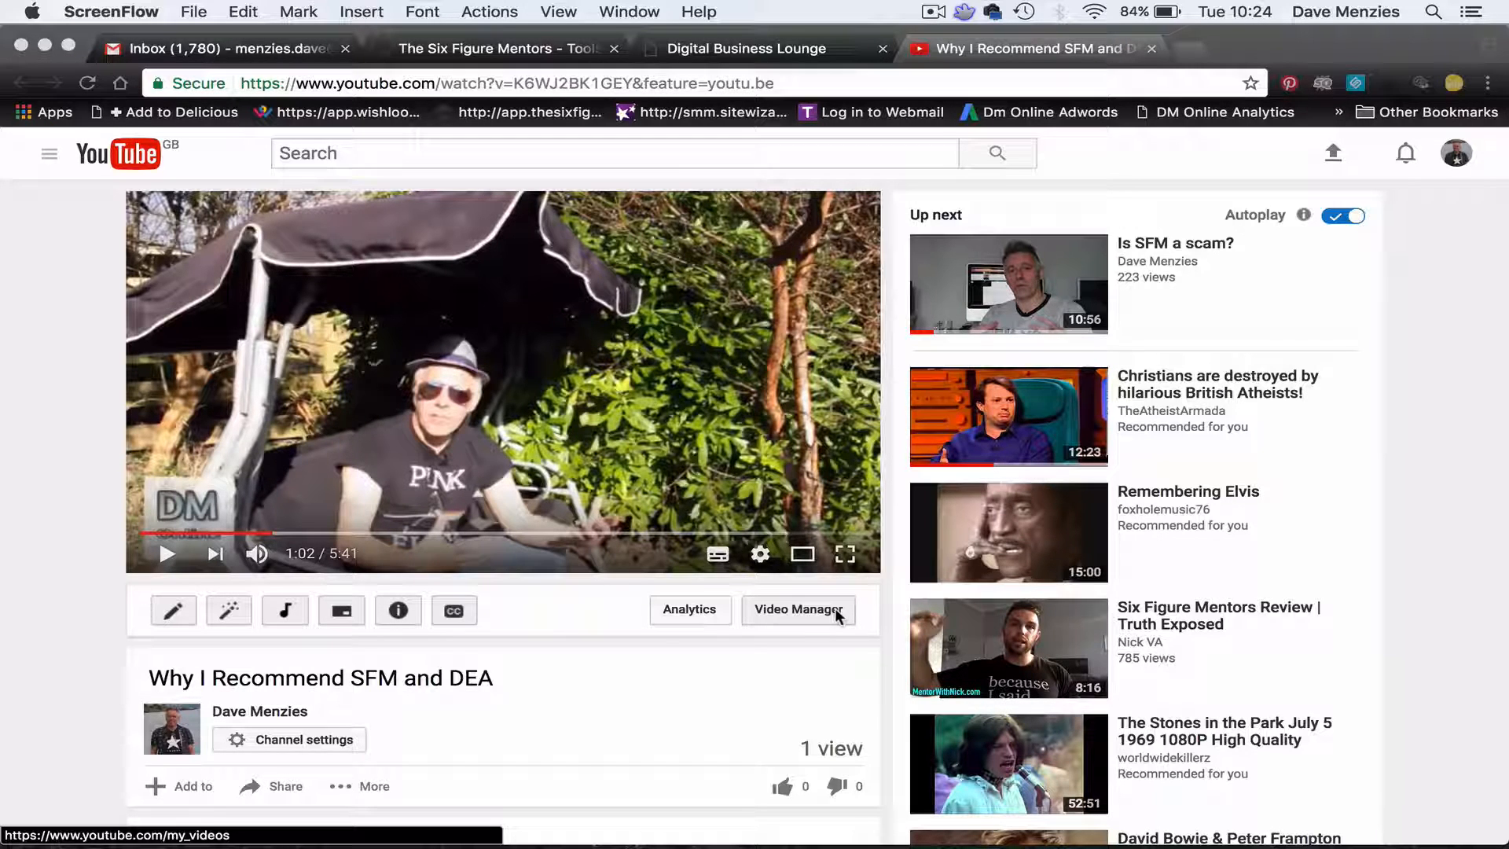
pyautogui.moveTo(538, 633)
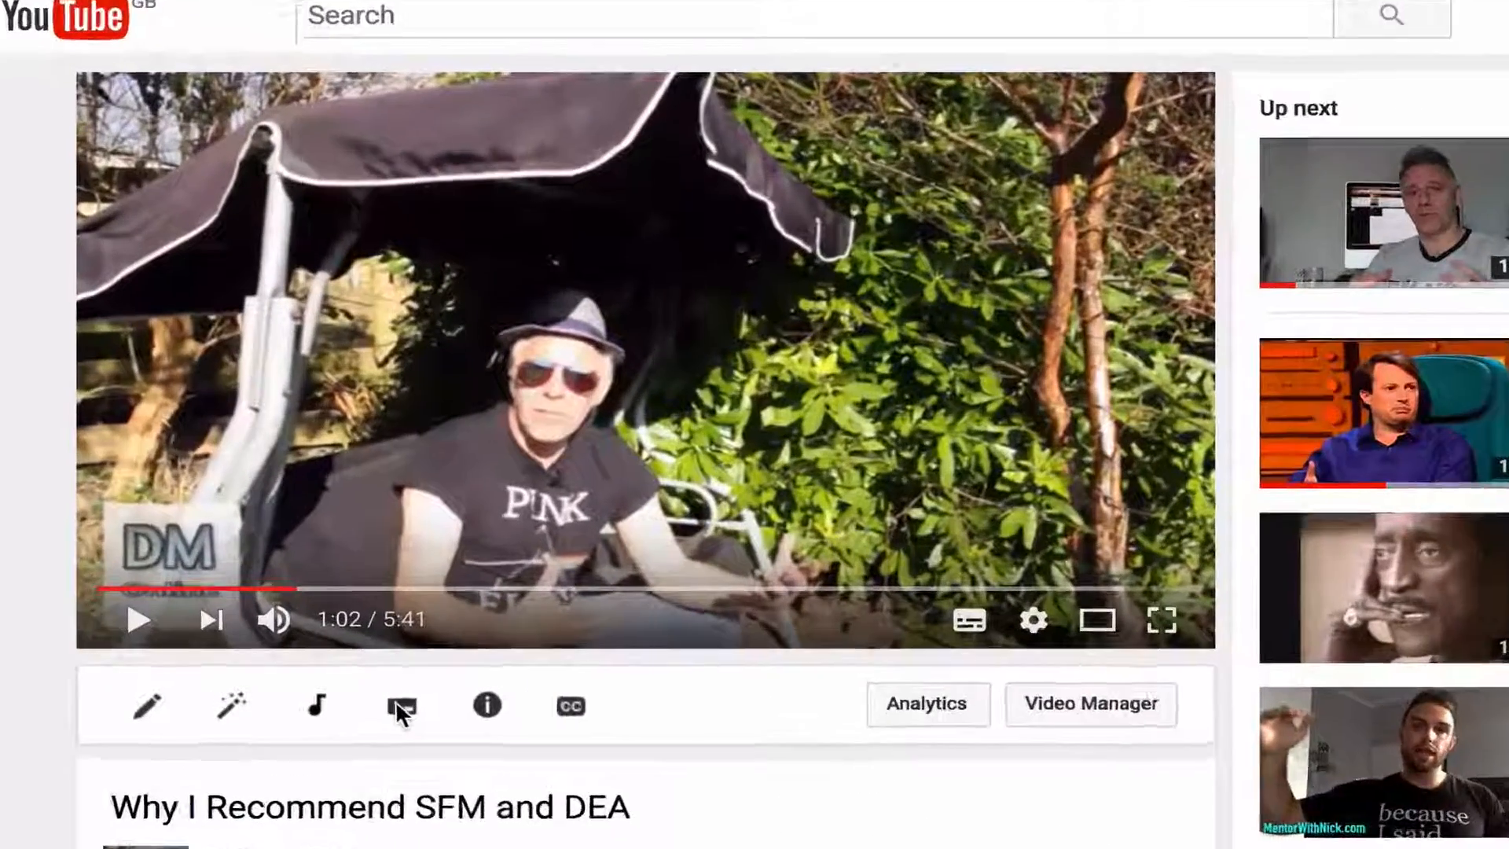
# Load the end screen editor for the Why I Recommend SFM and DEA video.
pyautogui.click(400, 706)
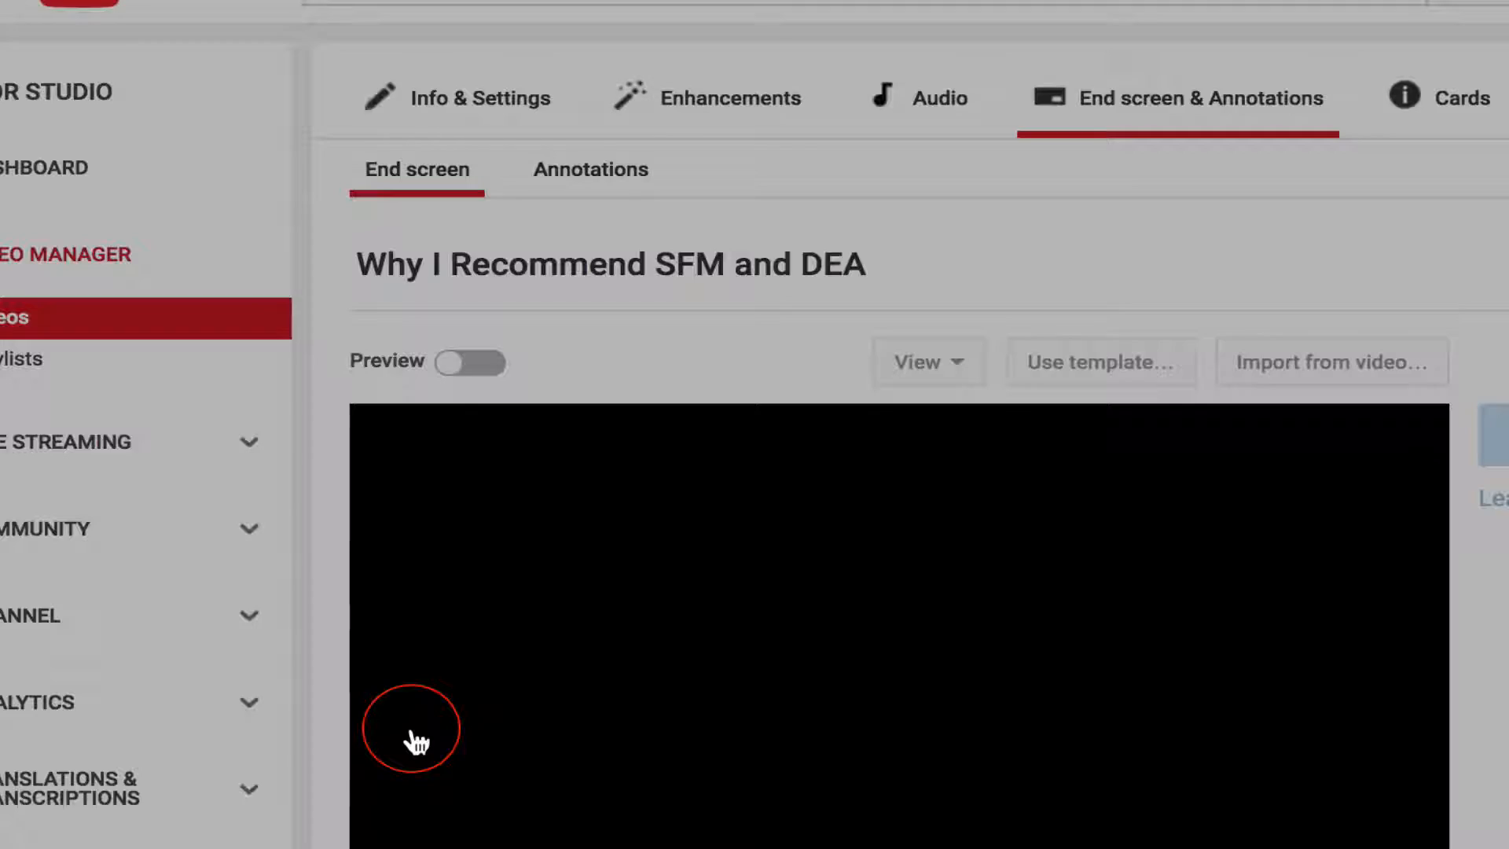
pyautogui.click(415, 169)
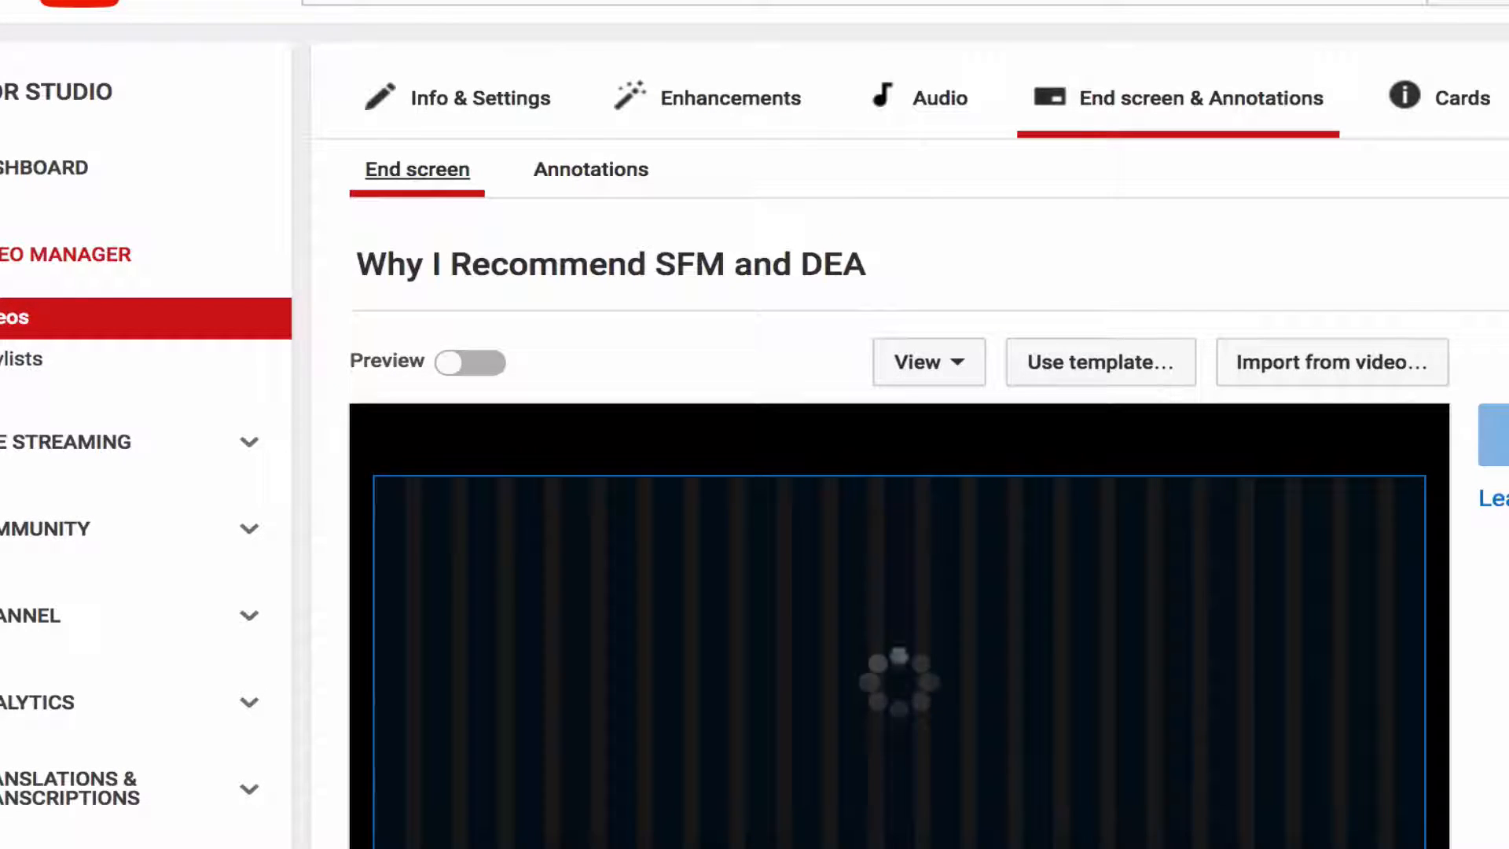
pyautogui.scroll(-3)
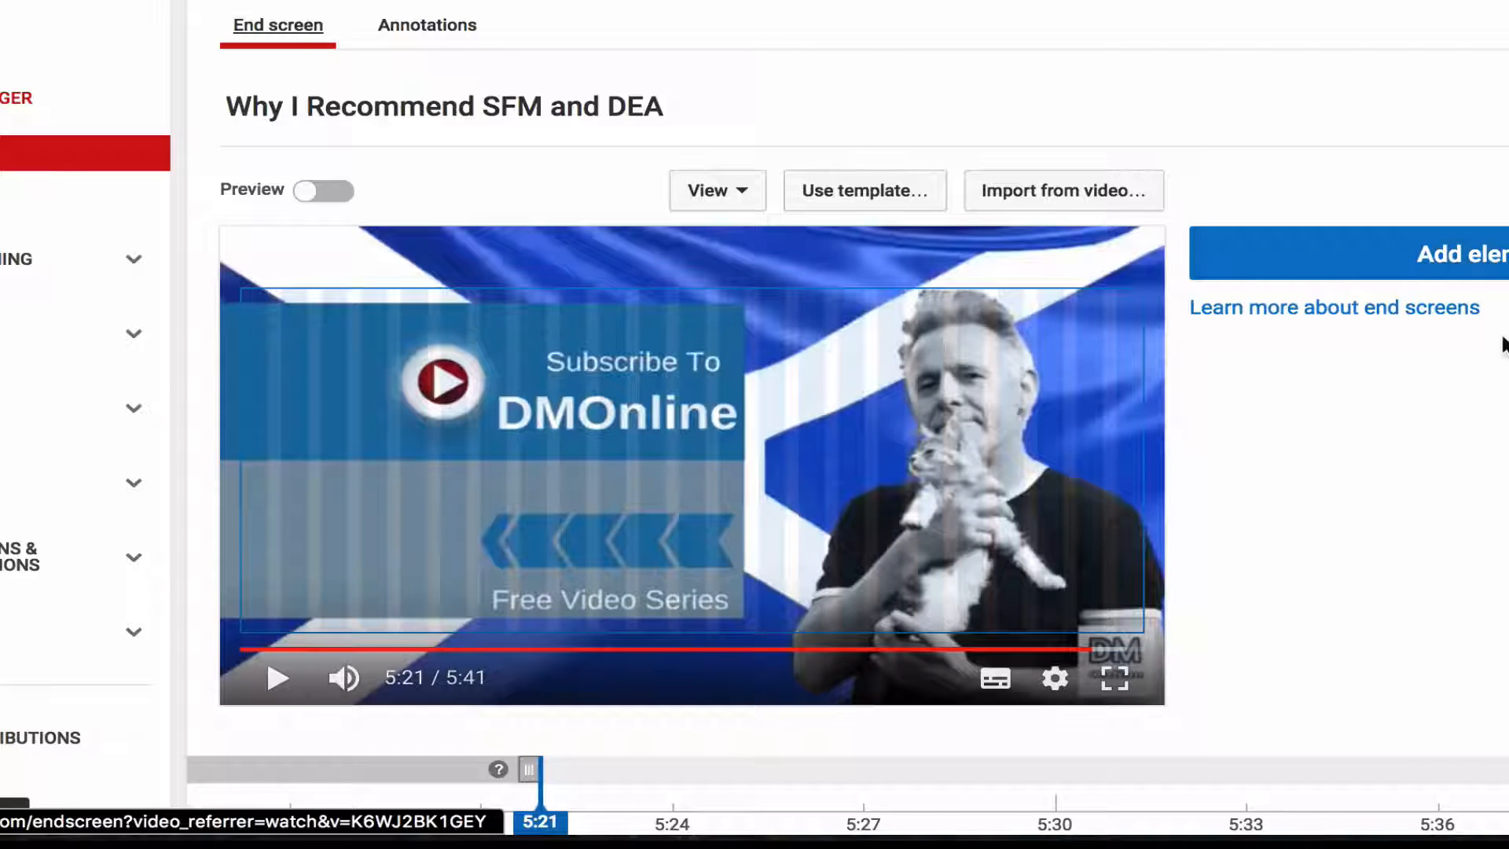
pyautogui.moveTo(549, 272)
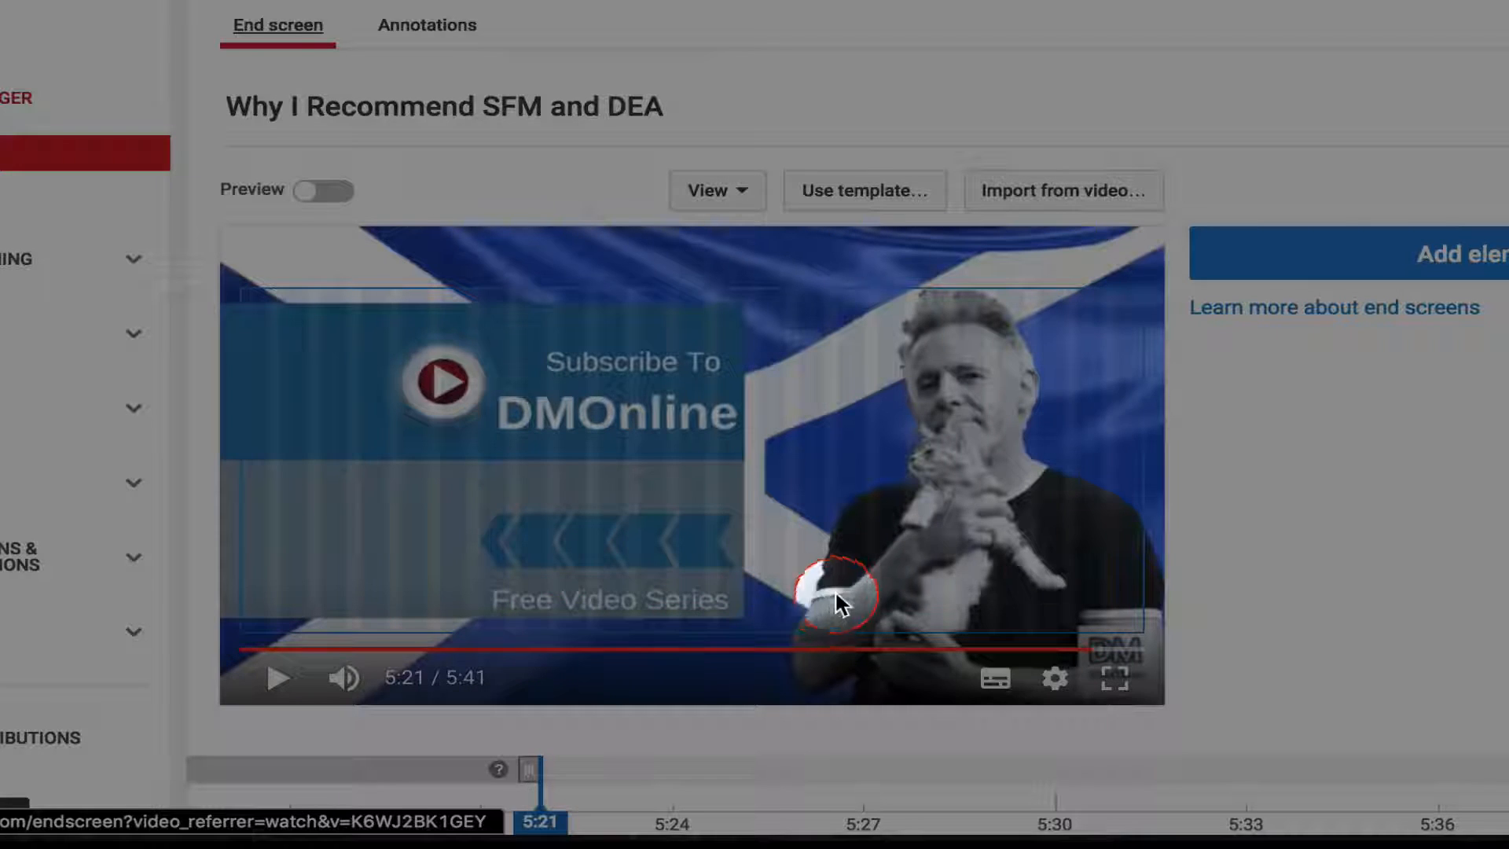
pyautogui.moveTo(1279, 453)
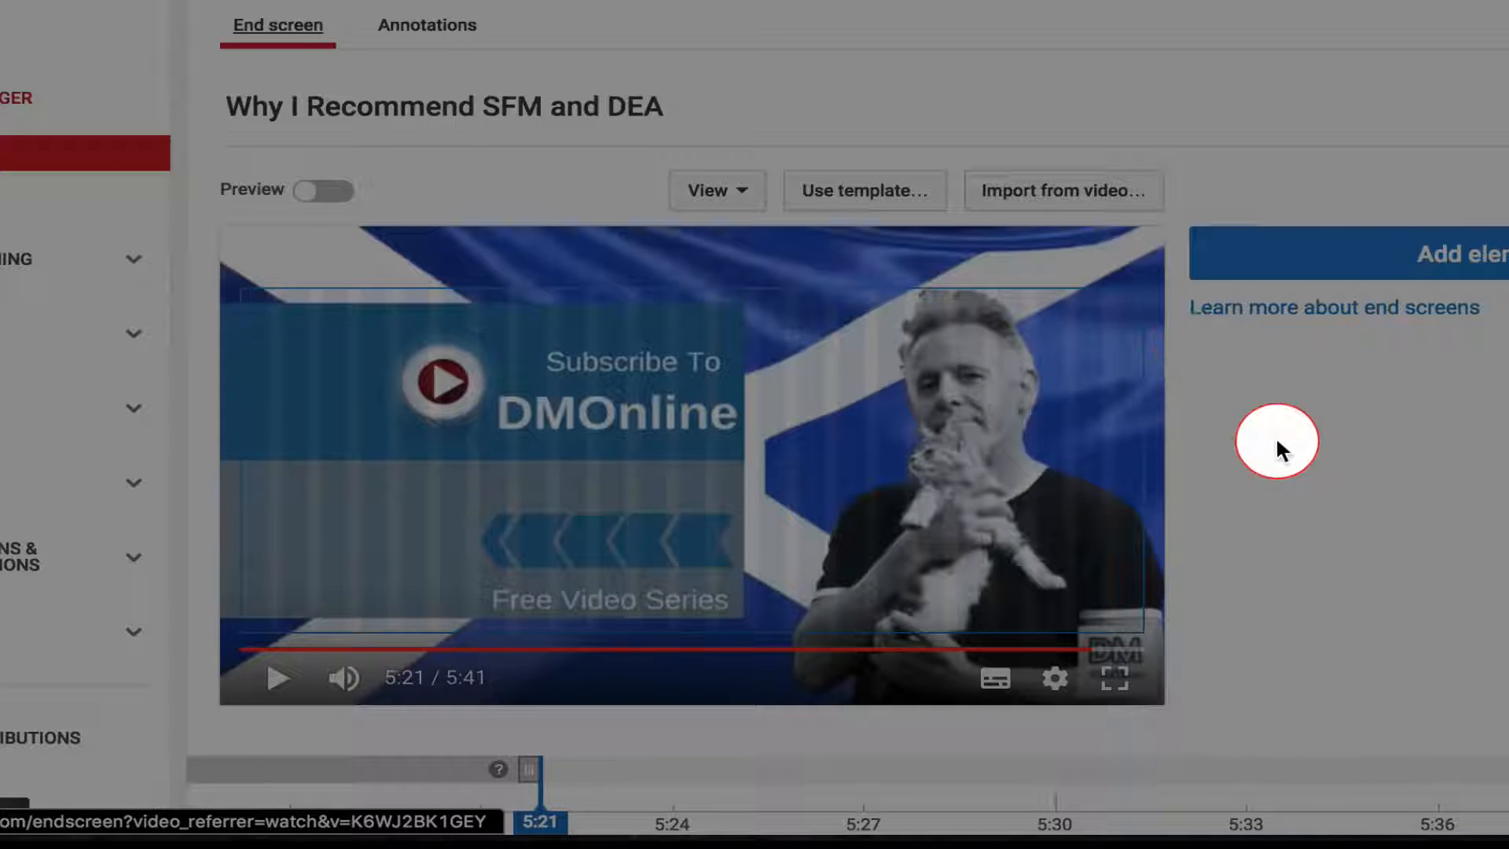
pyautogui.moveTo(1333, 430)
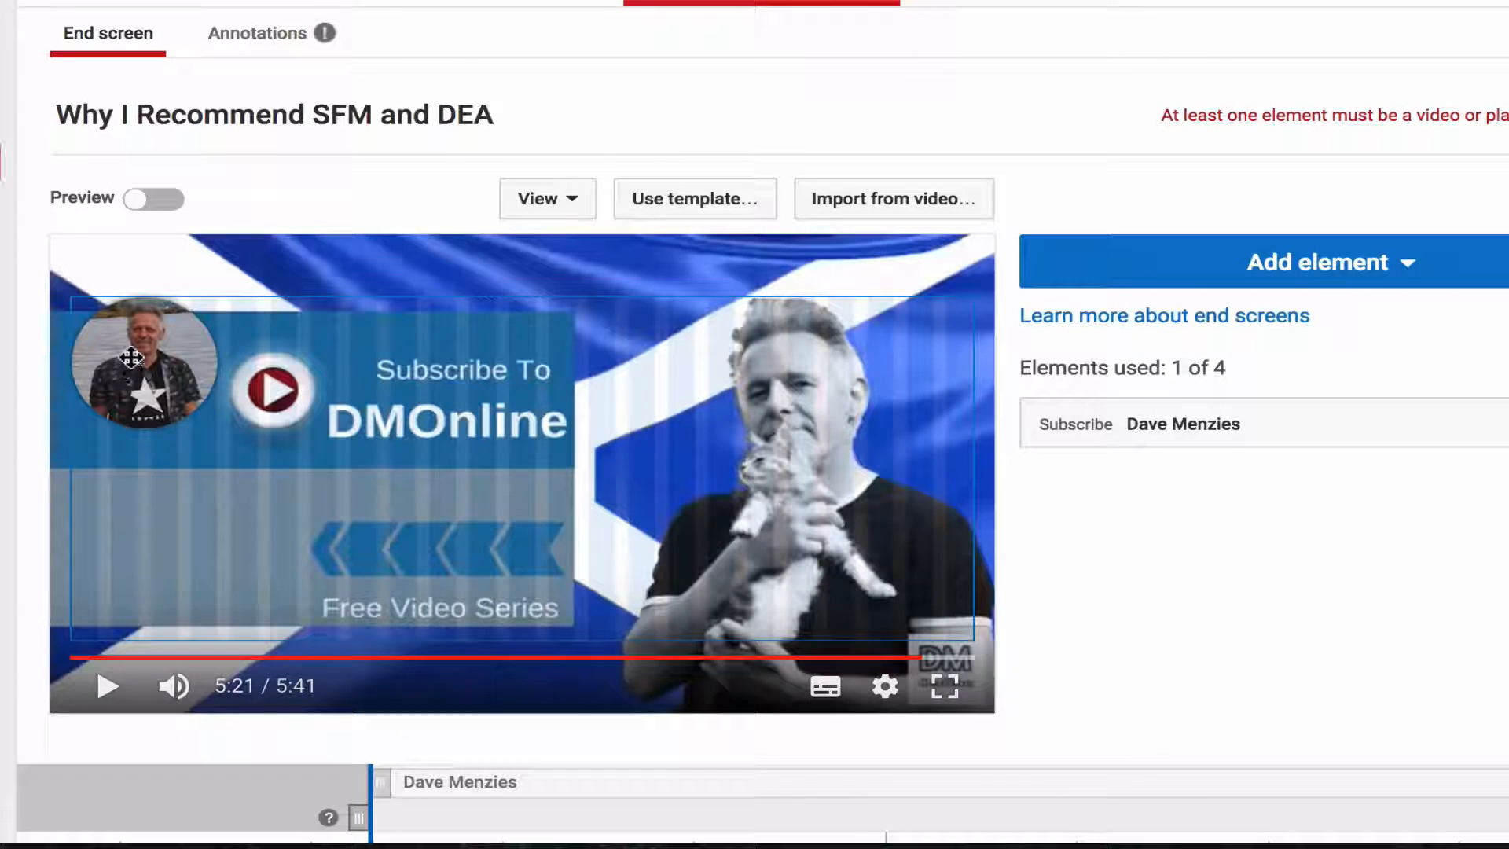
# Place the Subscribe element over the banner's top-left circle.
pyautogui.click(141, 366)
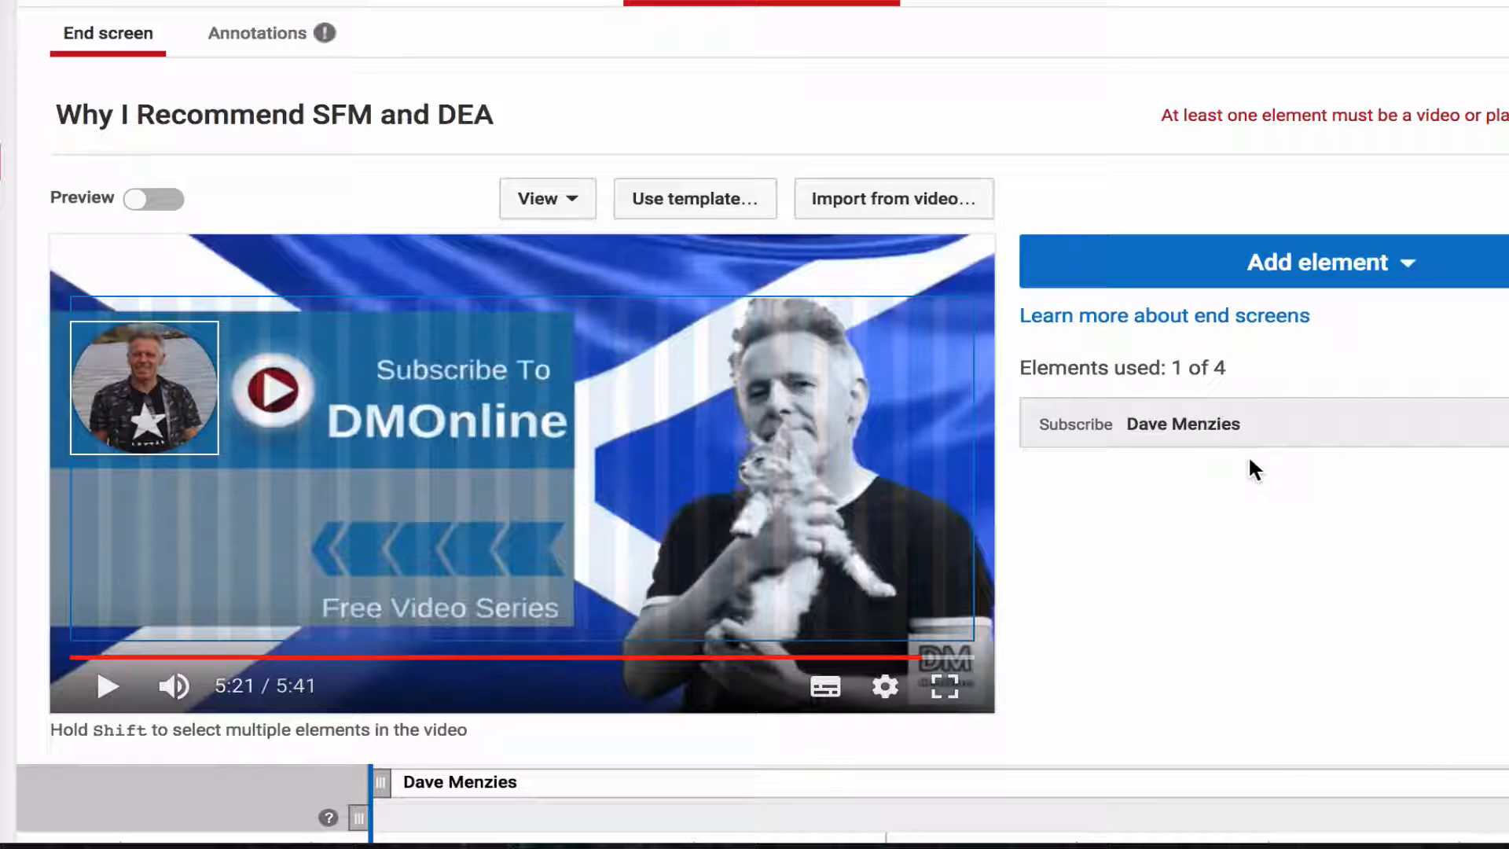
pyautogui.moveTo(1412, 268)
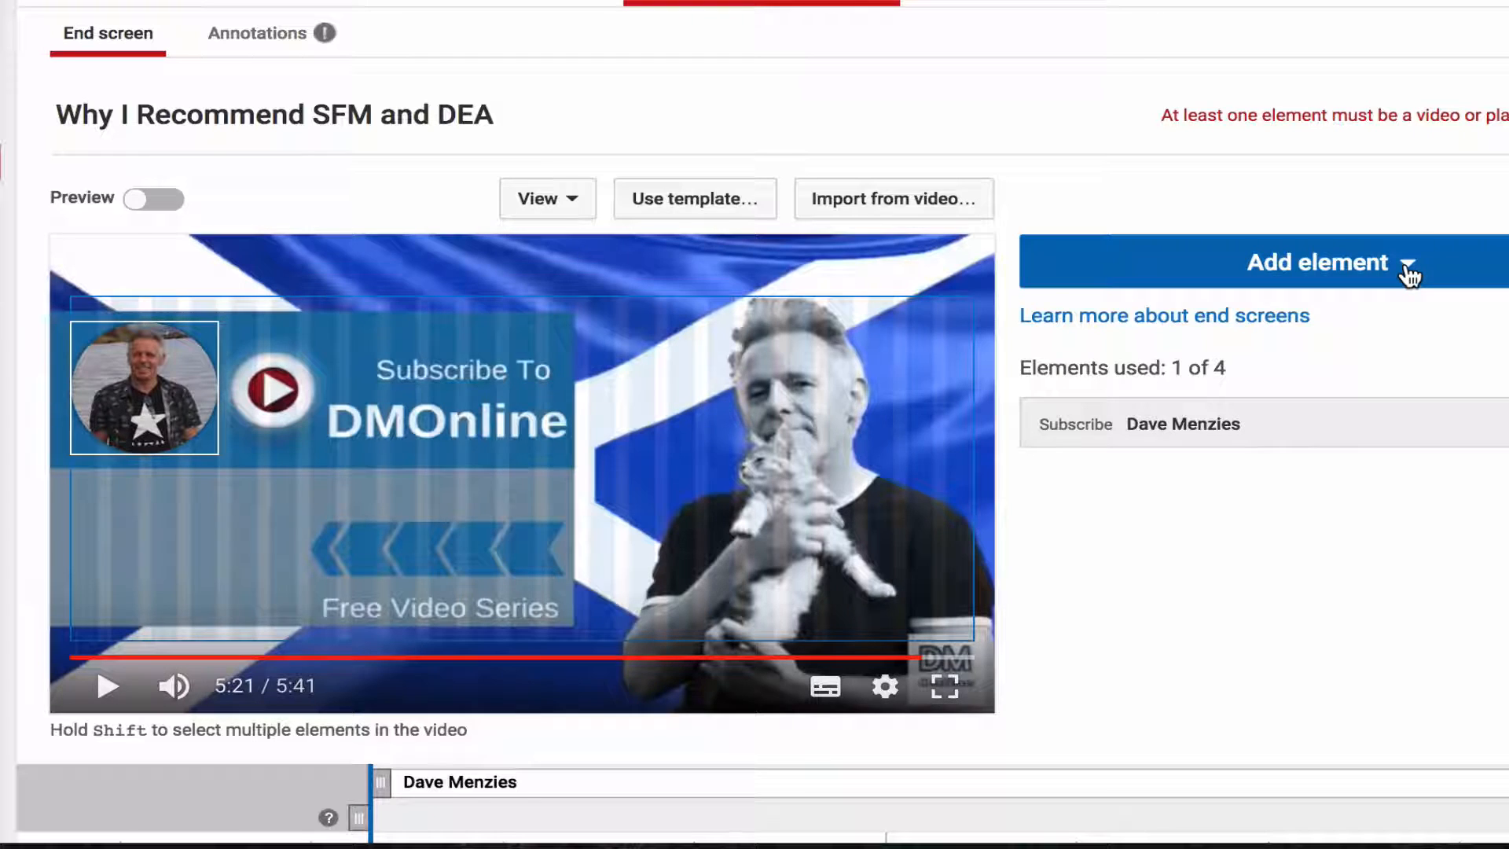
pyautogui.click(1319, 263)
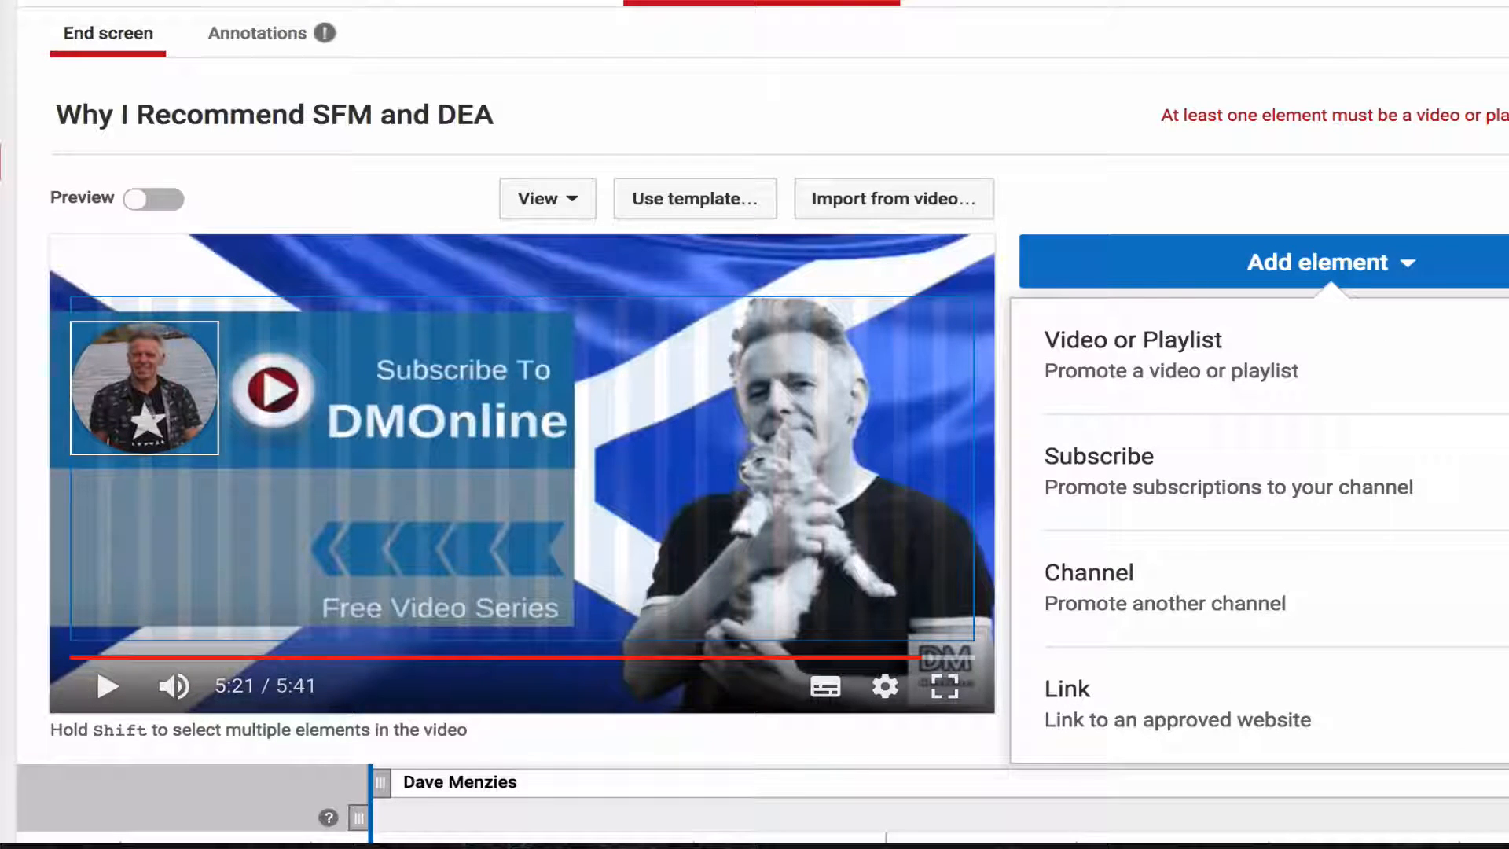
pyautogui.click(1066, 688)
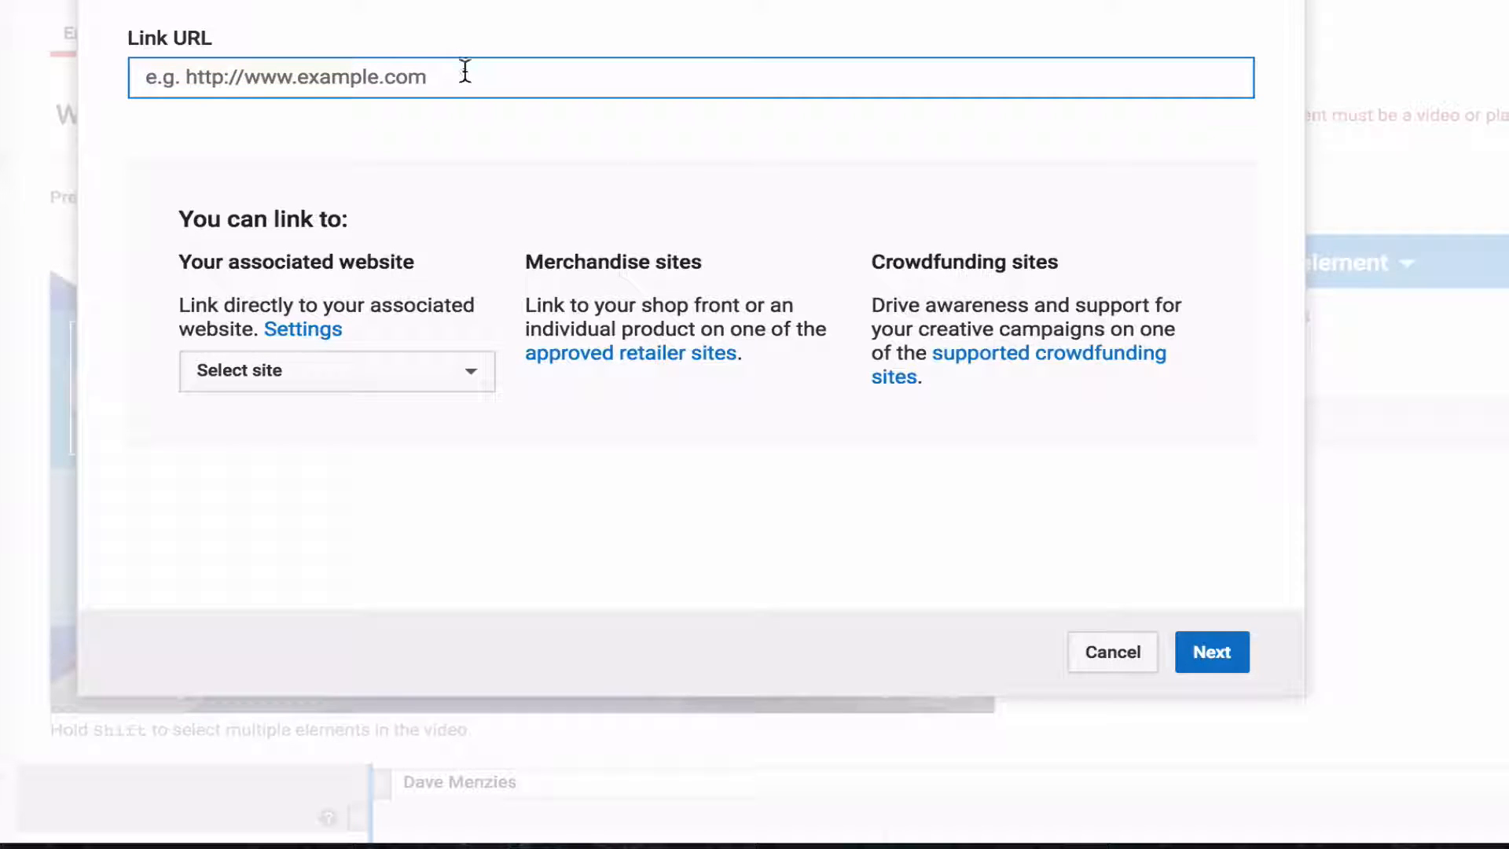
pyautogui.write('https://davemenzies.com/whysfm')
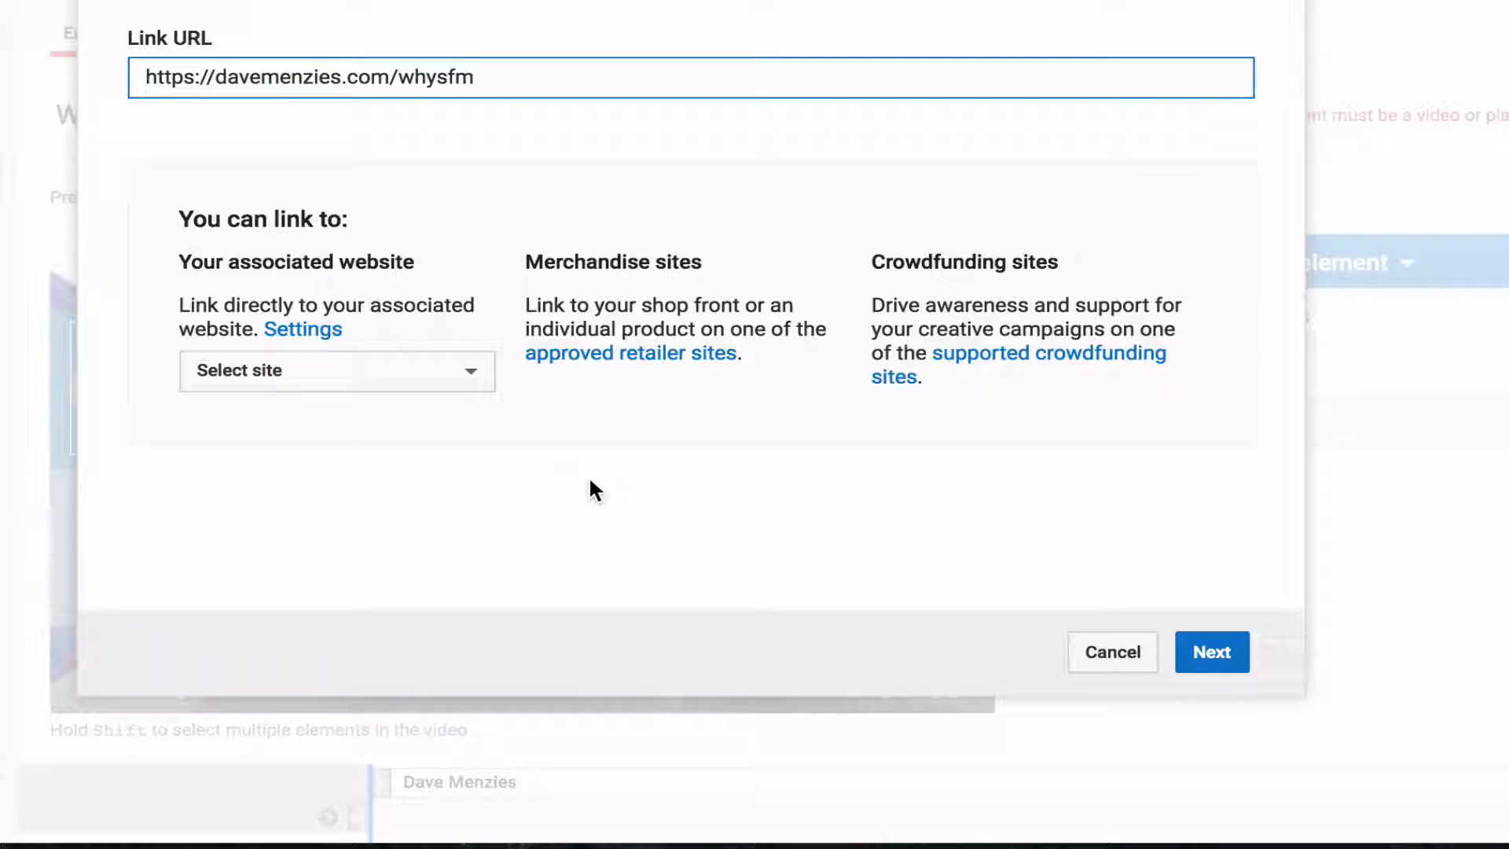
pyautogui.moveTo(1158, 627)
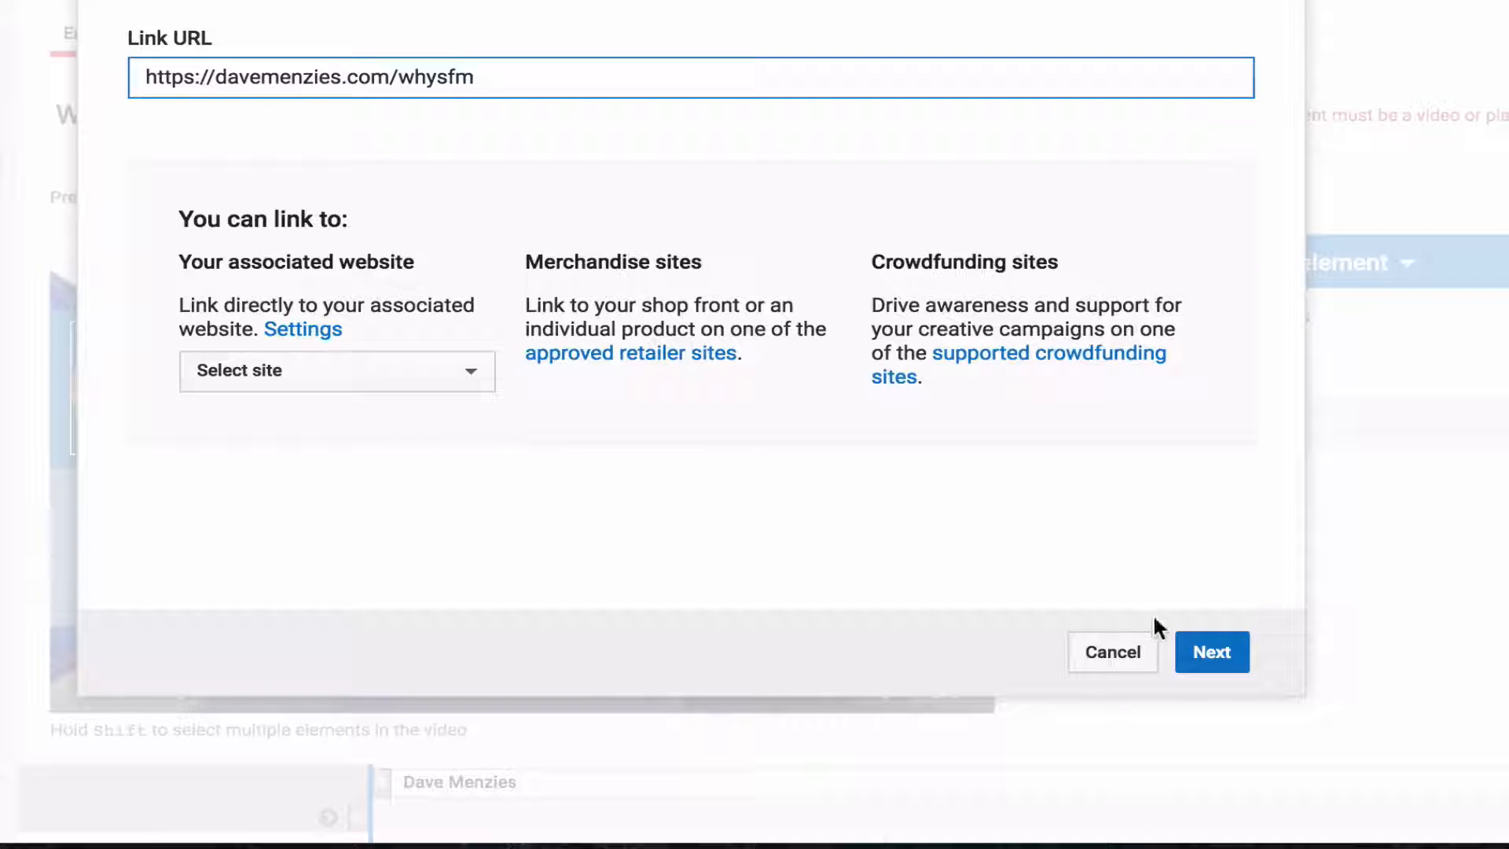
pyautogui.click(1210, 651)
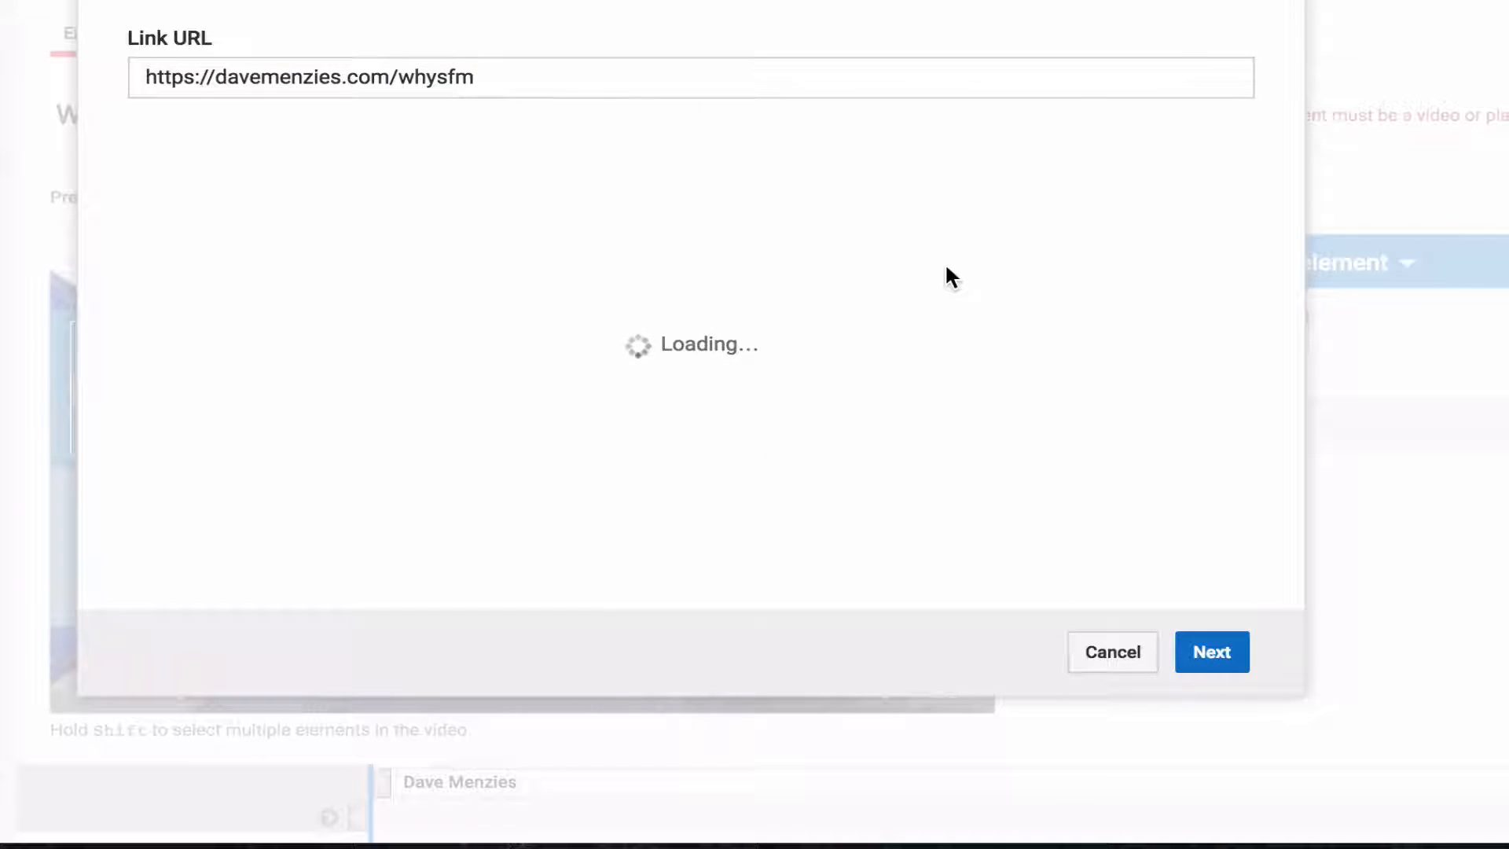
pyautogui.click(1209, 651)
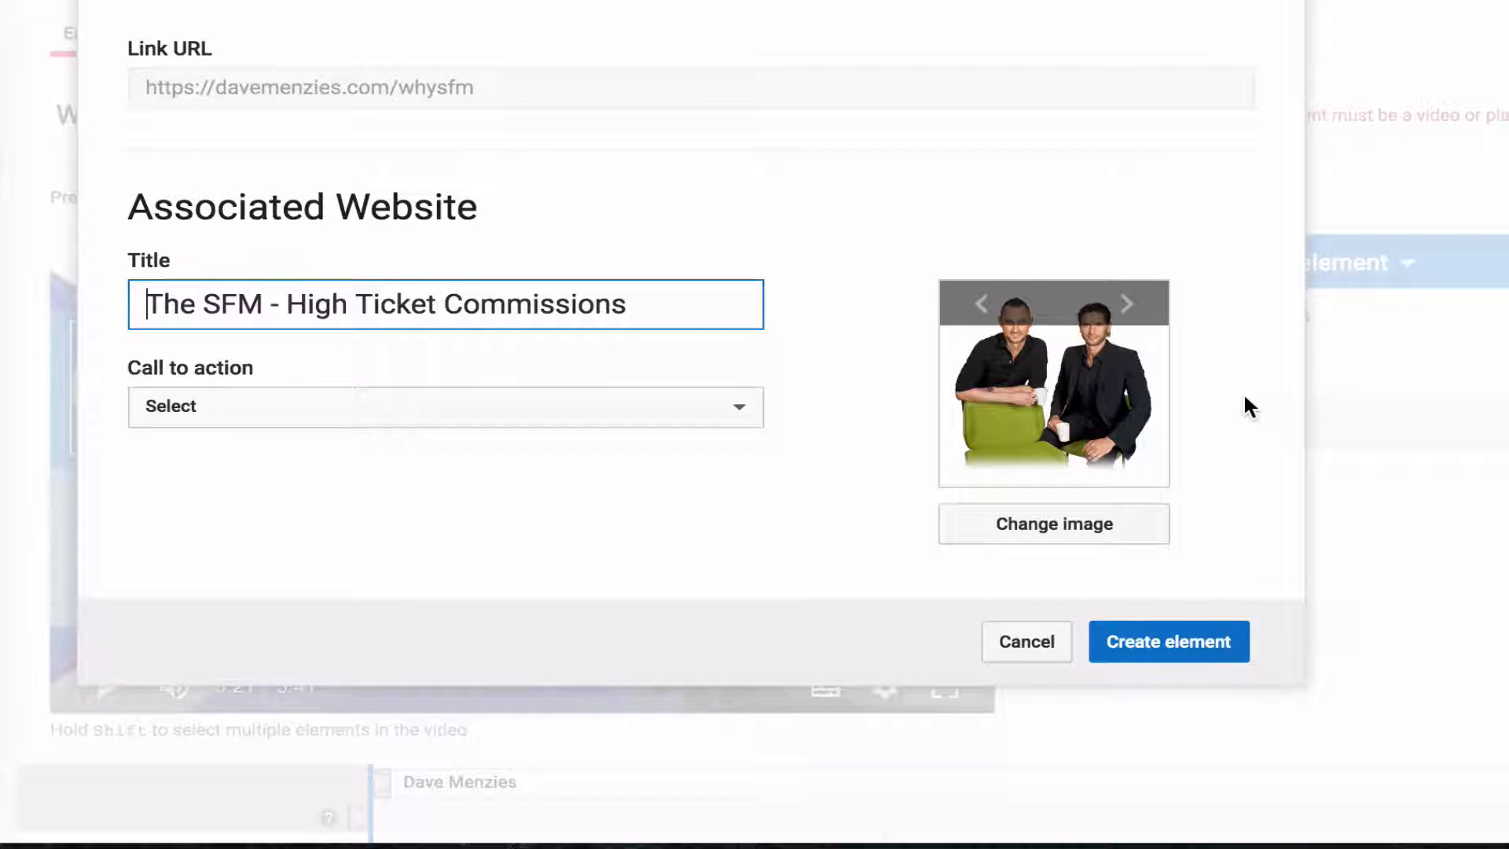
pyautogui.moveTo(1075, 529)
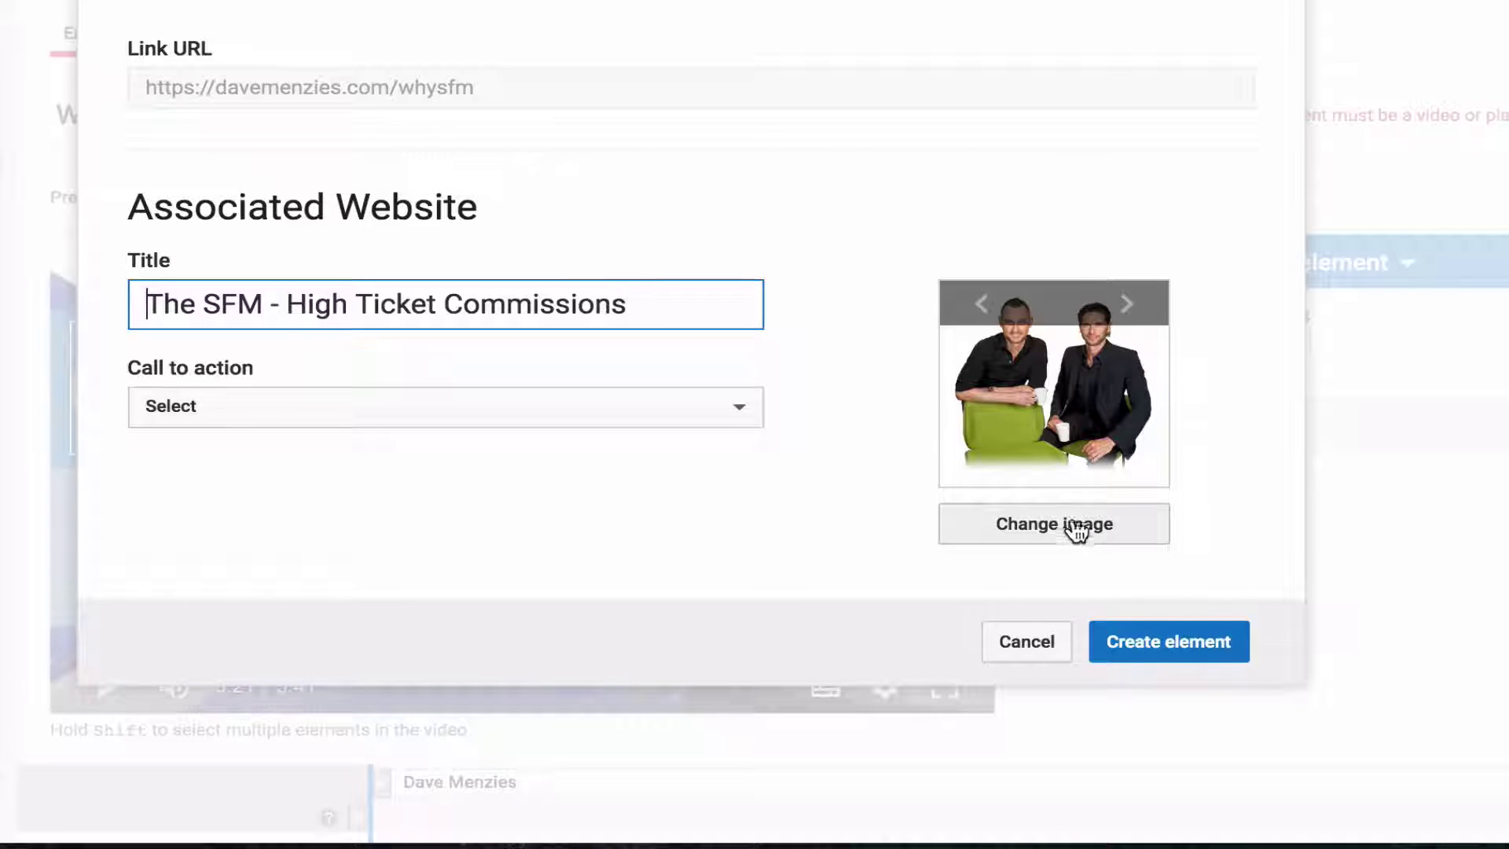
# Set the link's call to action to Sign up and create the element.
pyautogui.click(1053, 523)
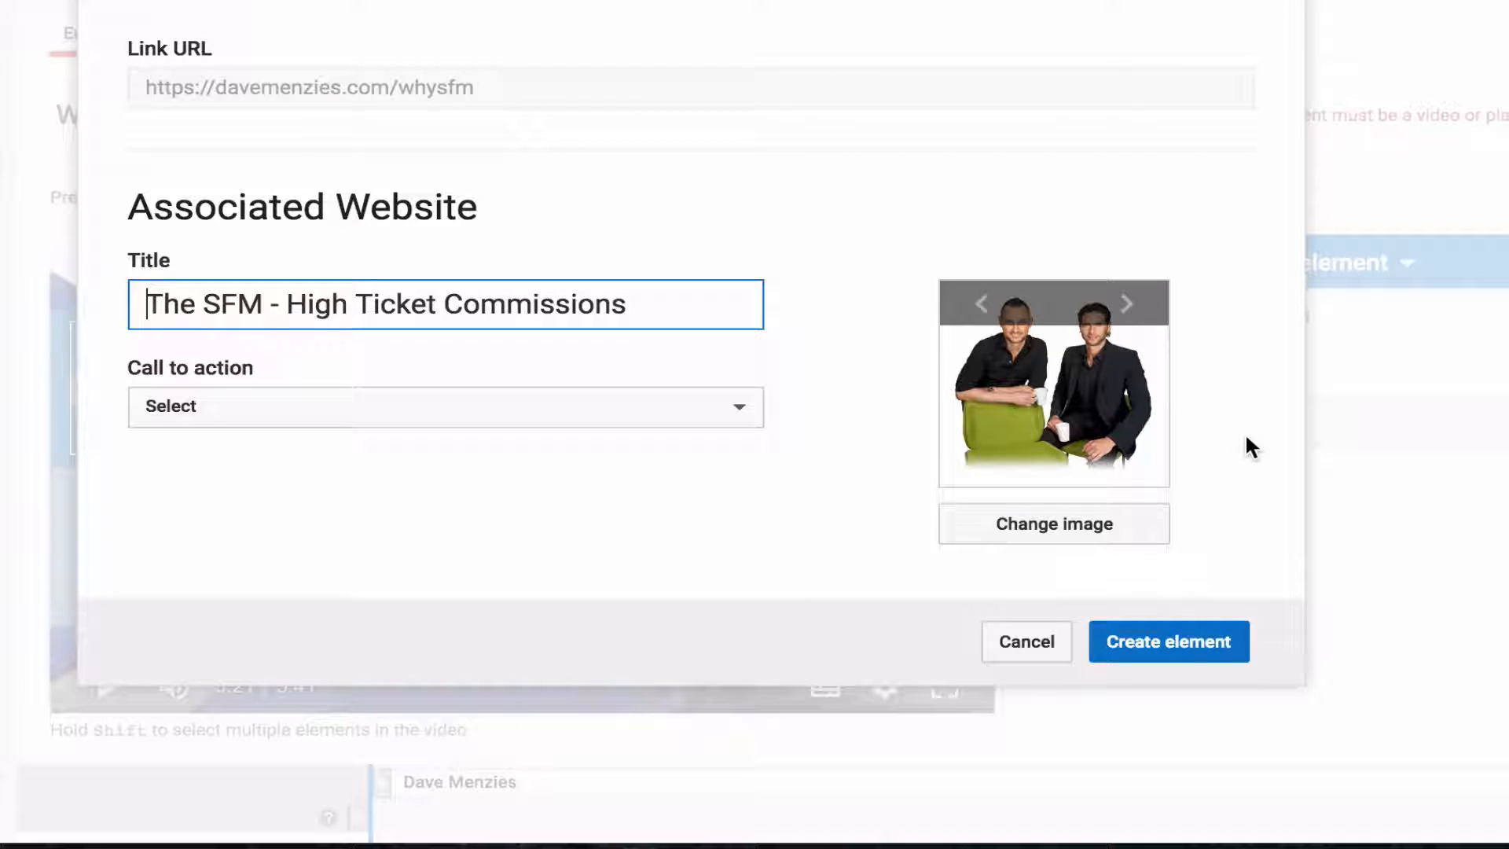
pyautogui.moveTo(1182, 572)
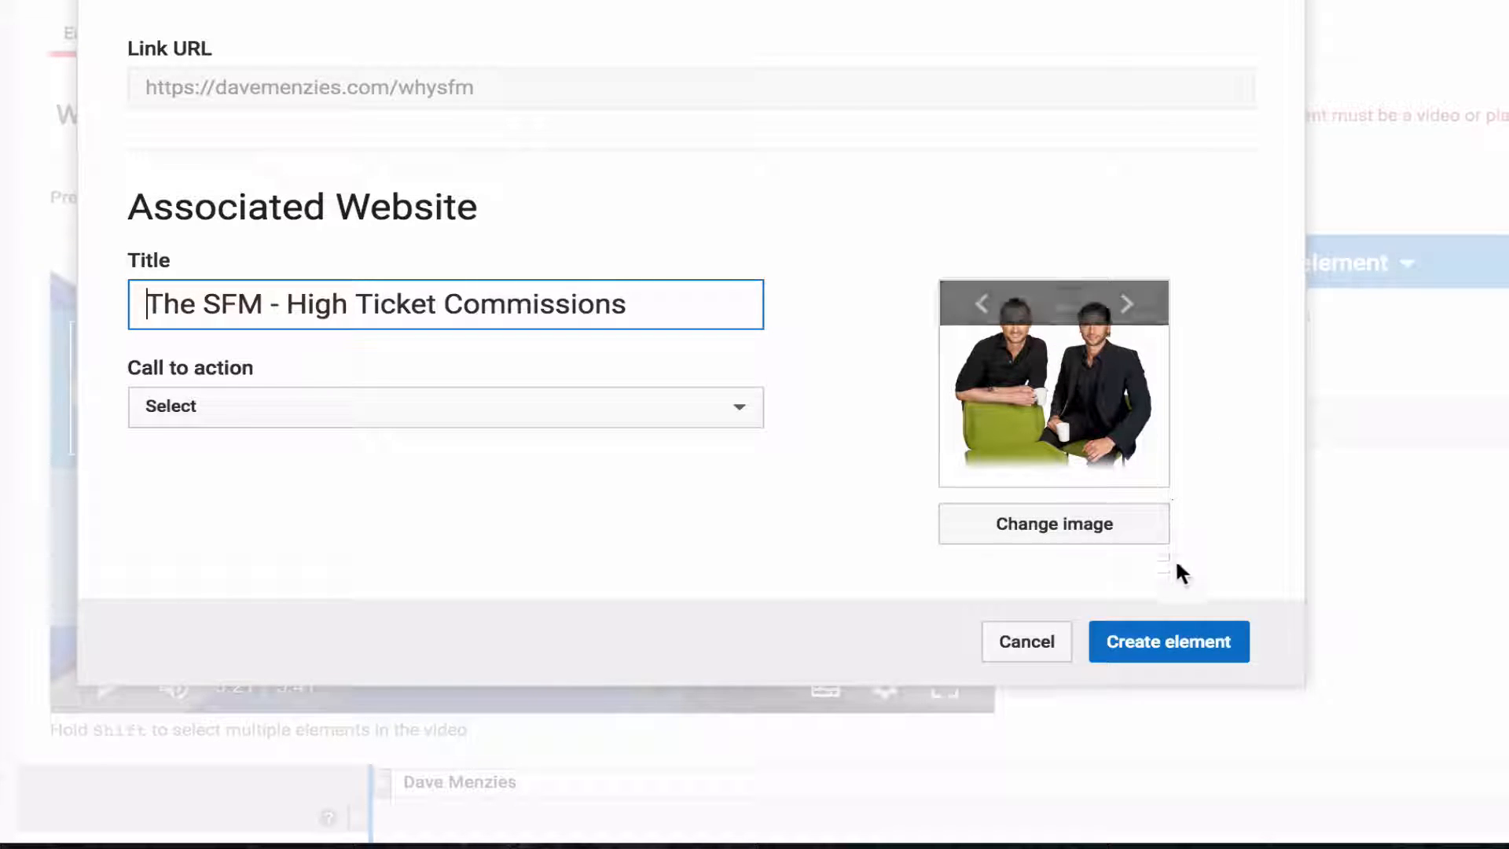
pyautogui.click(1168, 641)
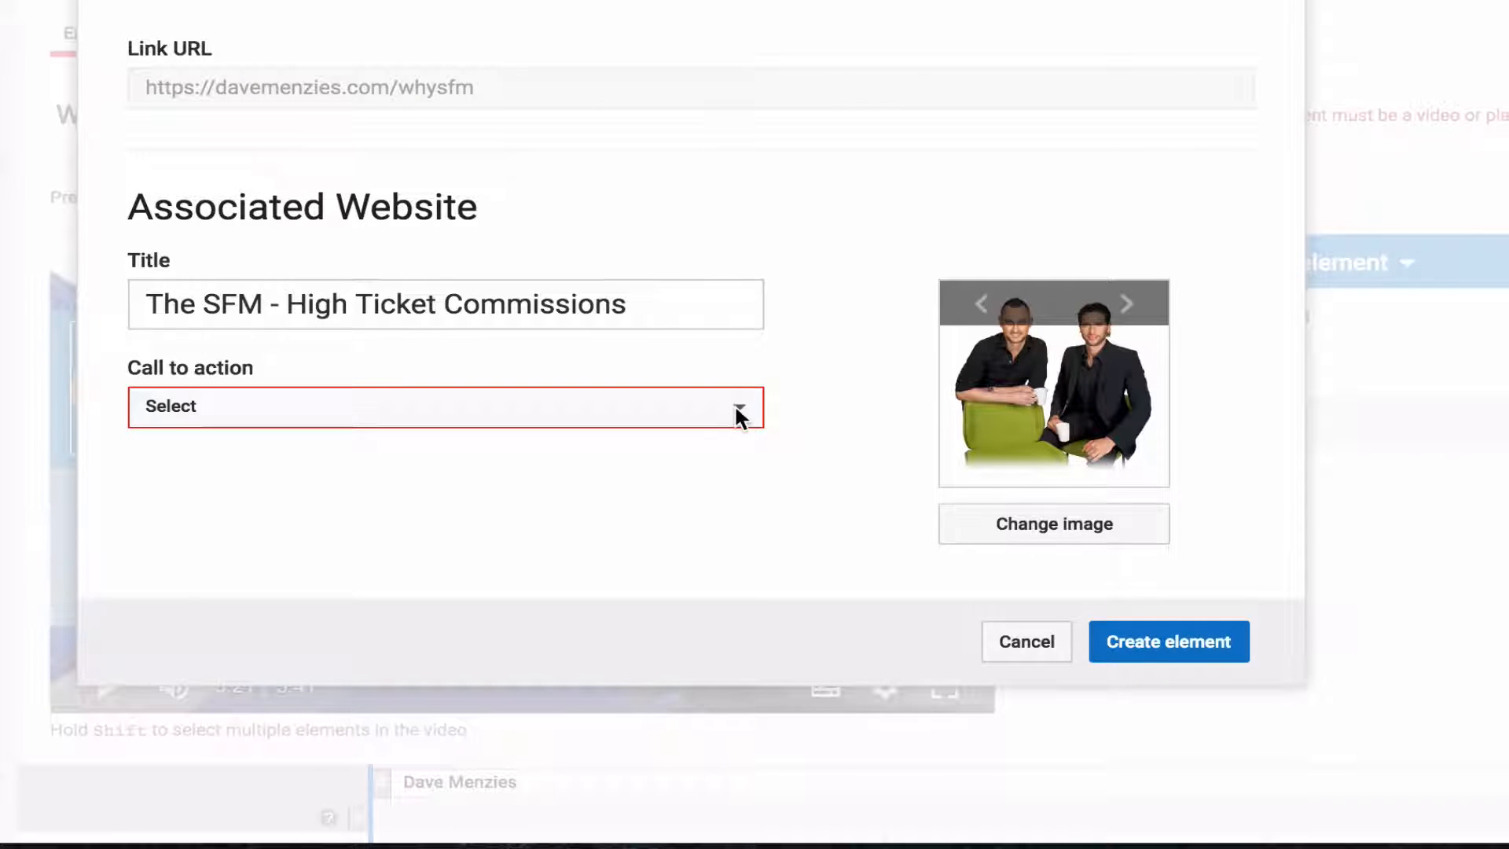
pyautogui.click(443, 406)
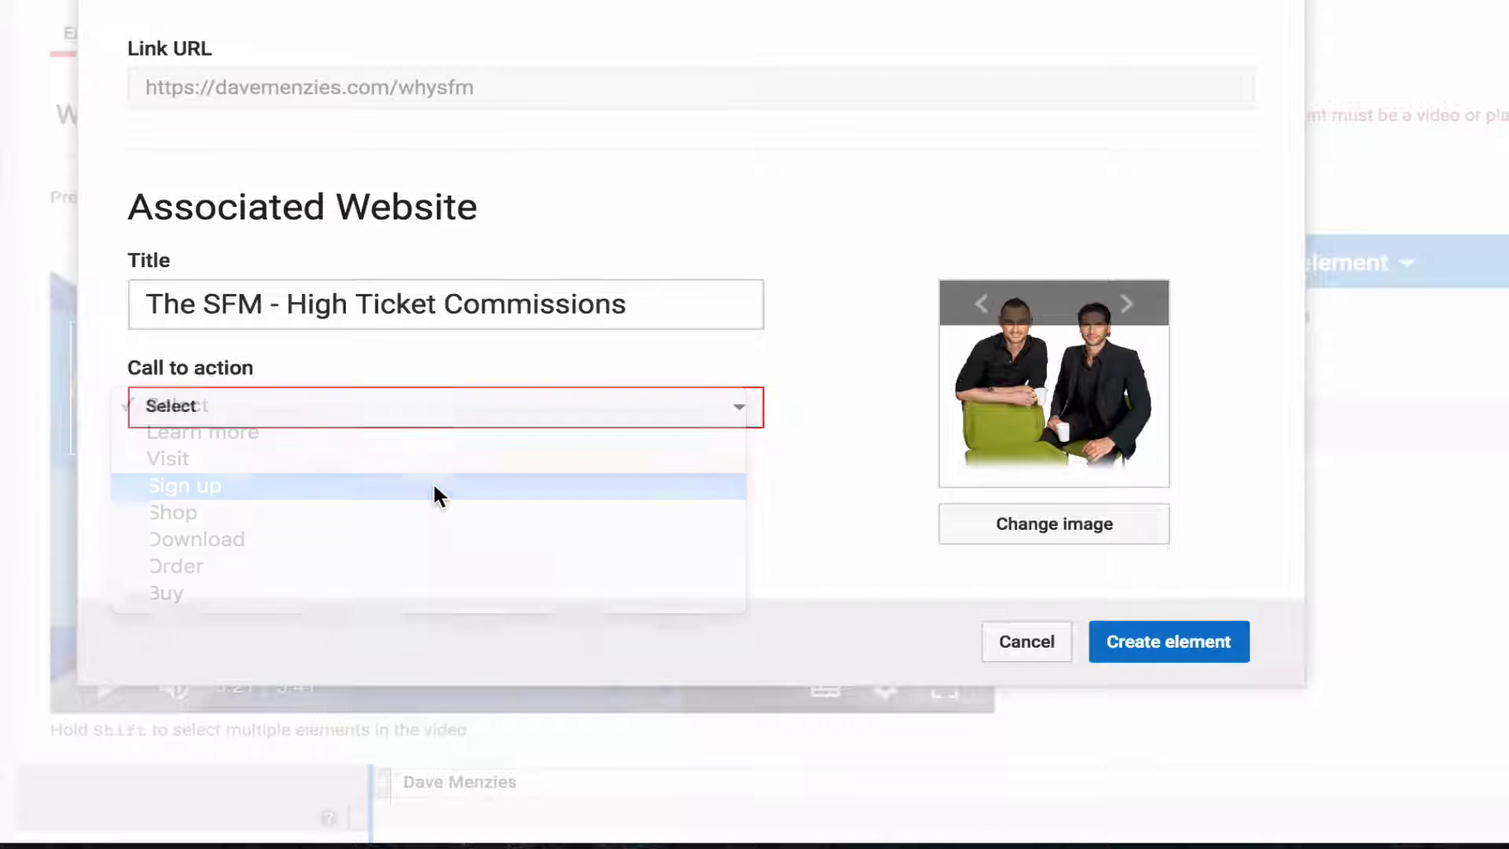
pyautogui.click(184, 486)
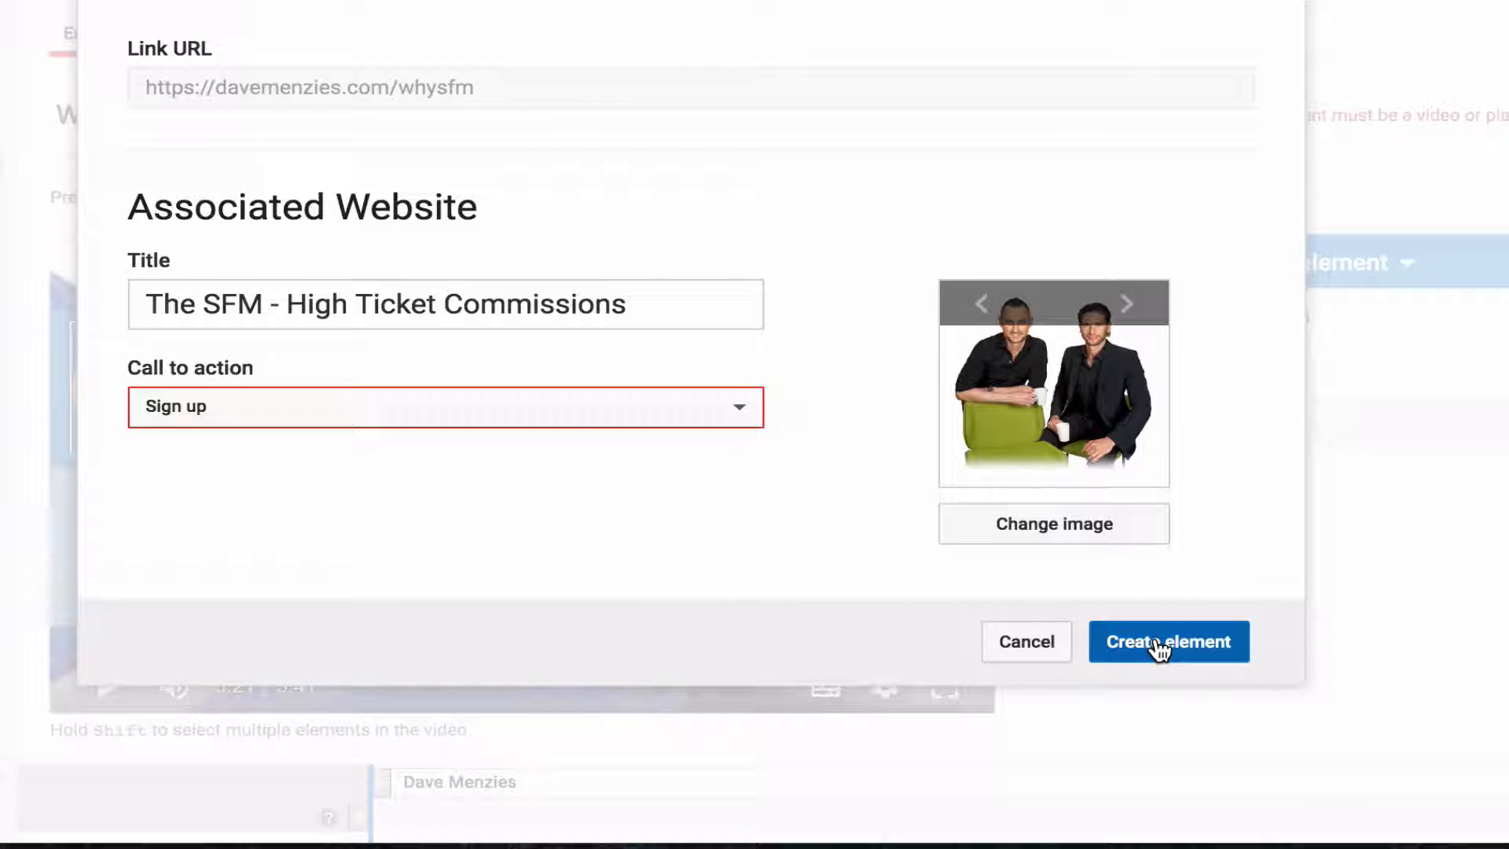
pyautogui.click(1168, 641)
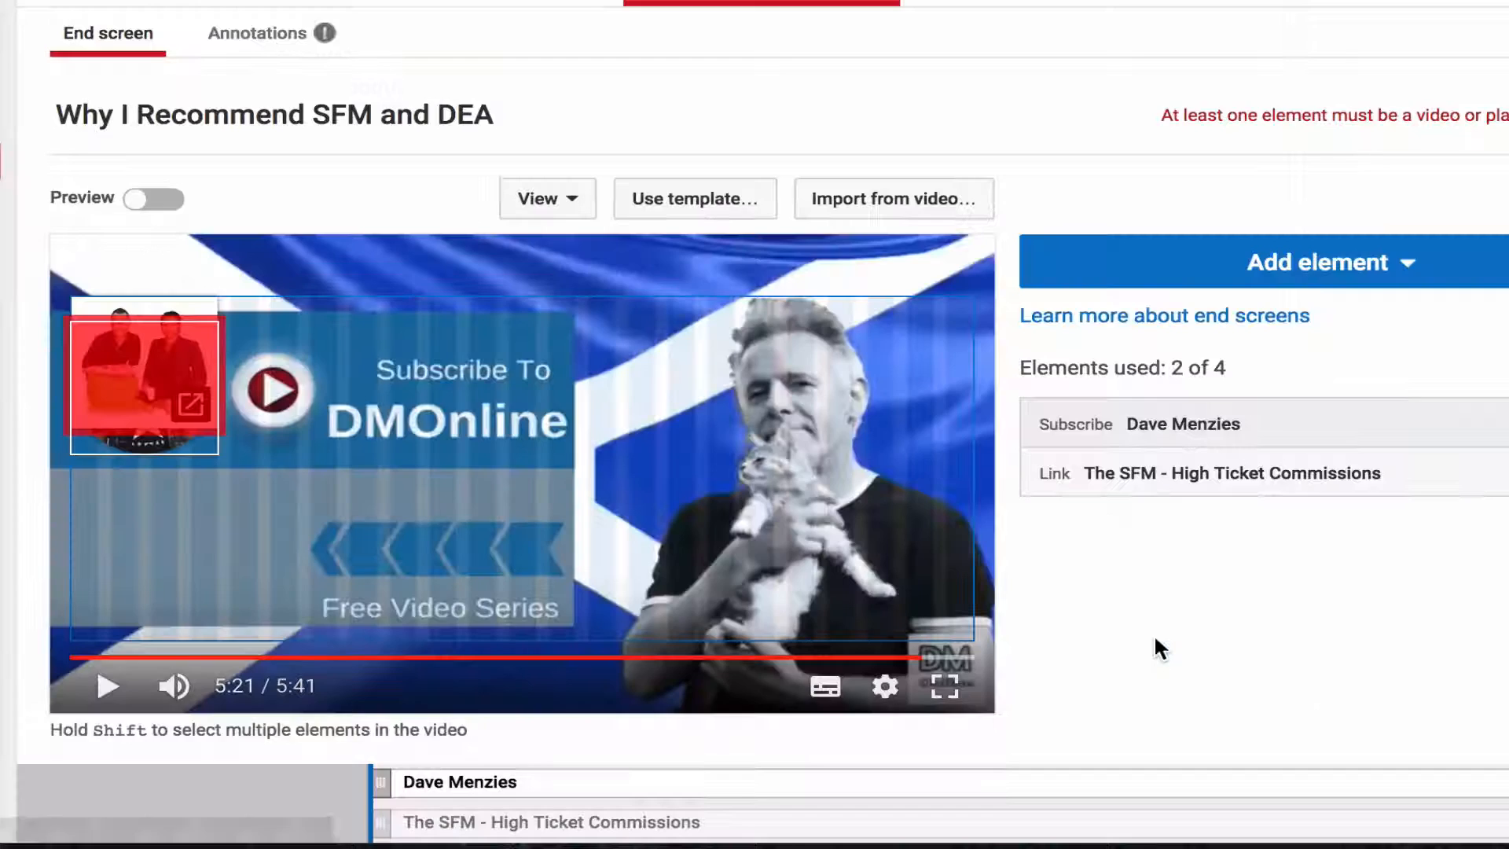
pyautogui.moveTo(170, 385)
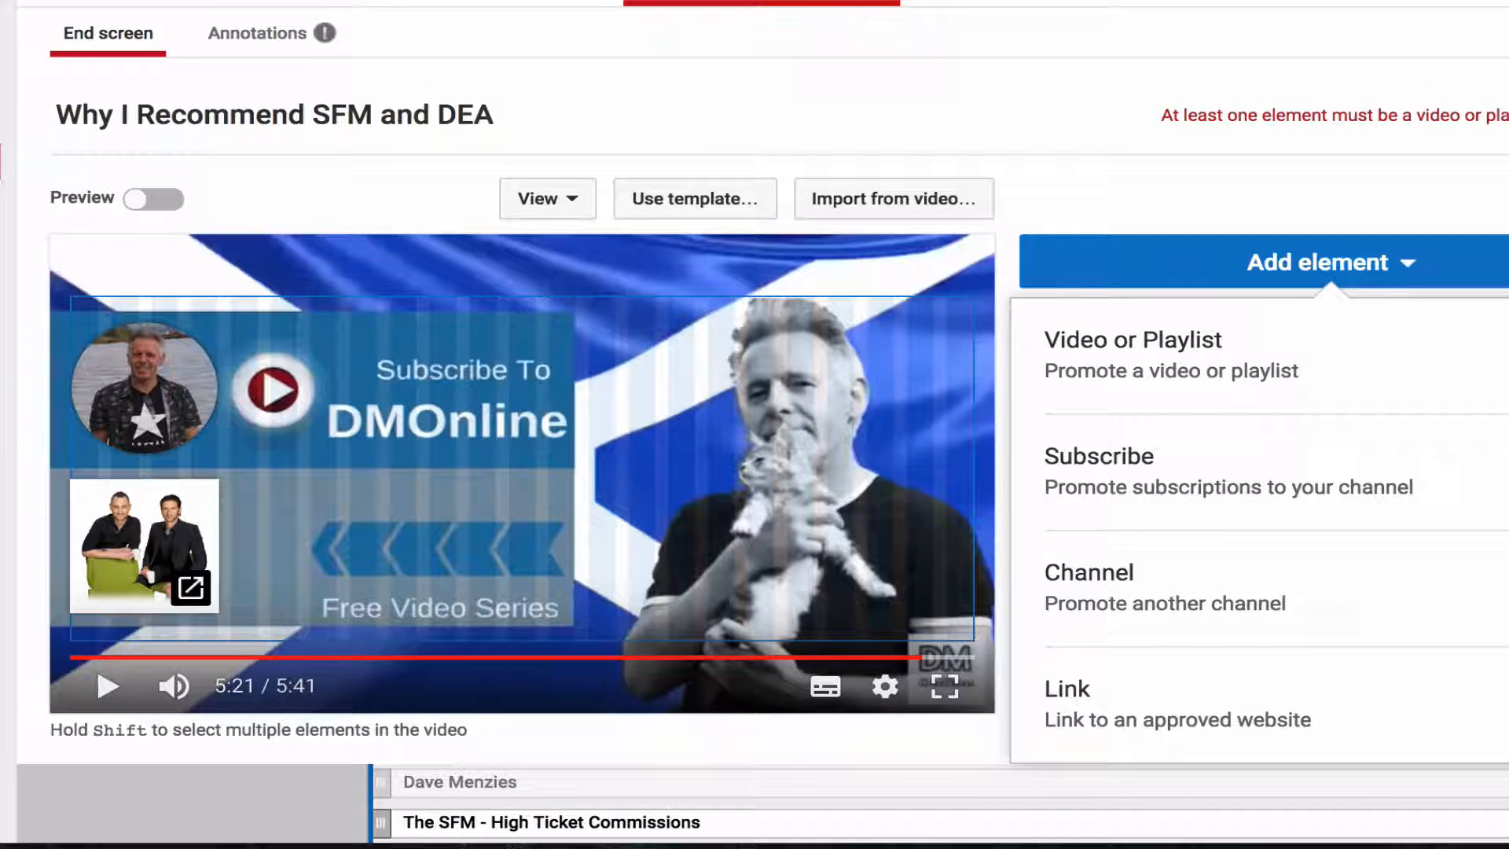
# Add a Best for viewer video element to the end screen and select it.
pyautogui.click(1133, 339)
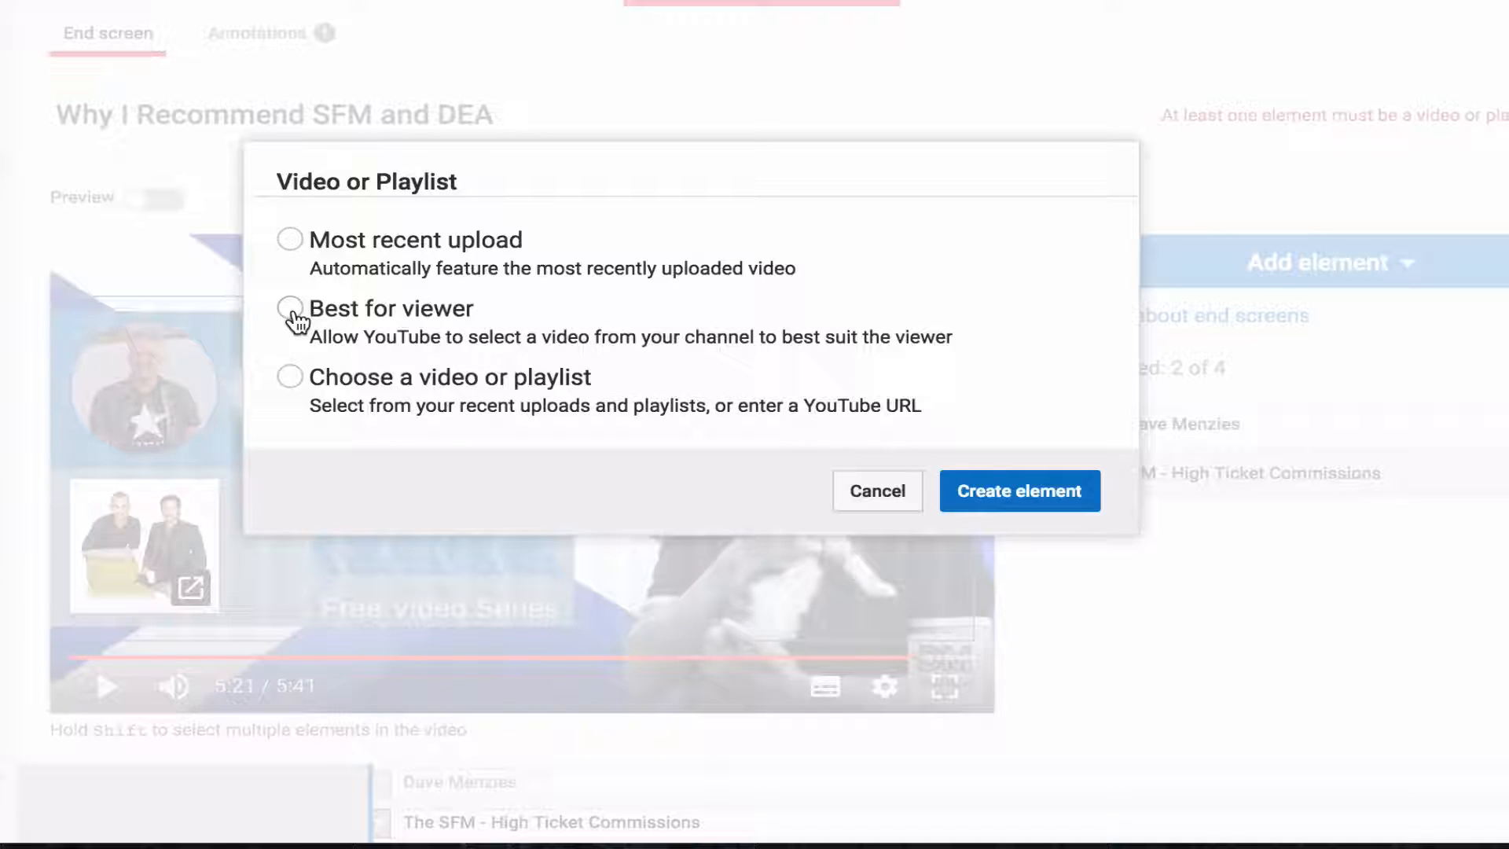
pyautogui.click(289, 308)
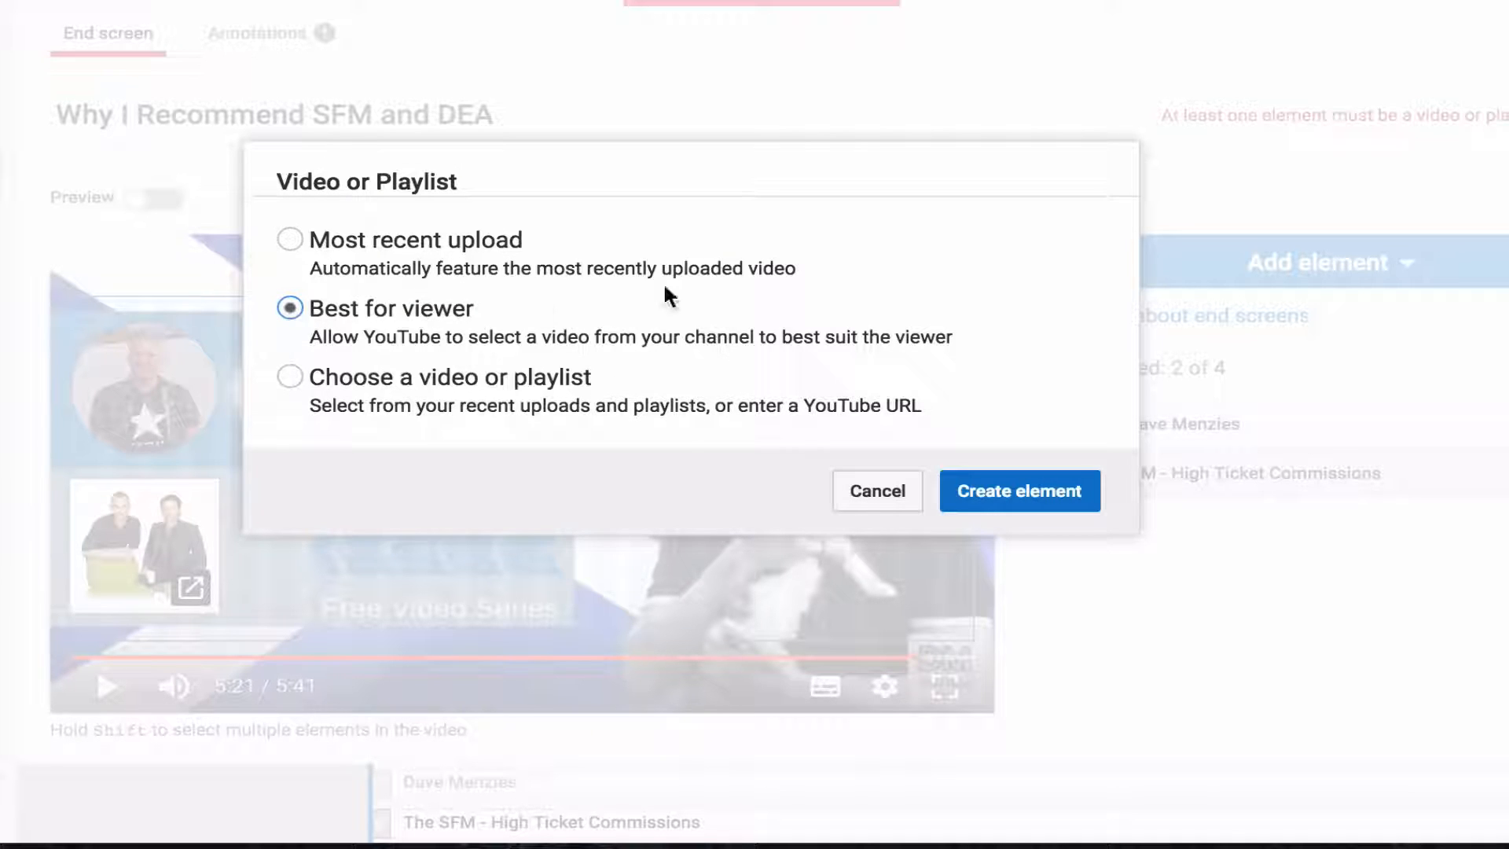
pyautogui.moveTo(1049, 508)
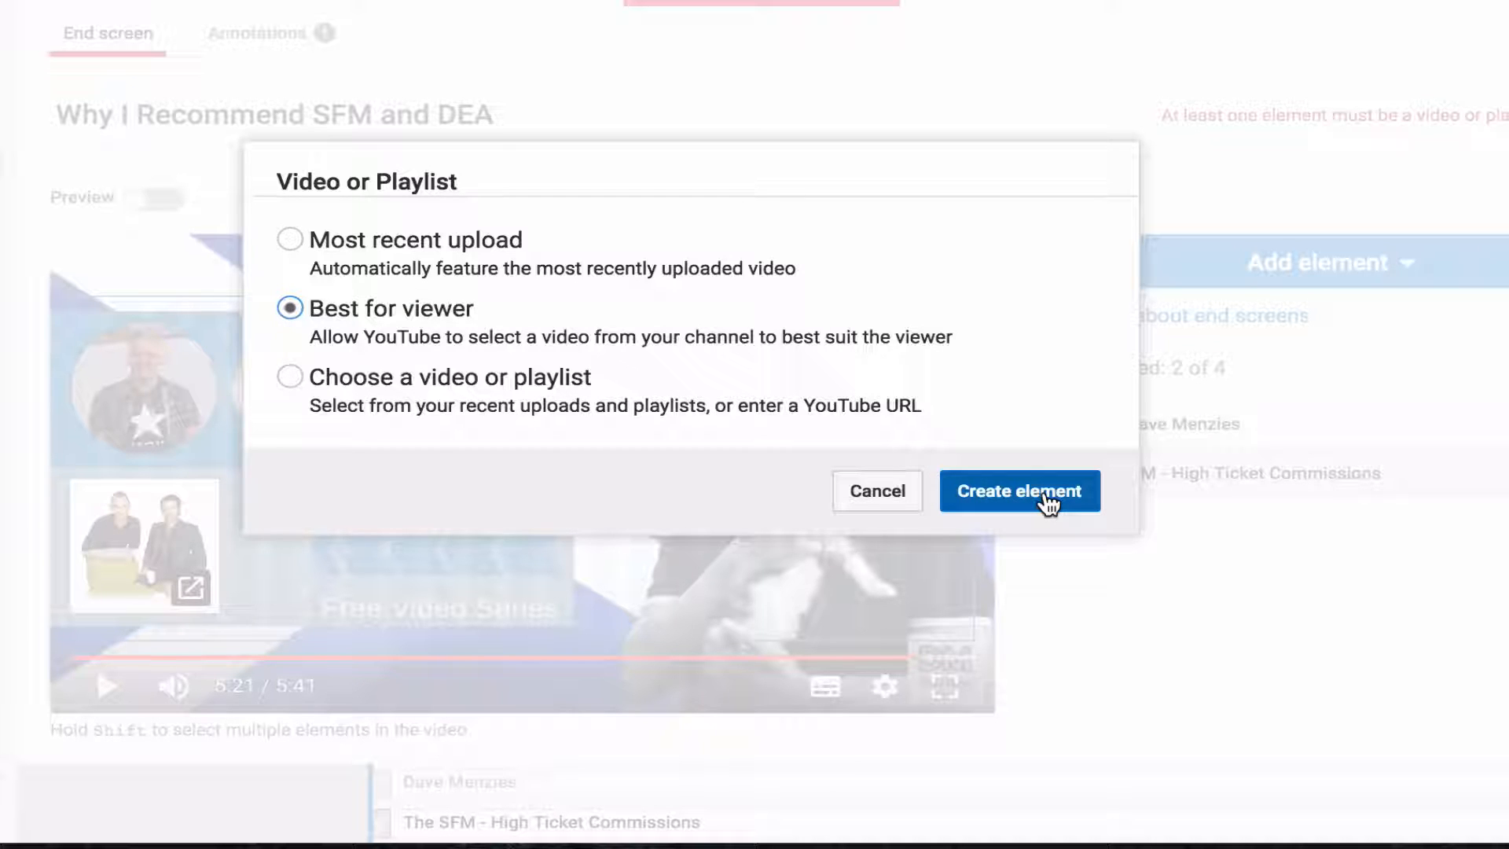
pyautogui.click(1018, 490)
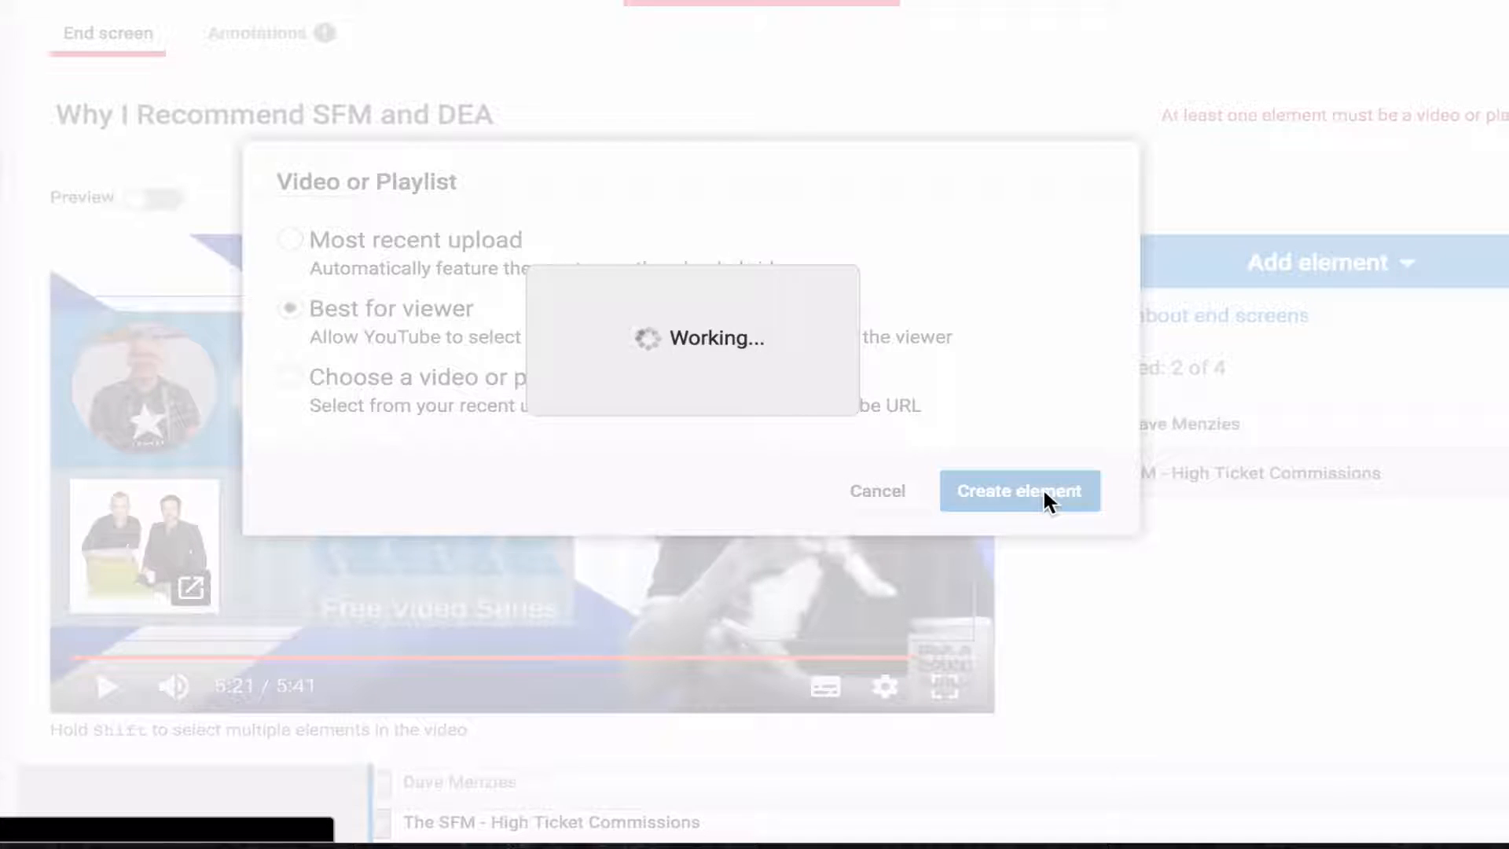
pyautogui.click(1018, 490)
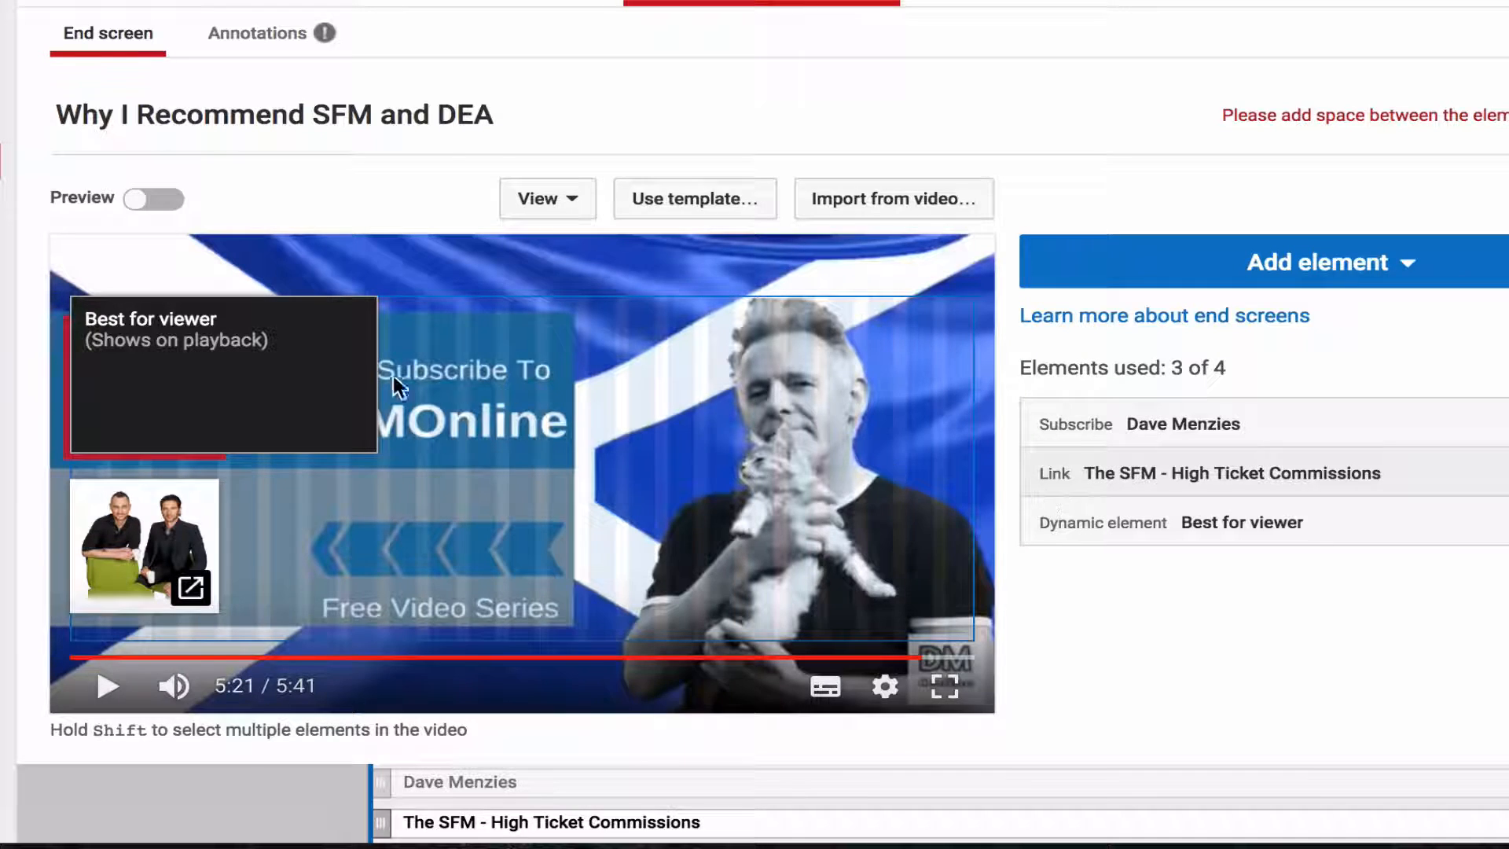
pyautogui.click(721, 385)
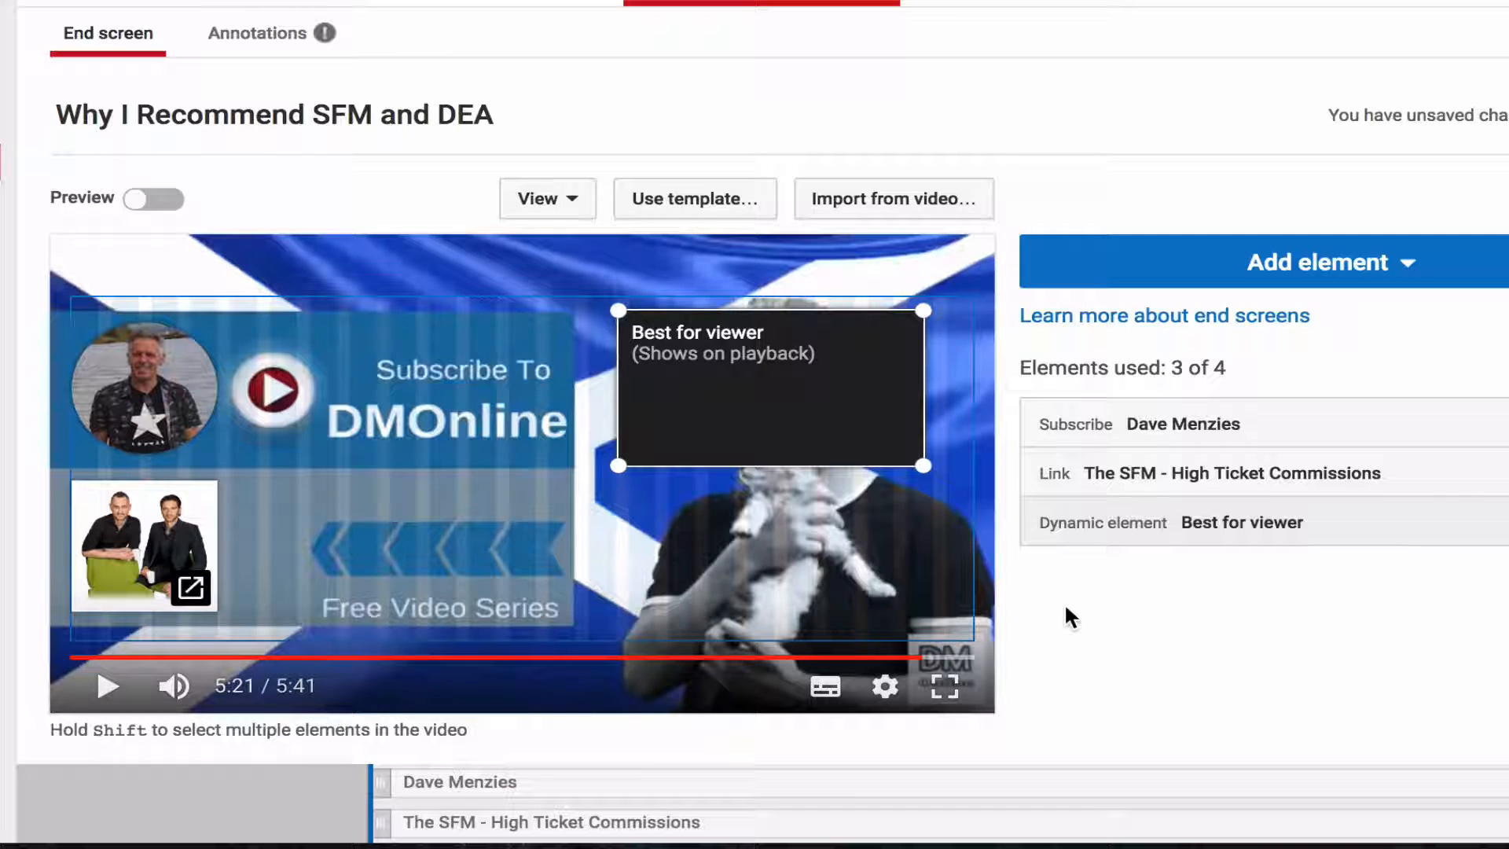
pyautogui.moveTo(1405, 272)
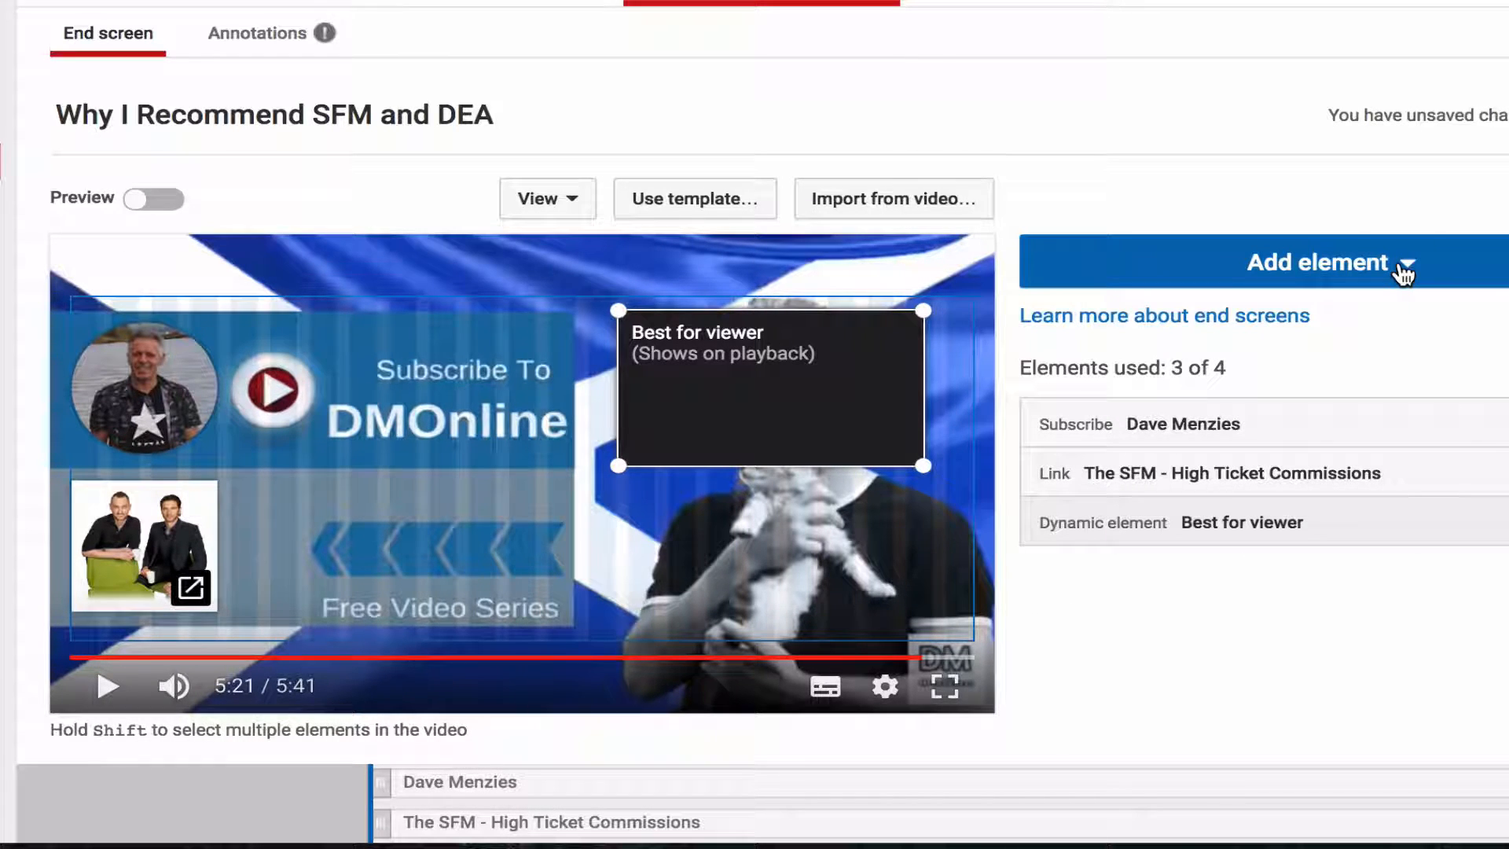
# Add the Personal Development and Self Improvement playlist as the fourth end-screen element.
pyautogui.click(1319, 262)
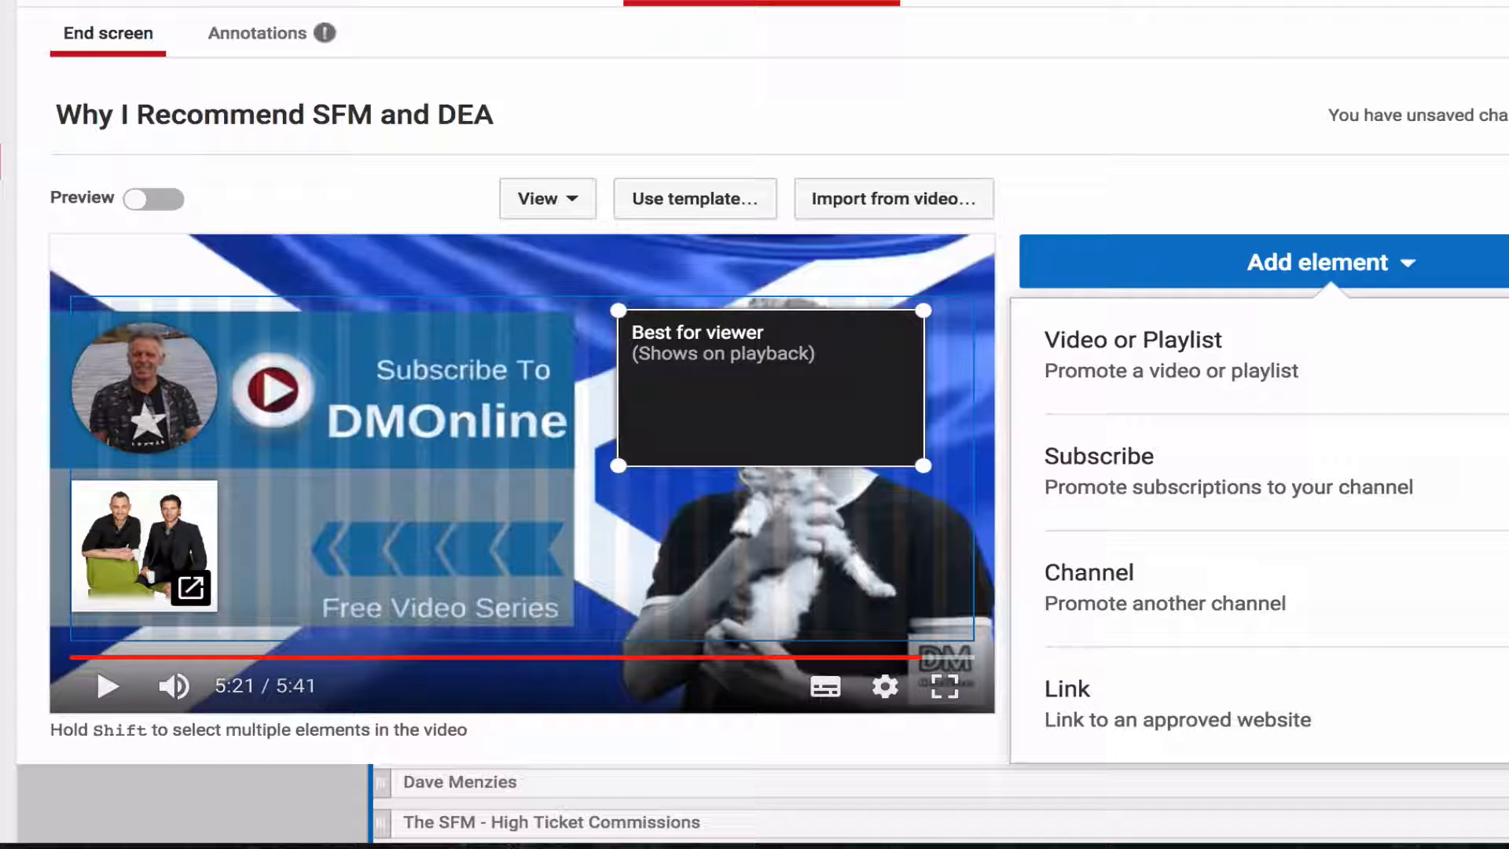
pyautogui.click(1133, 339)
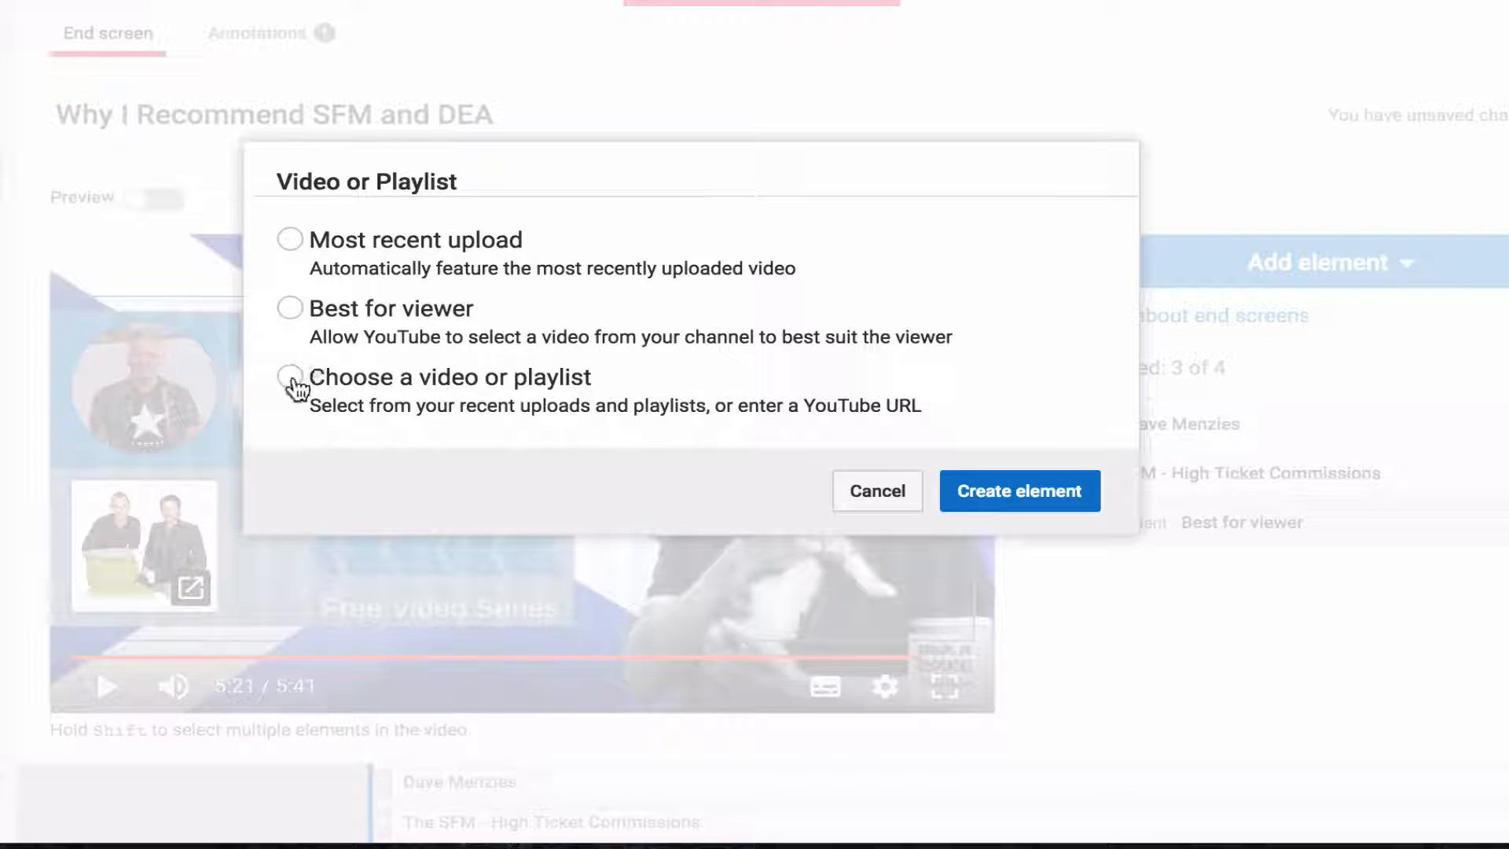
pyautogui.click(289, 375)
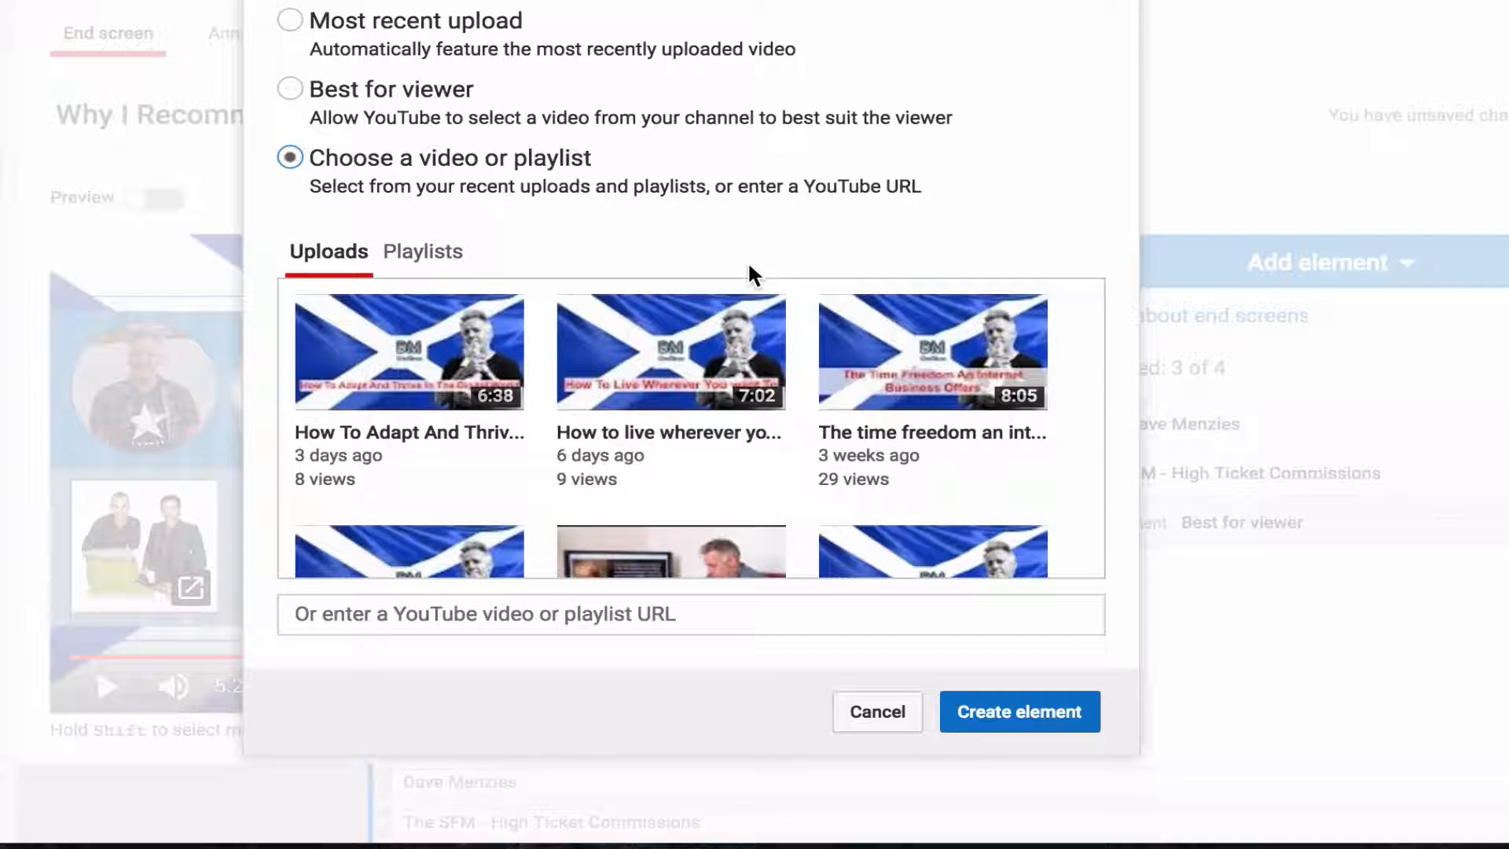
pyautogui.moveTo(661, 267)
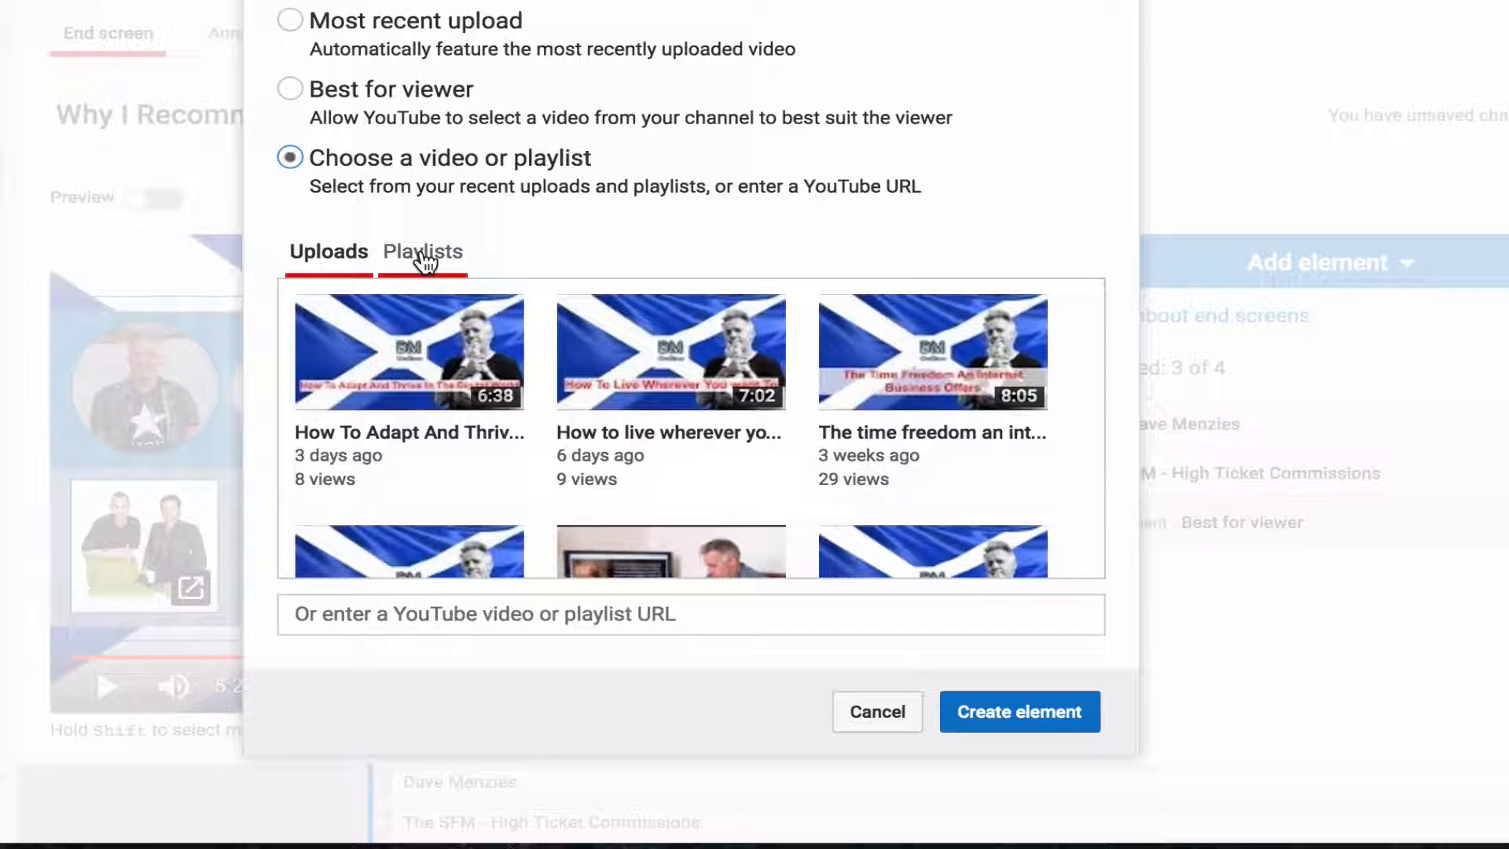
pyautogui.click(421, 252)
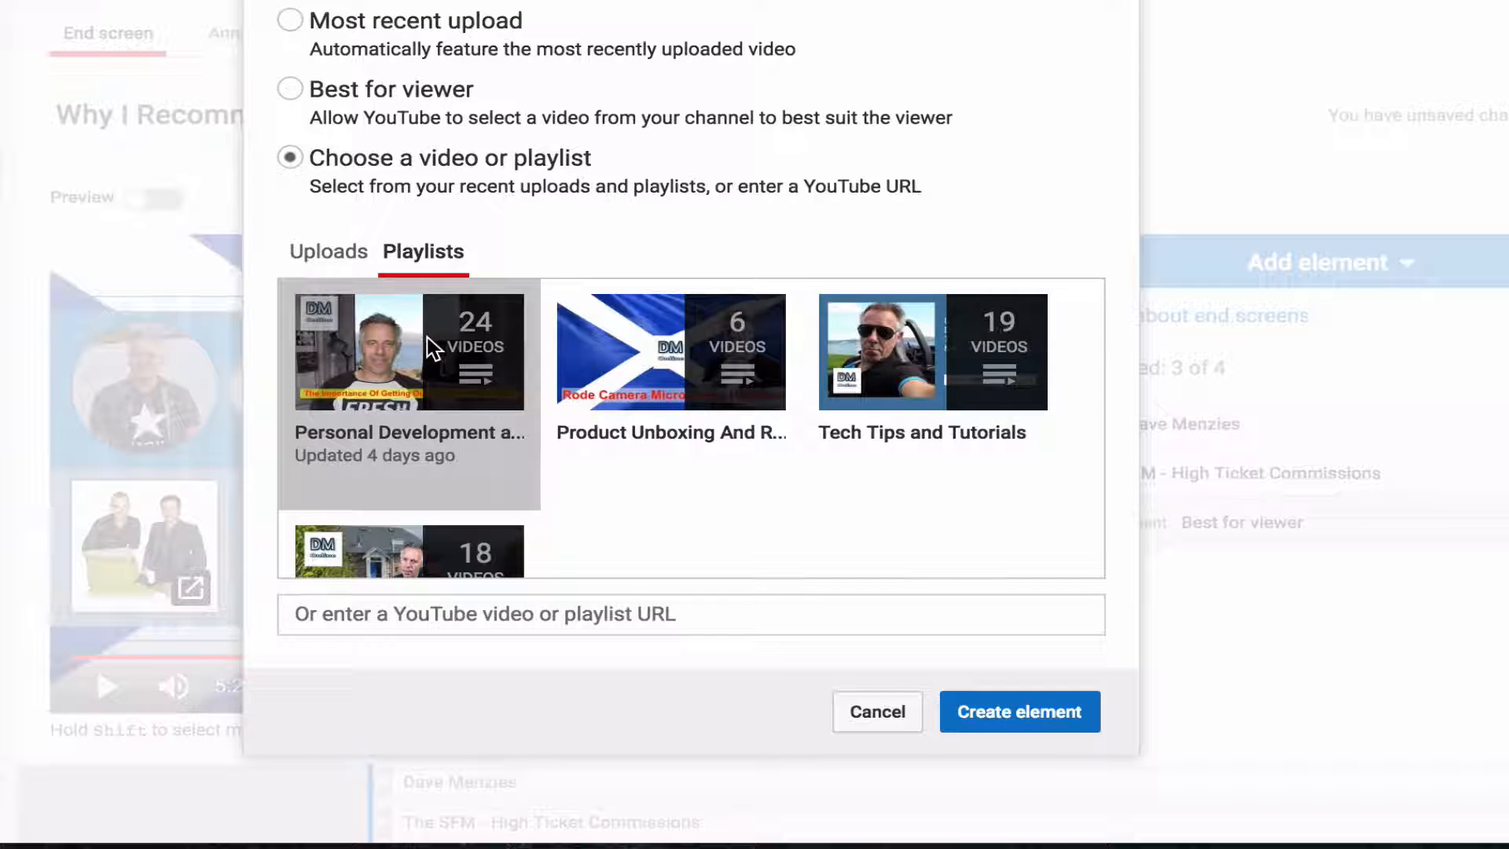
pyautogui.moveTo(1018, 711)
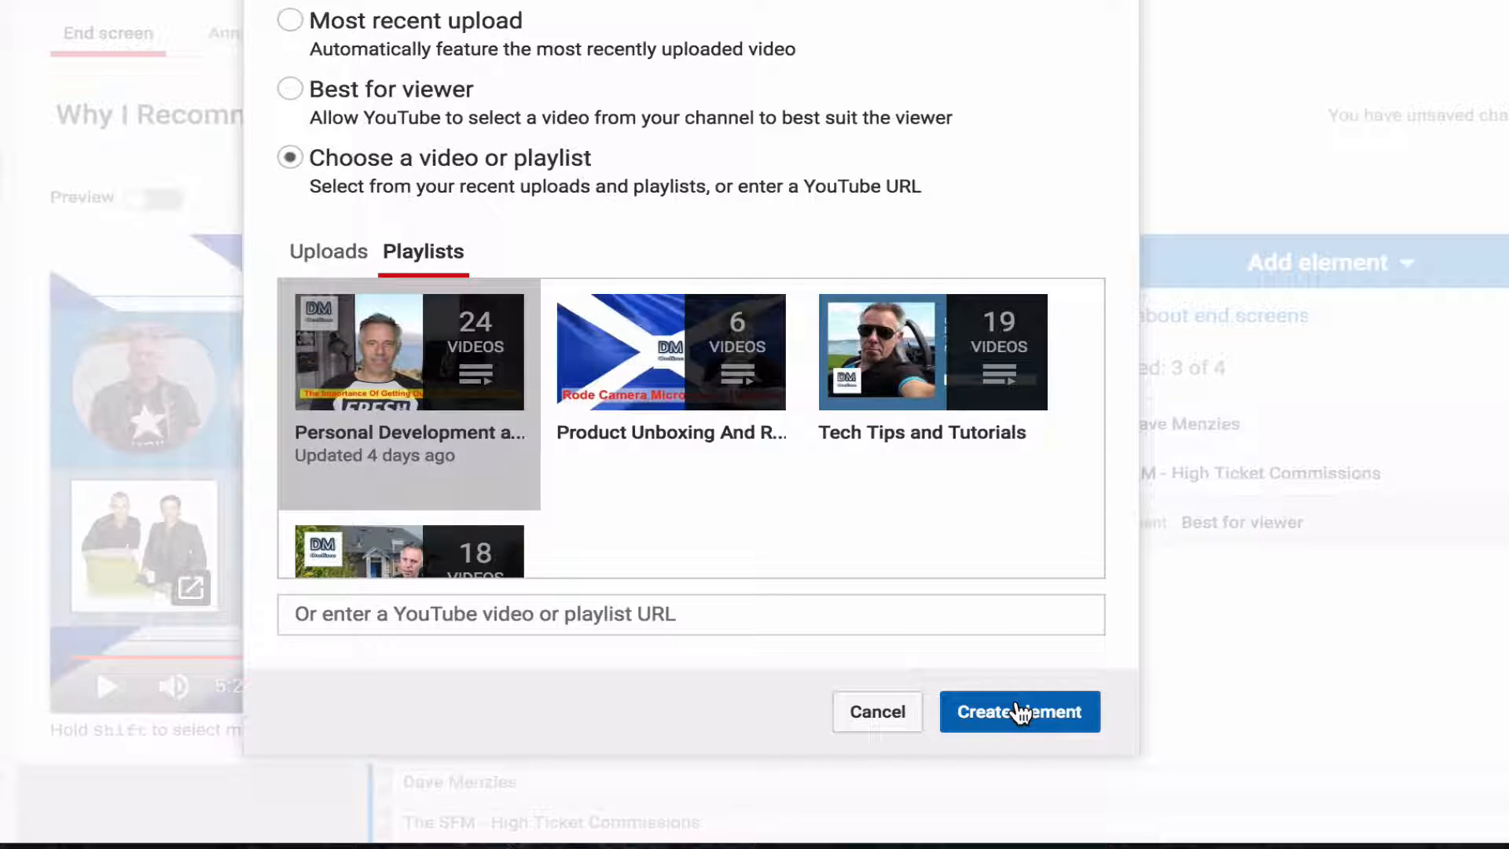
pyautogui.click(1018, 710)
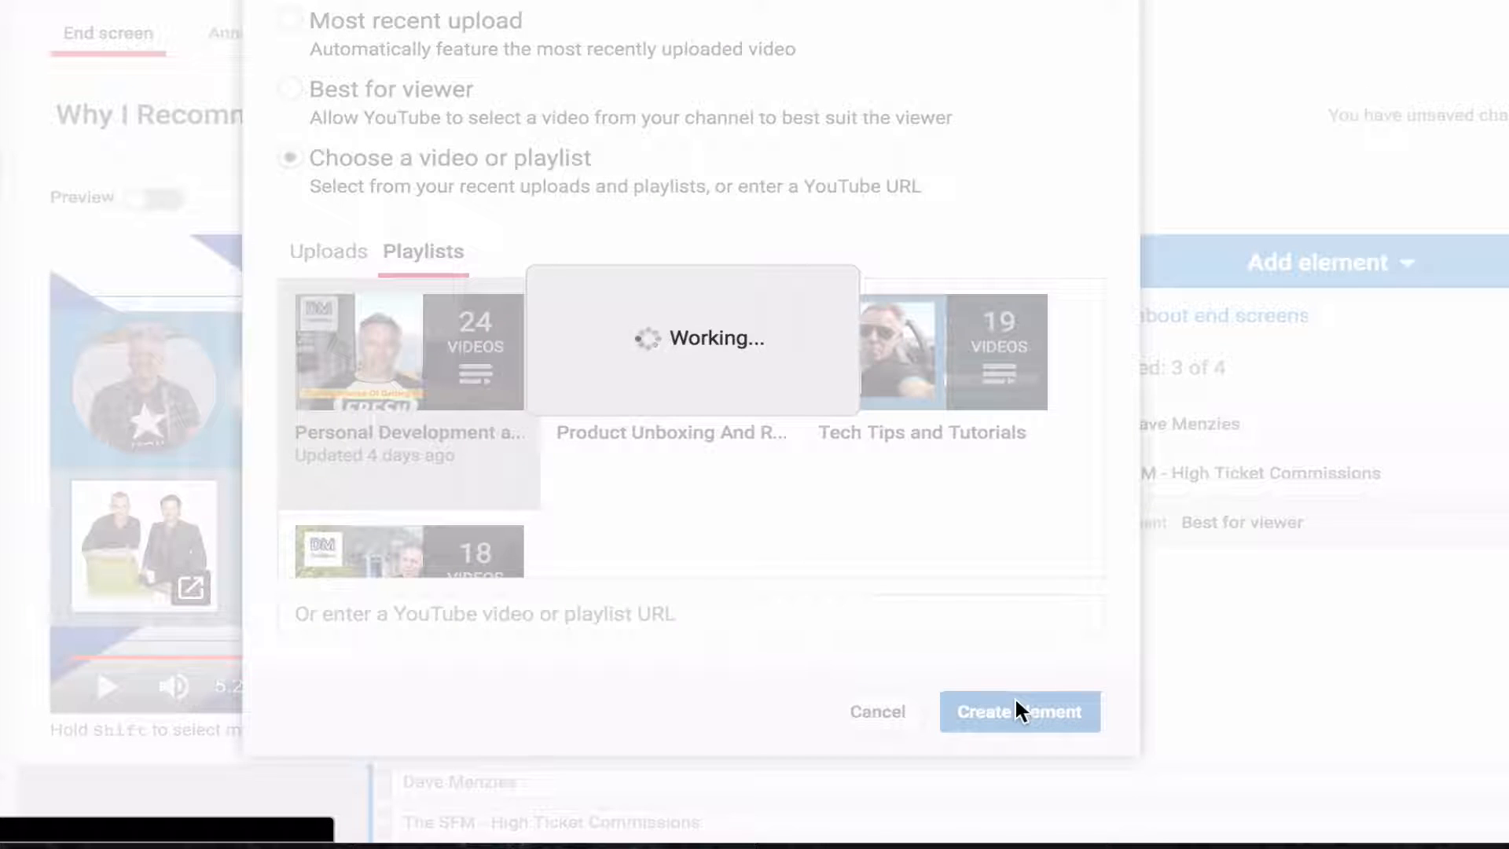
pyautogui.click(1018, 711)
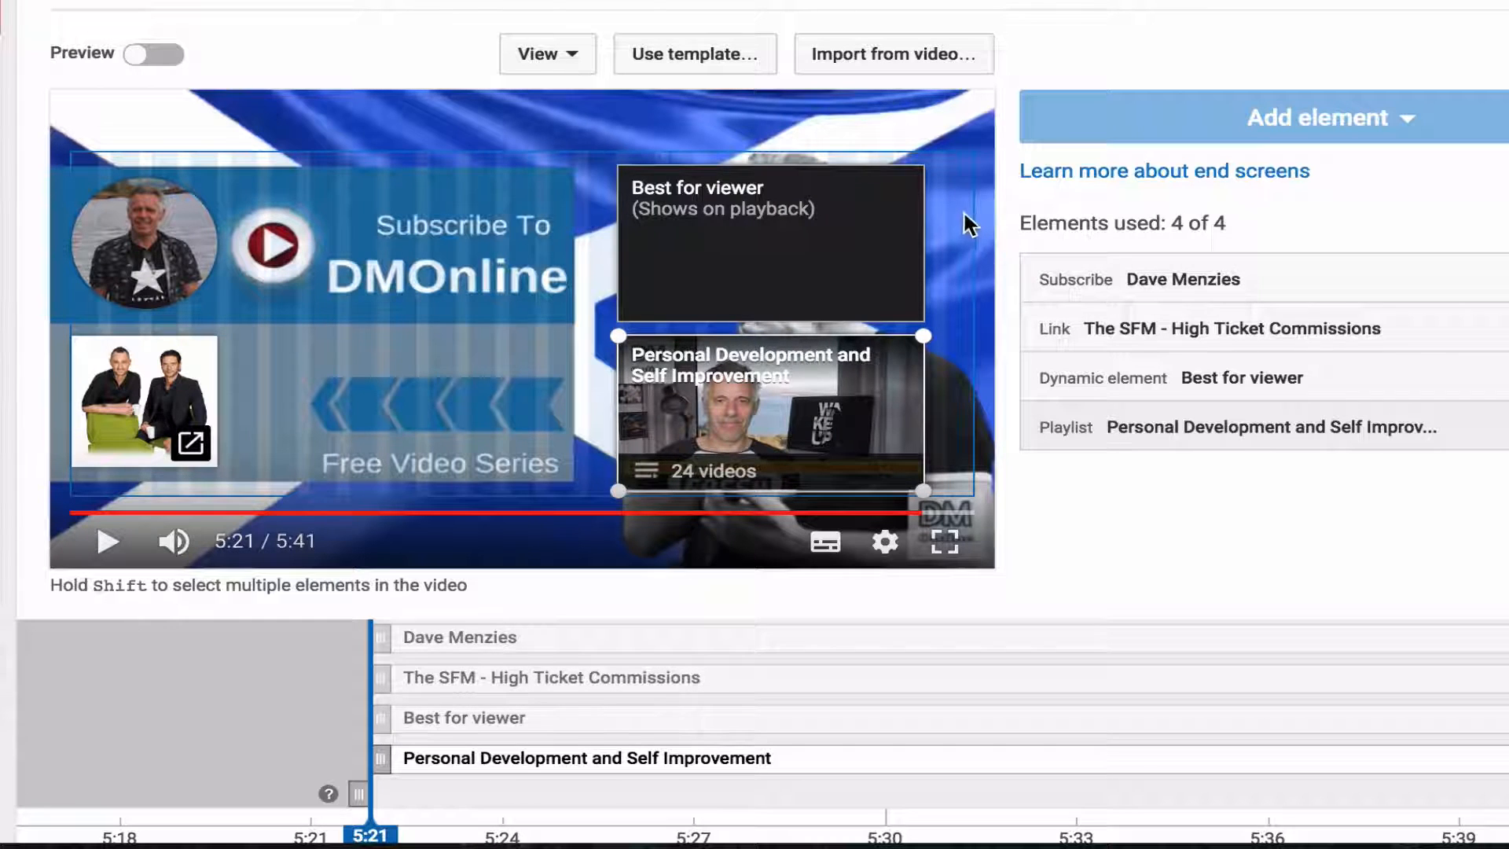
pyautogui.moveTo(1070, 520)
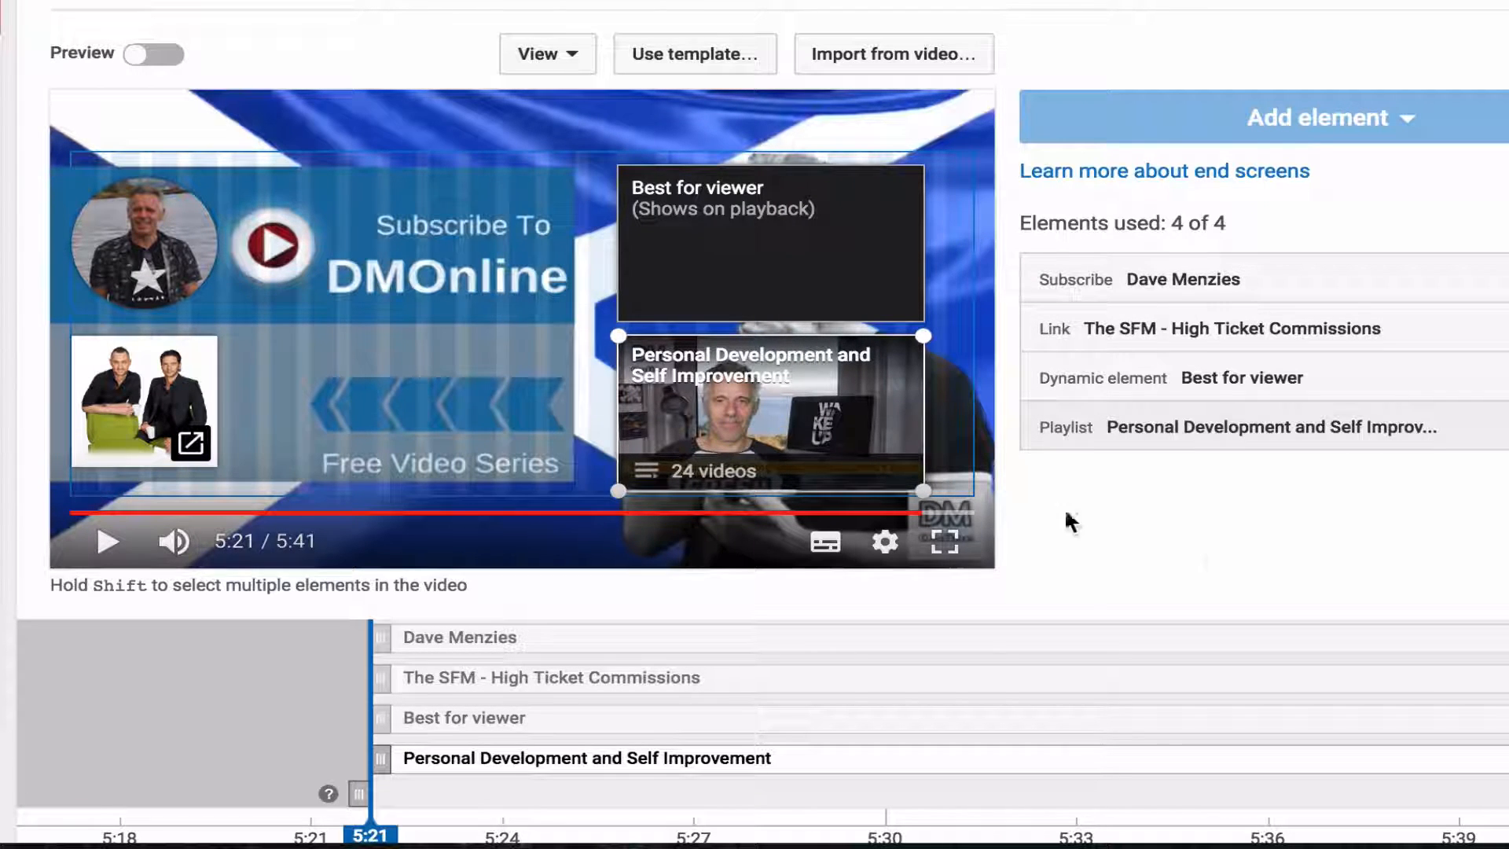
pyautogui.moveTo(780, 428)
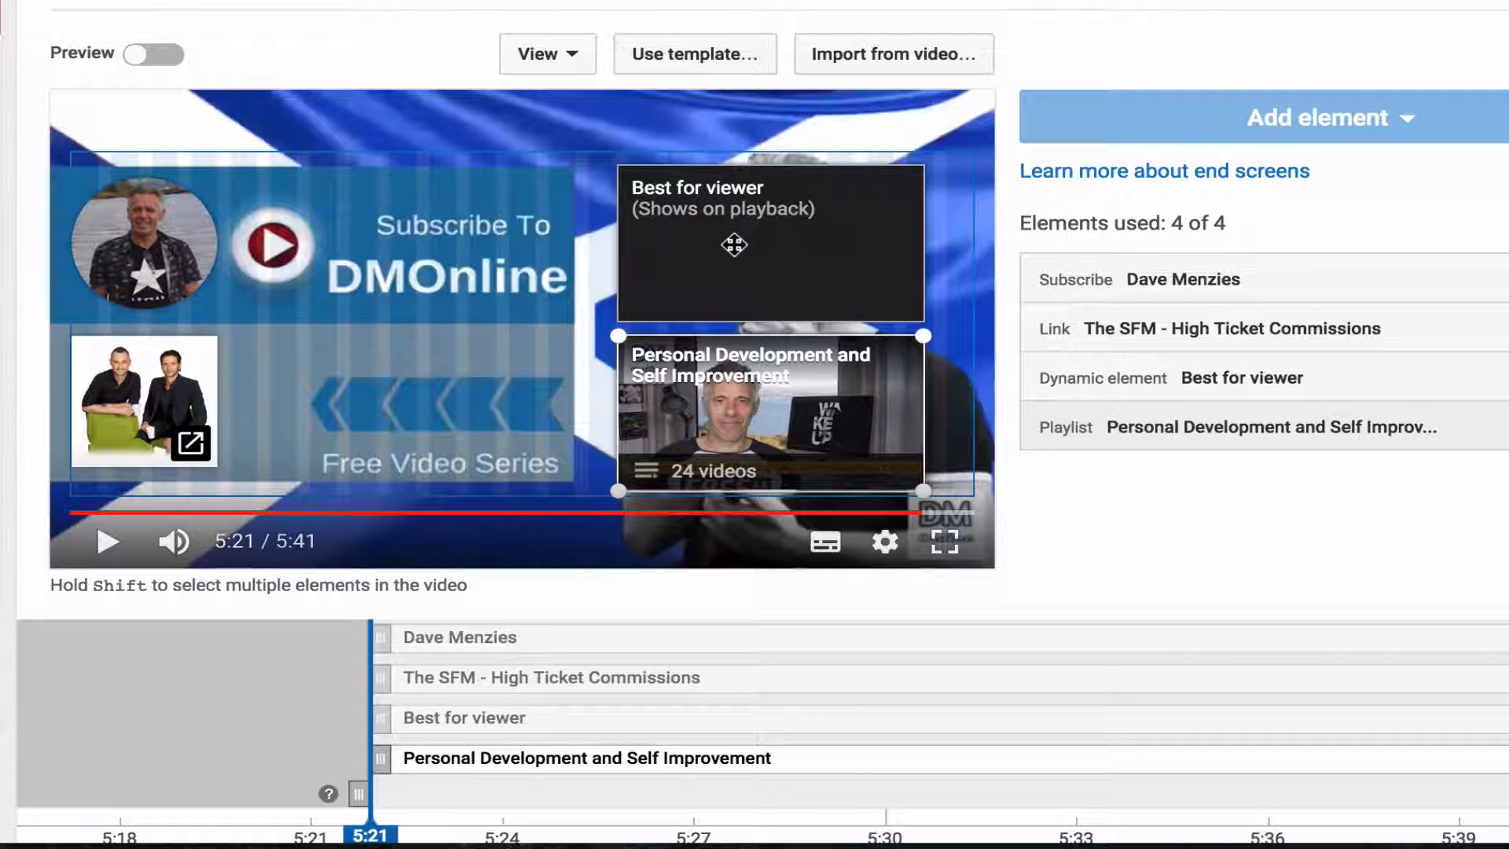
pyautogui.moveTo(602, 346)
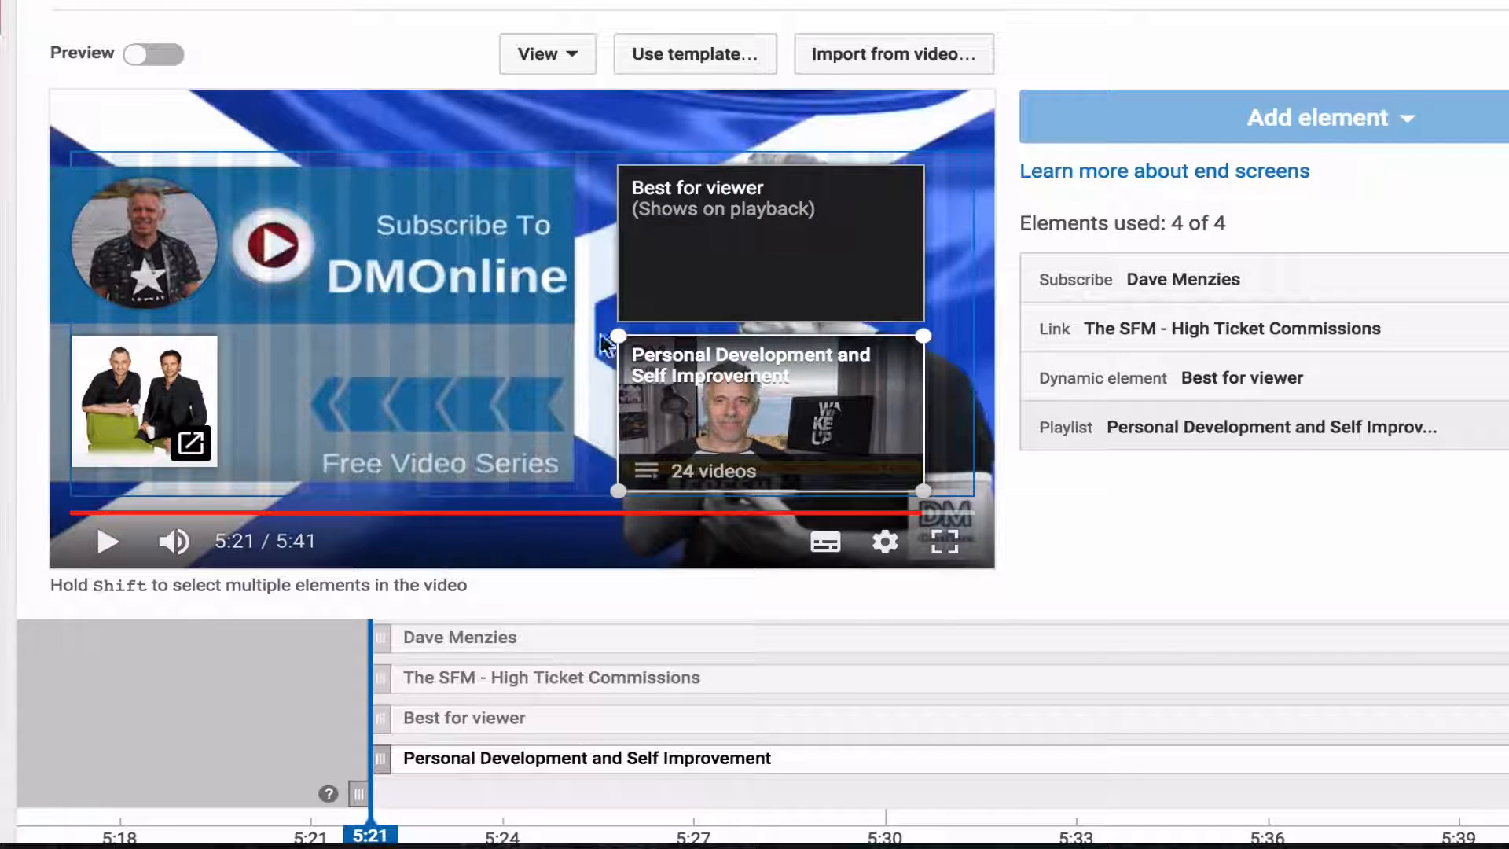
pyautogui.moveTo(807, 453)
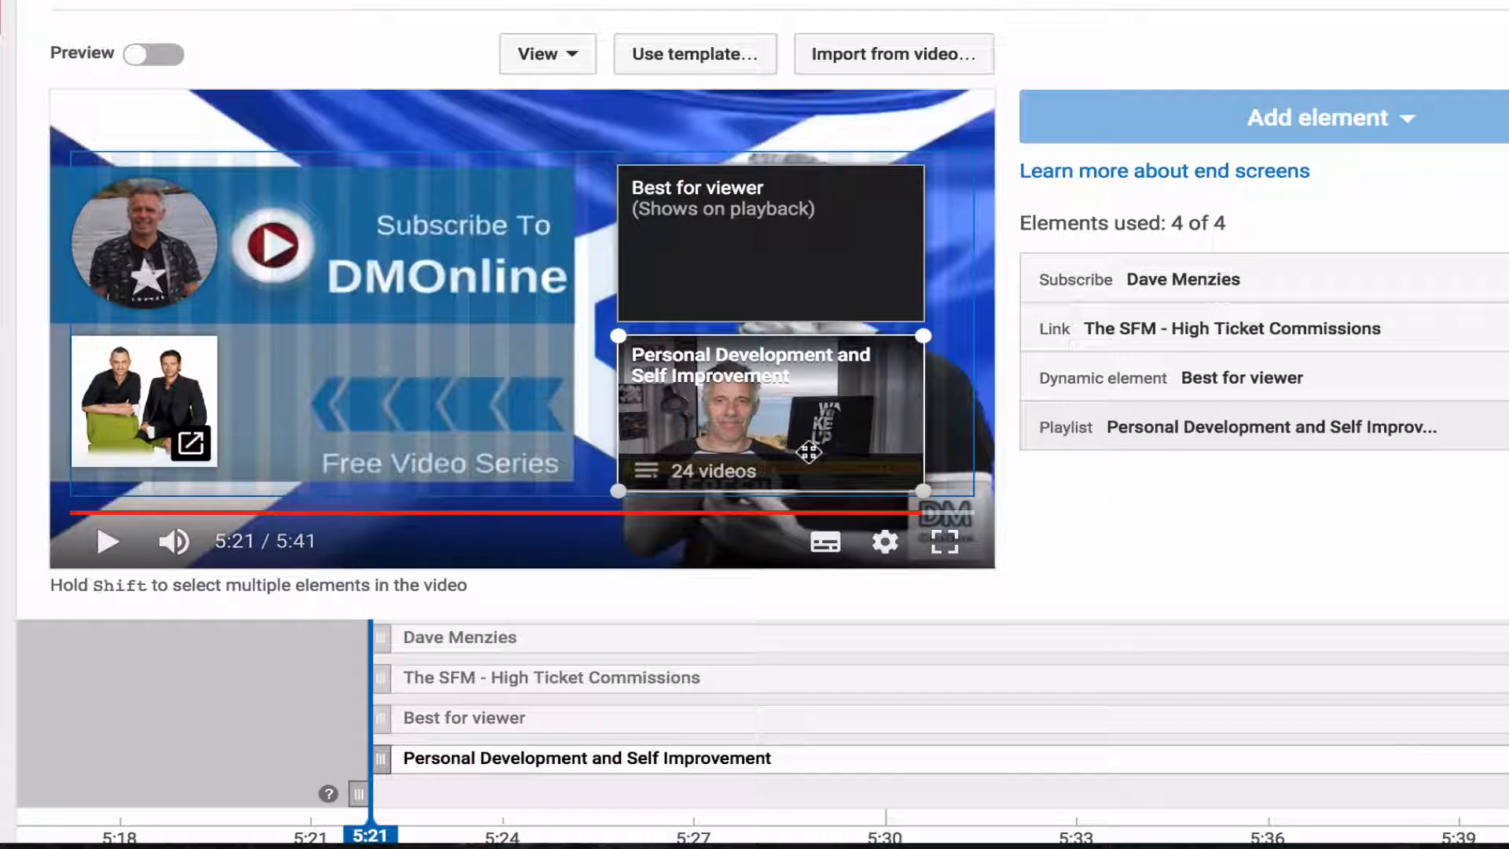
pyautogui.moveTo(1141, 539)
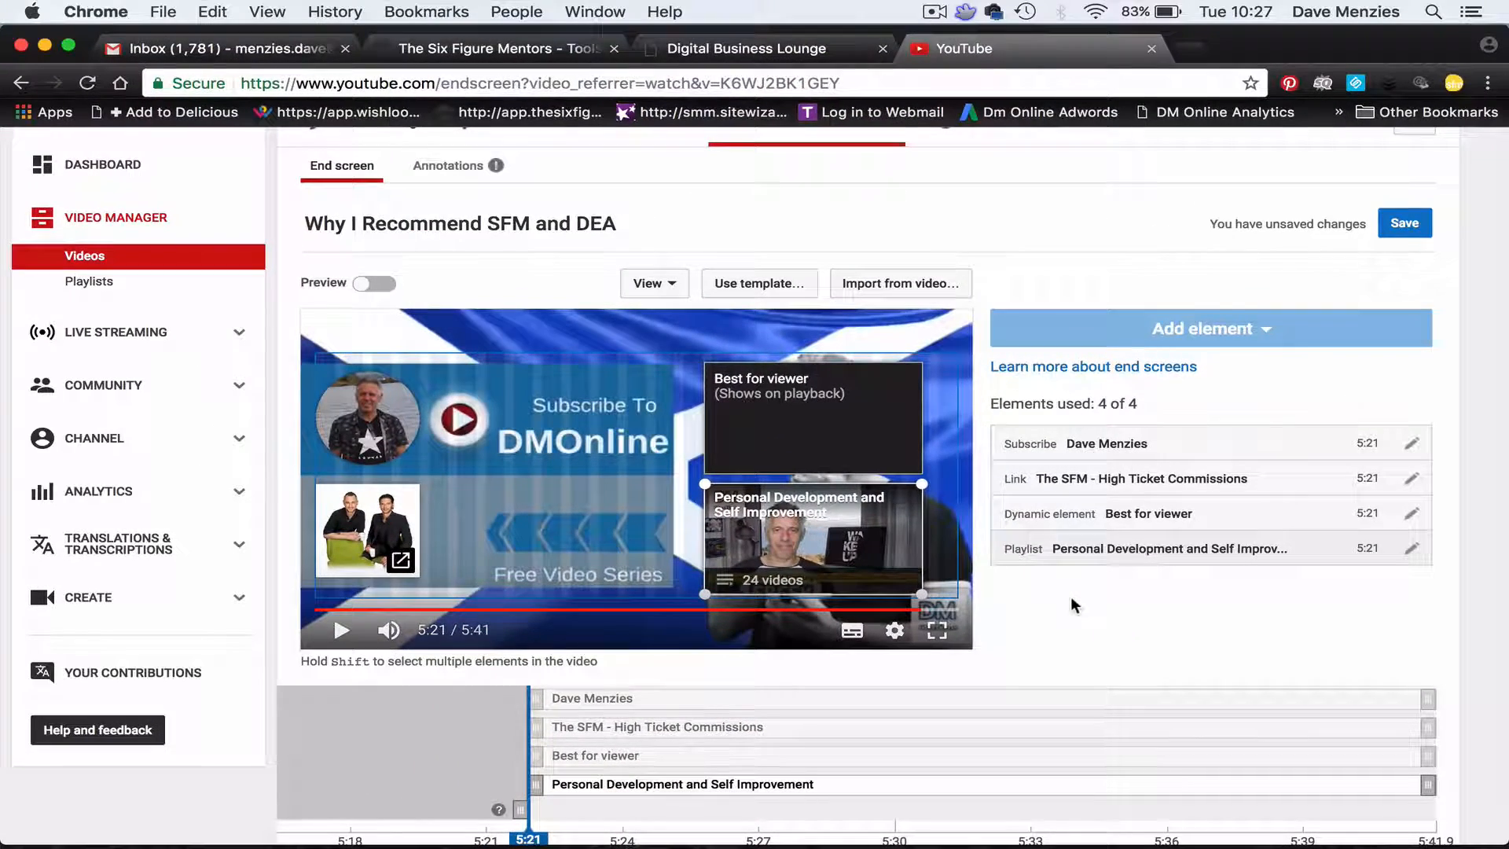
# Save the four-element end screen and confirm 'All changes saved'.
pyautogui.click(1403, 222)
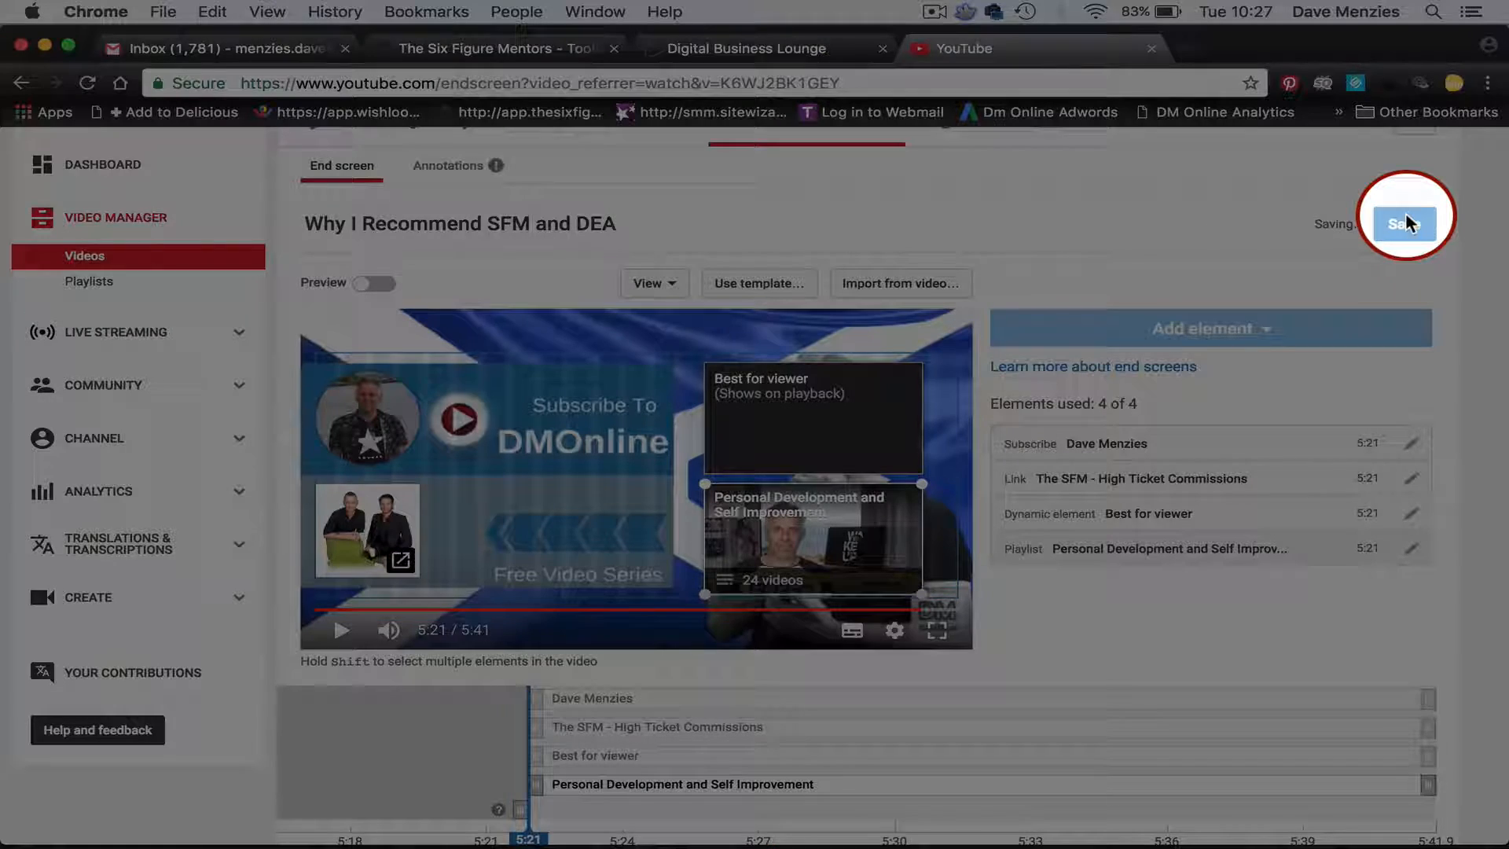
pyautogui.click(1403, 223)
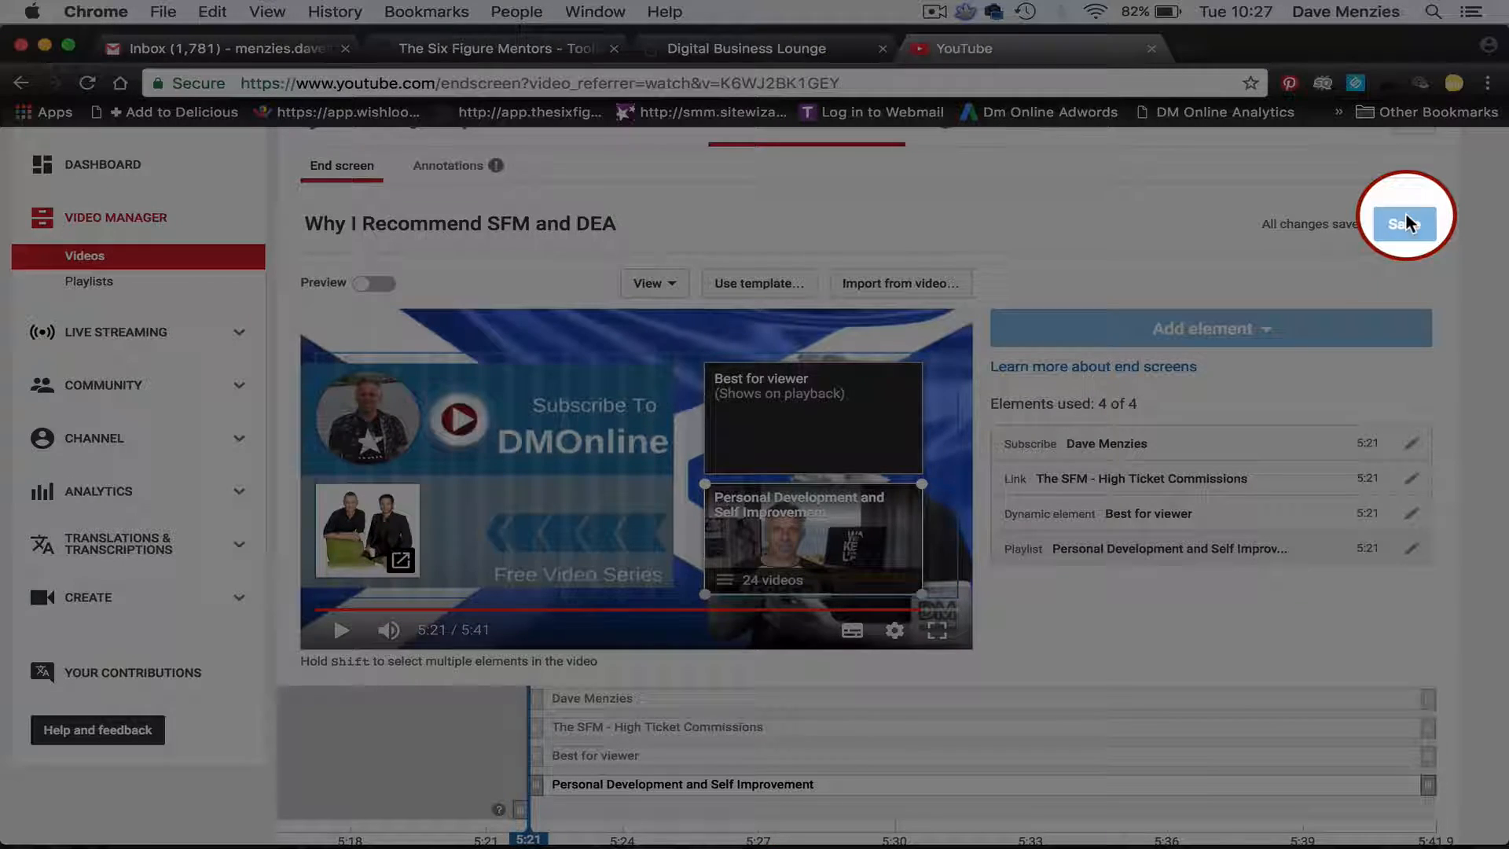
pyautogui.click(1403, 223)
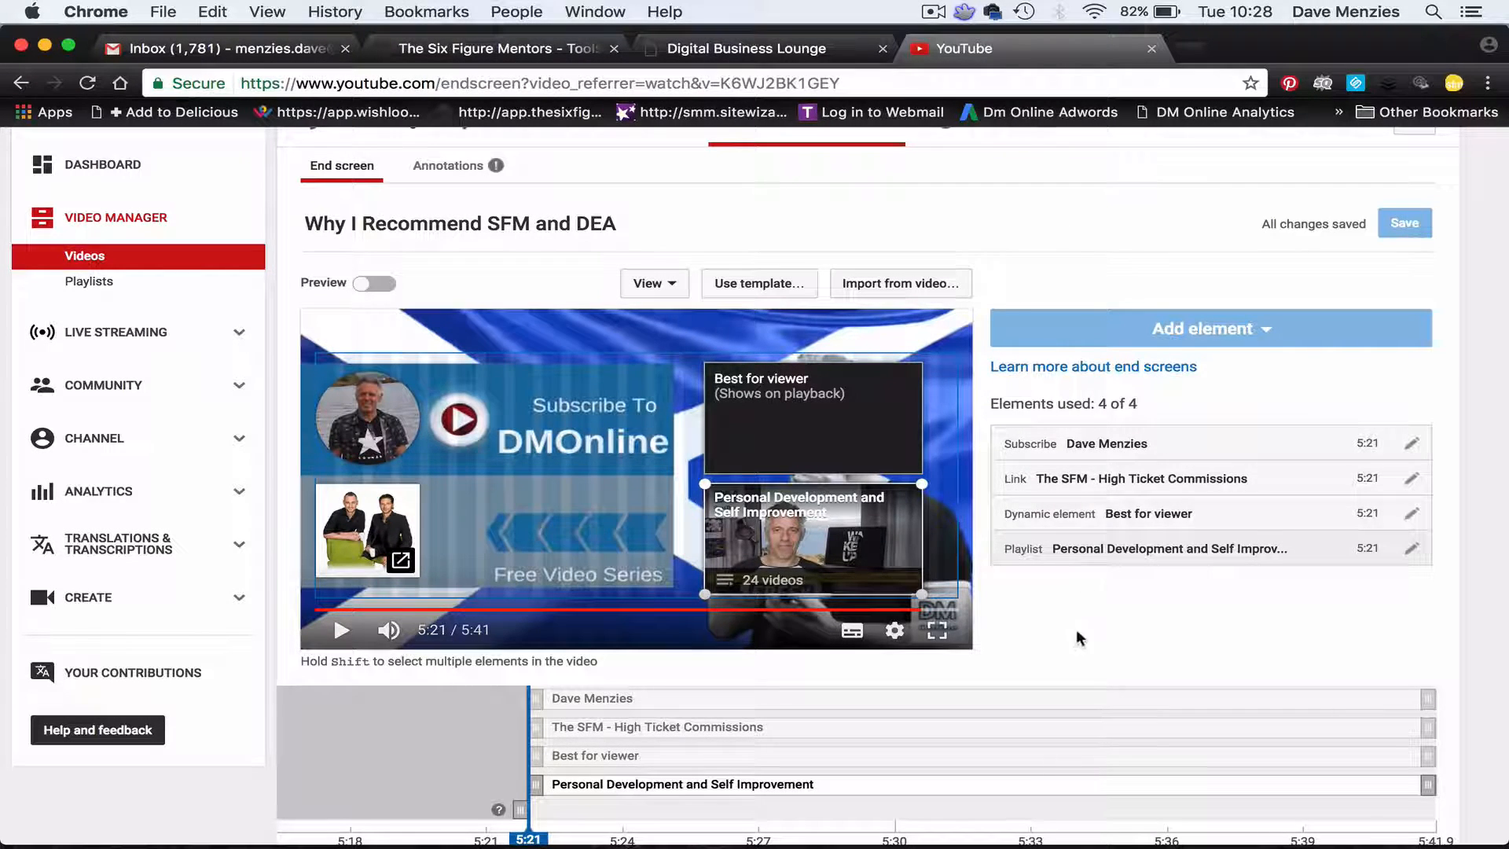
pyautogui.scroll(3)
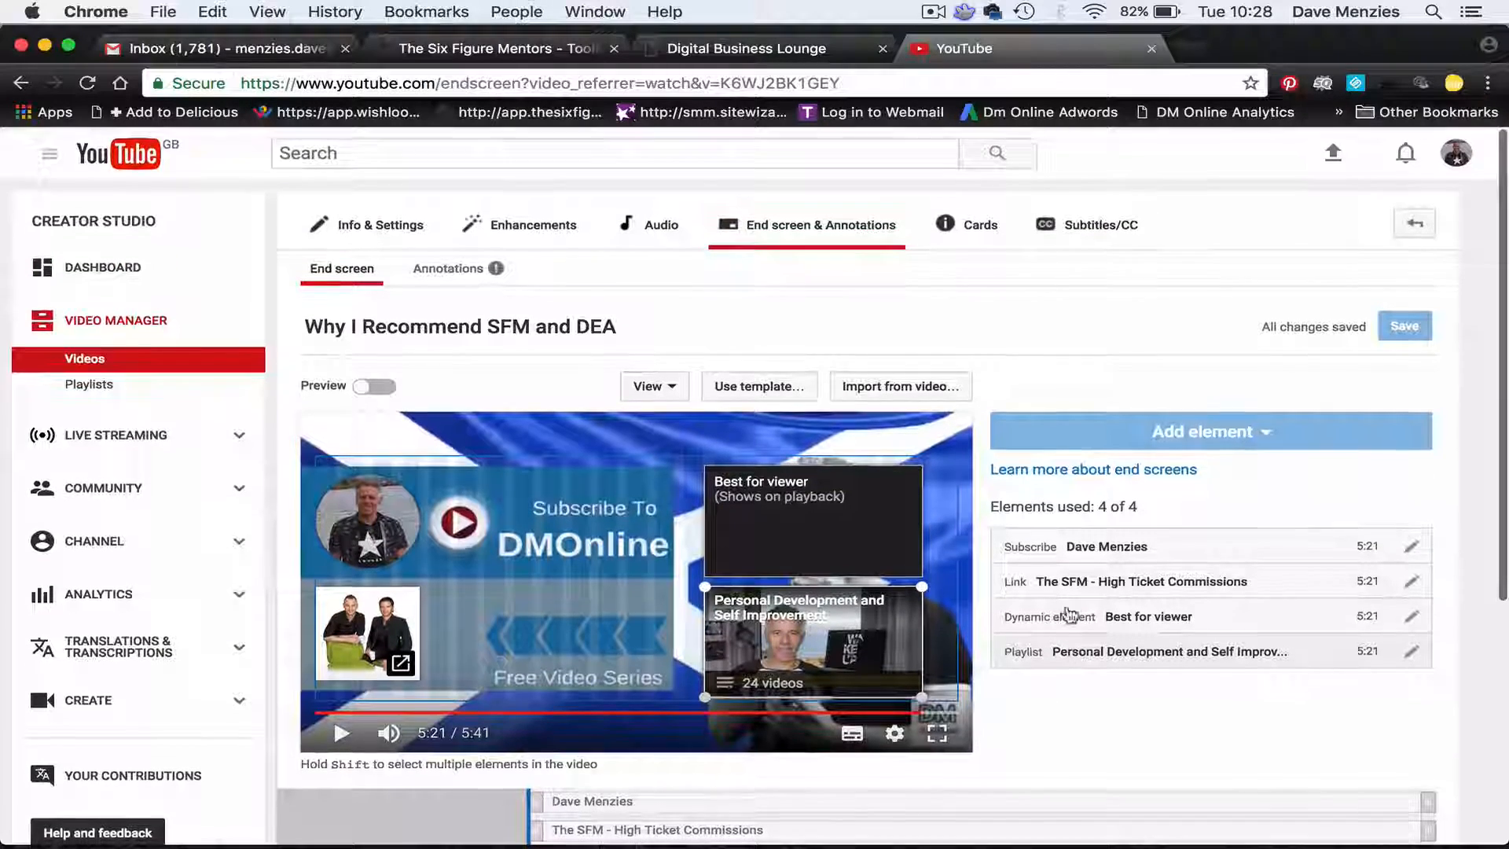
pyautogui.click(979, 225)
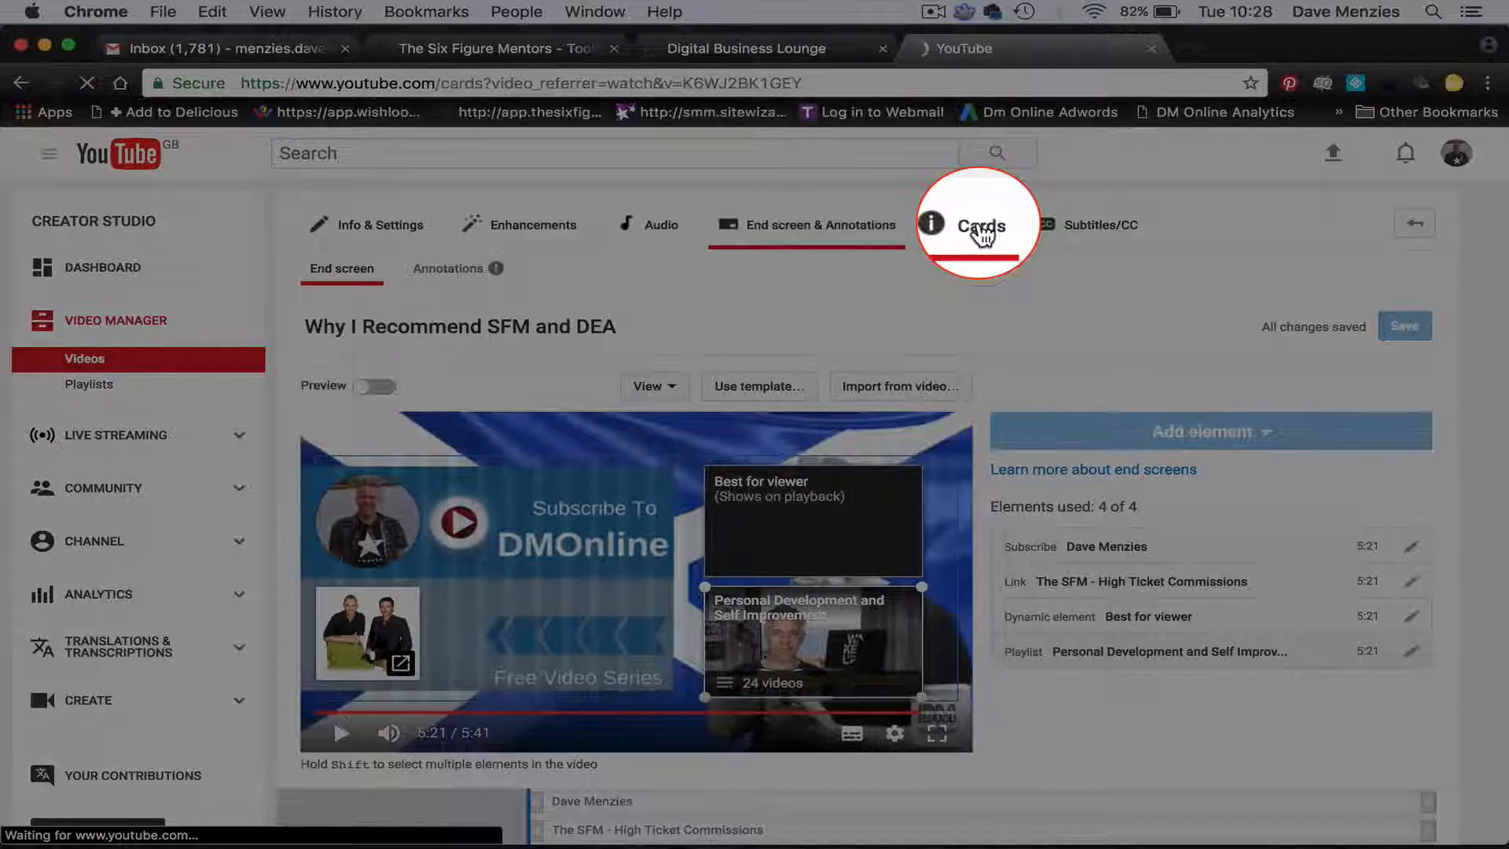
pyautogui.click(976, 225)
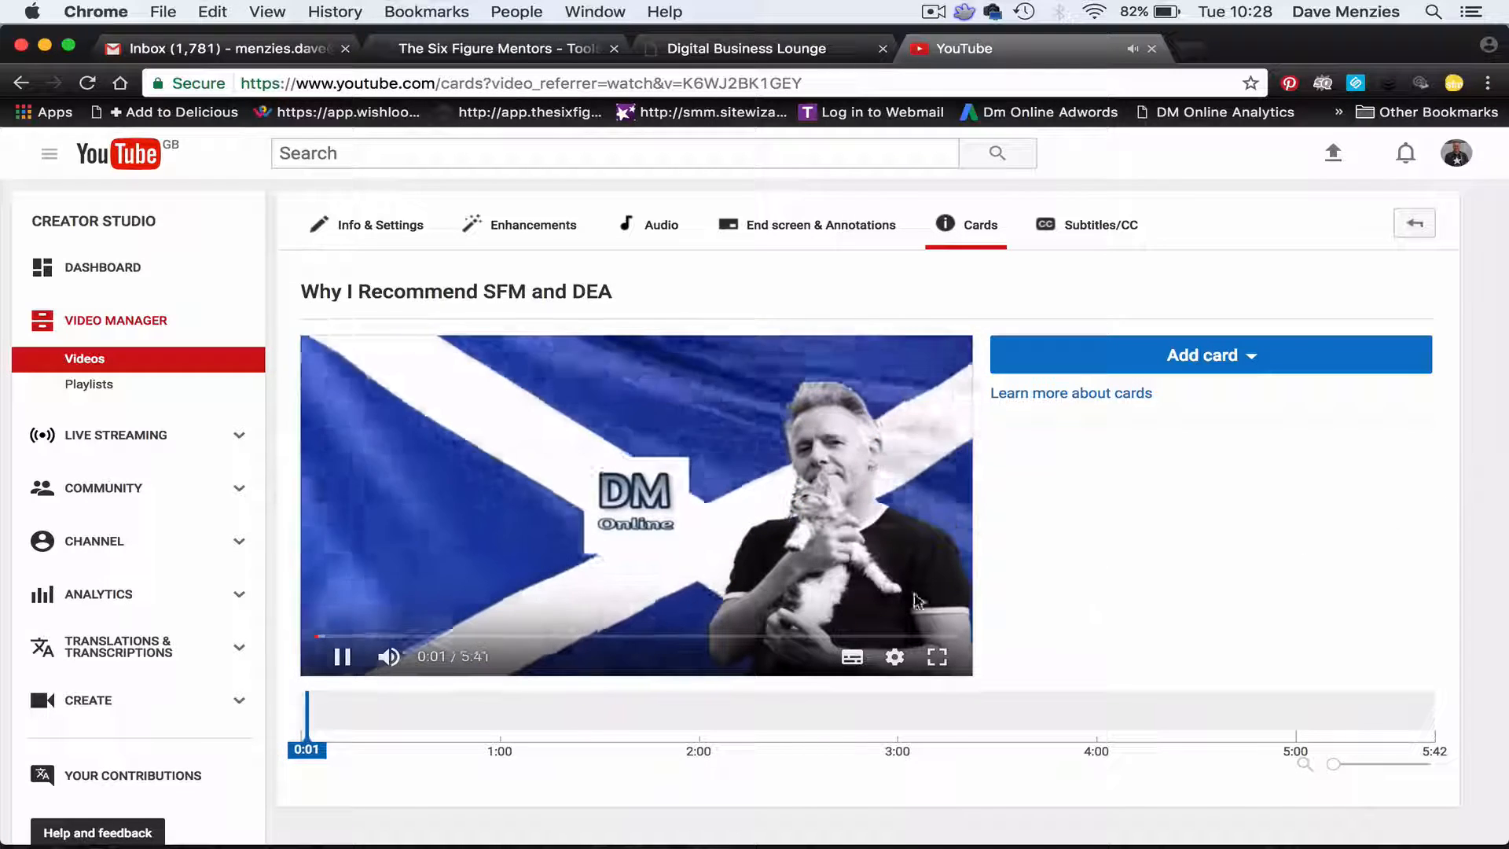
pyautogui.click(341, 657)
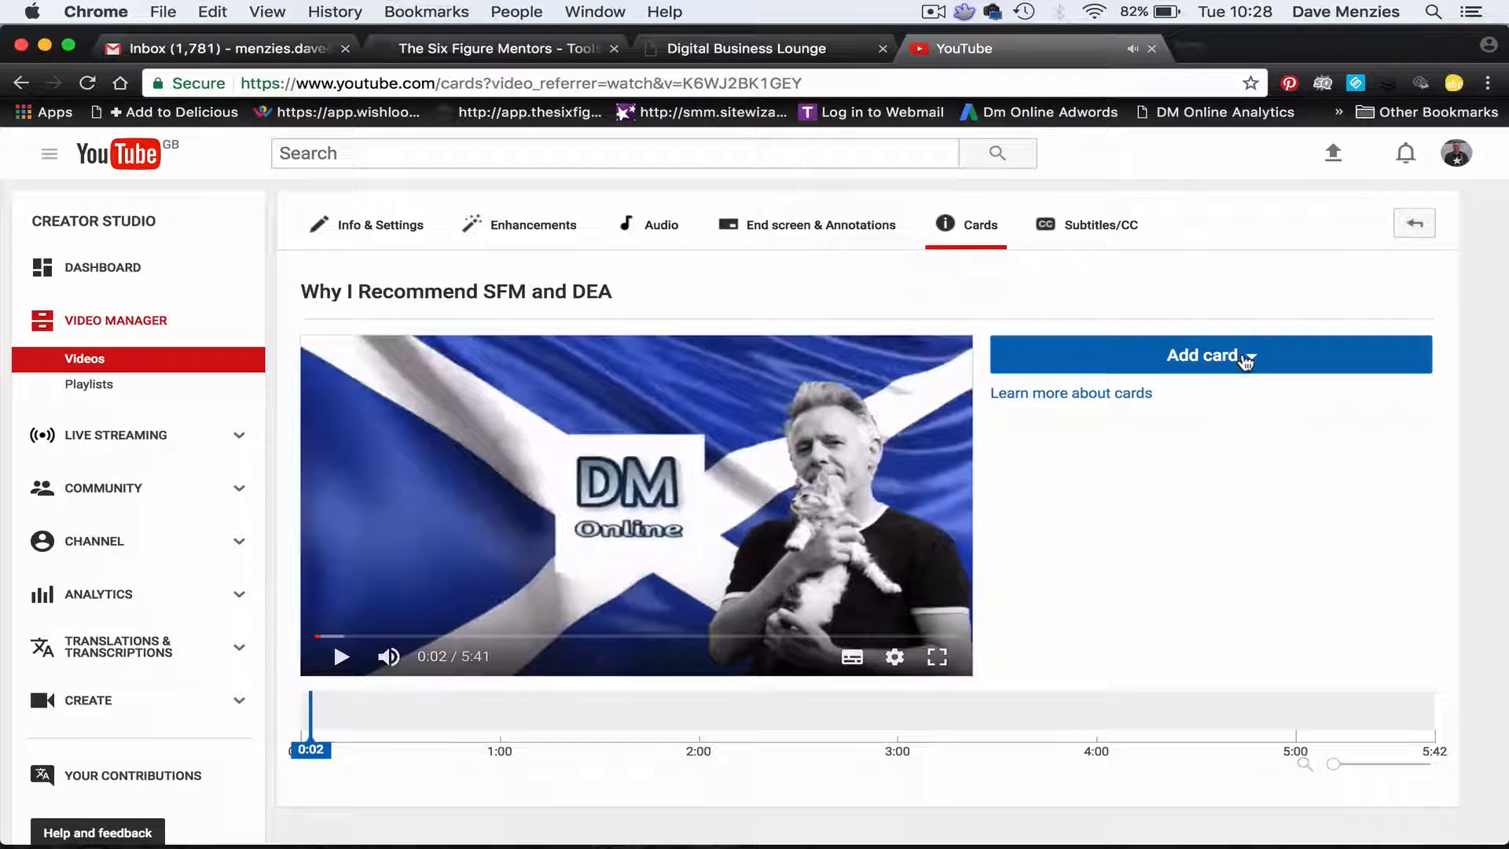
pyautogui.click(1210, 354)
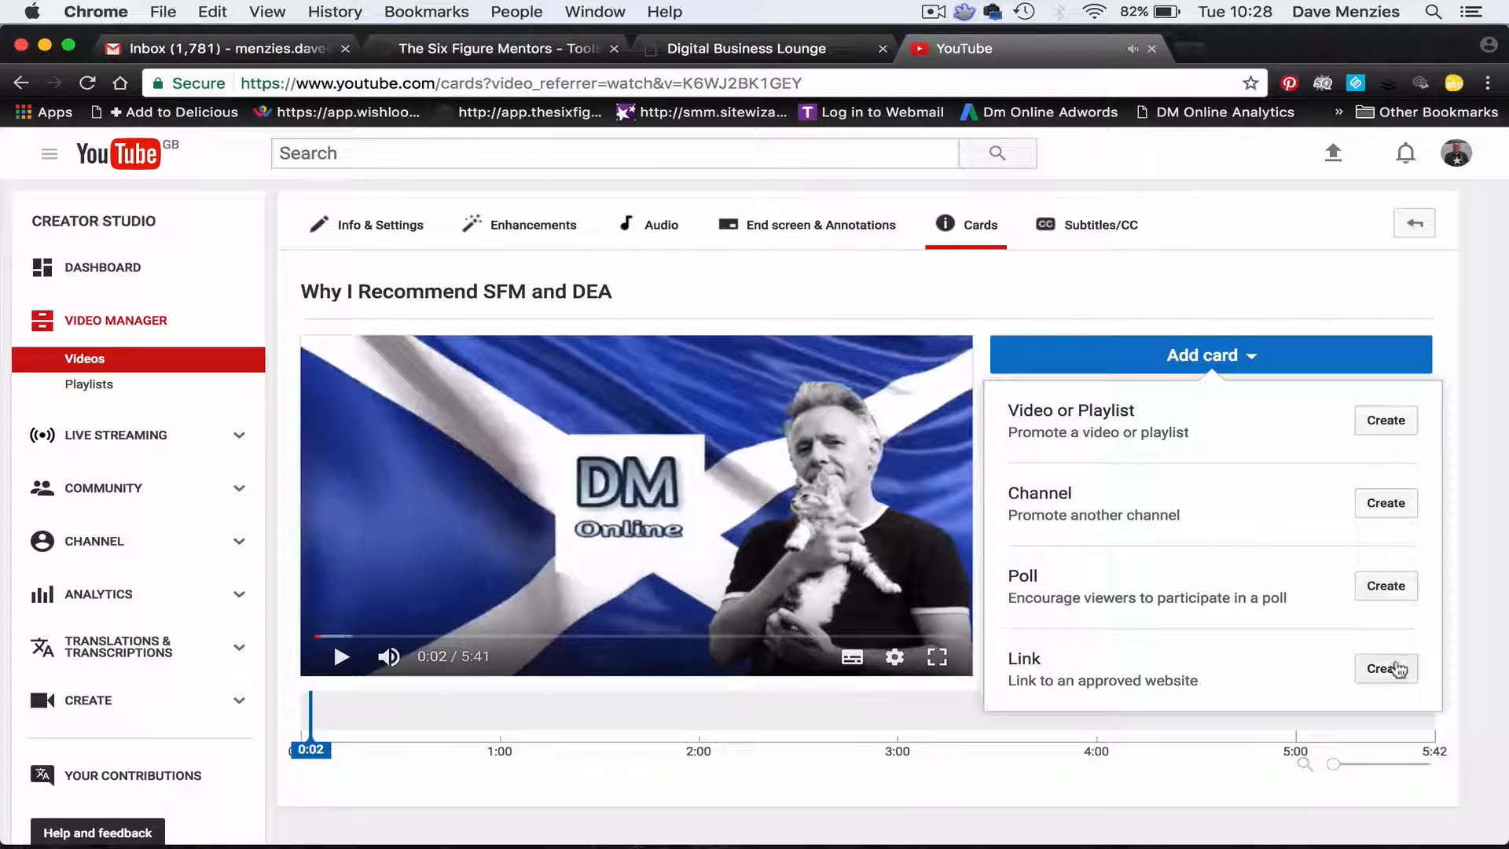
pyautogui.click(1384, 670)
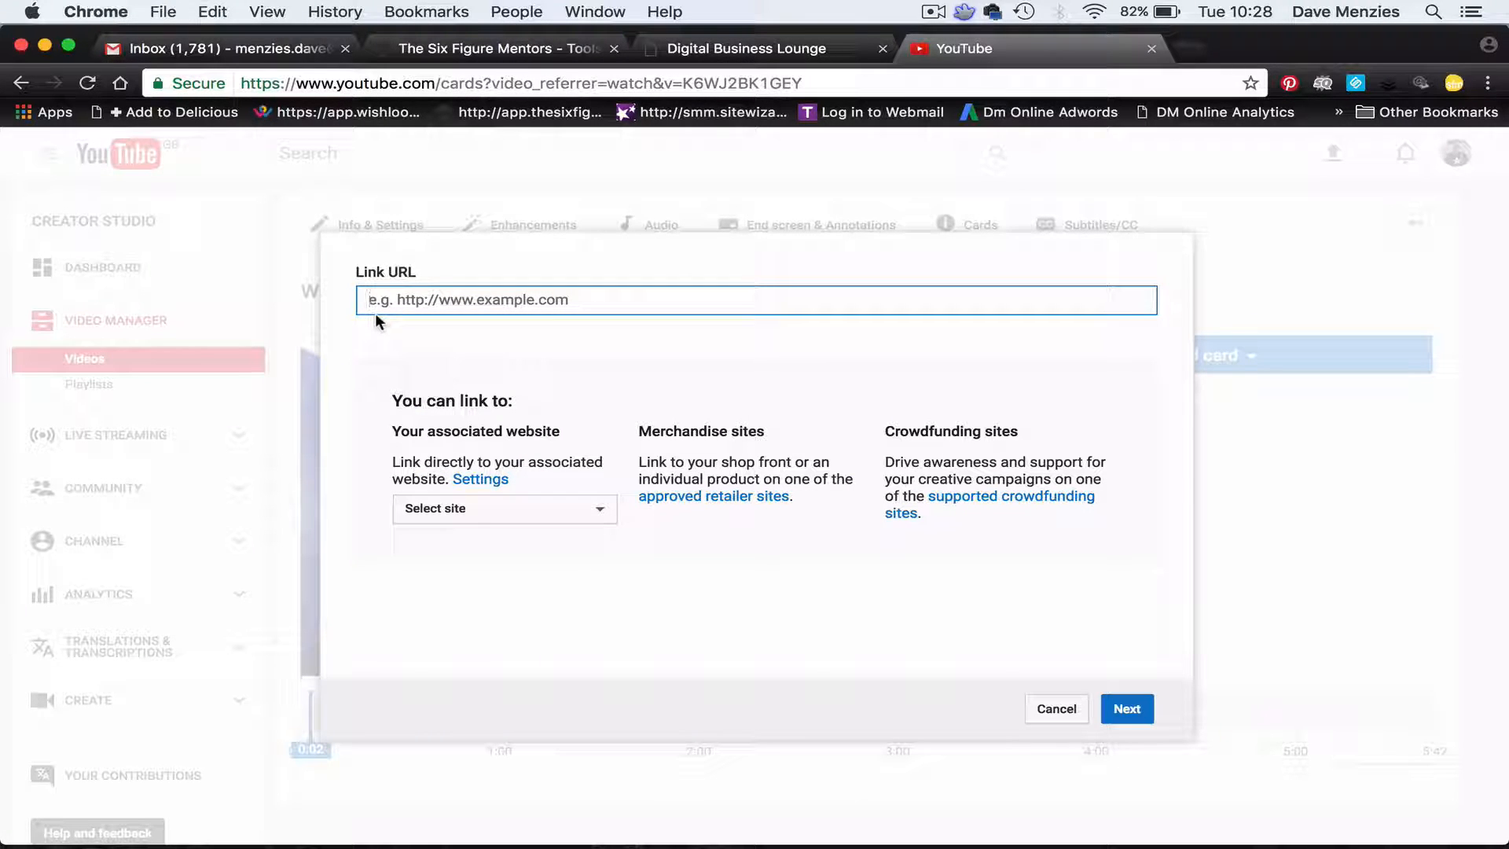
pyautogui.write('https://davemenzies.com/whysfm')
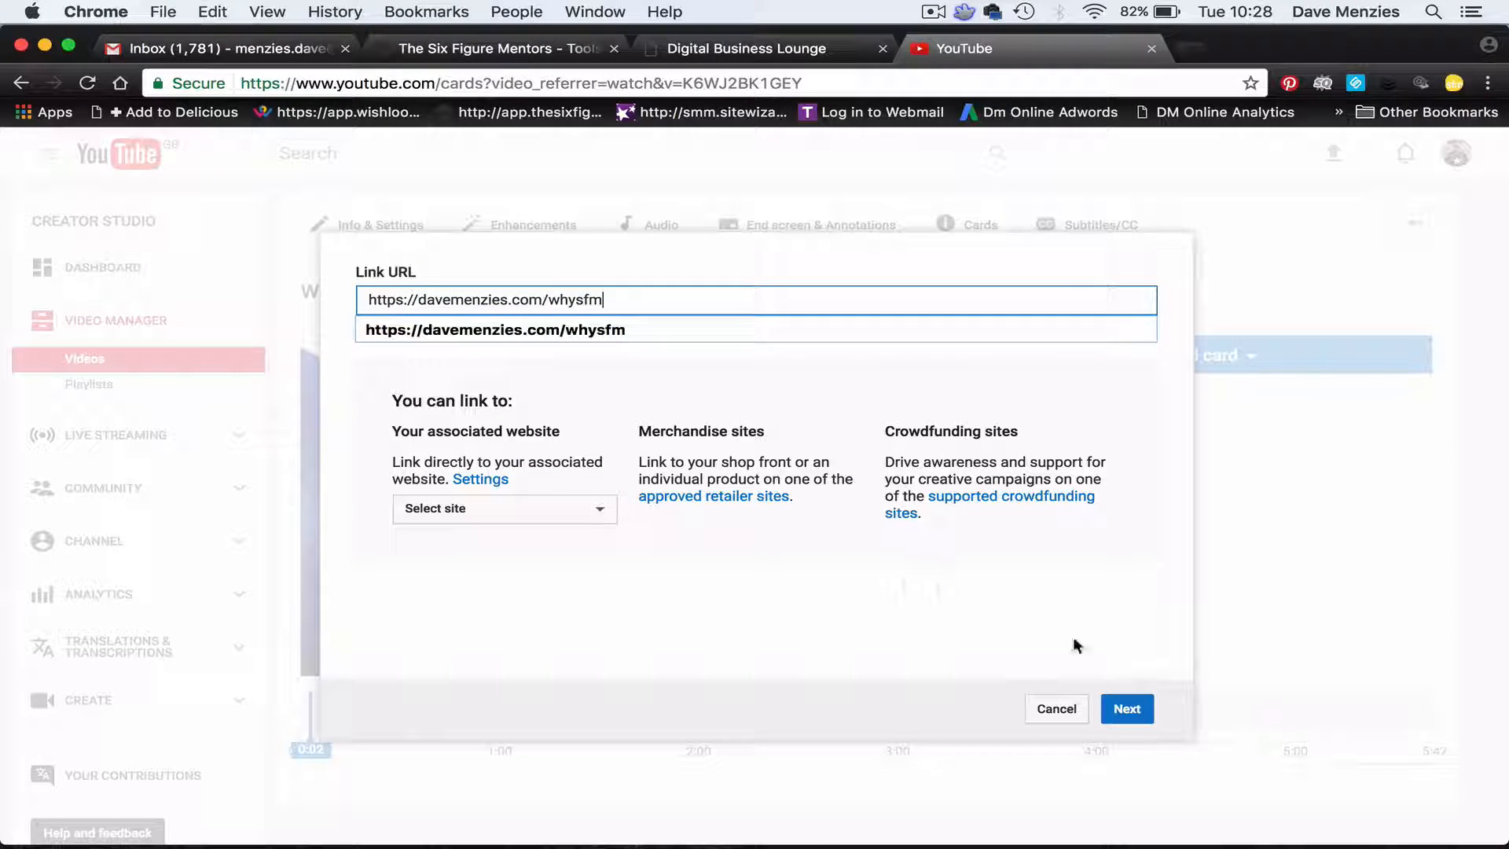
pyautogui.click(1125, 709)
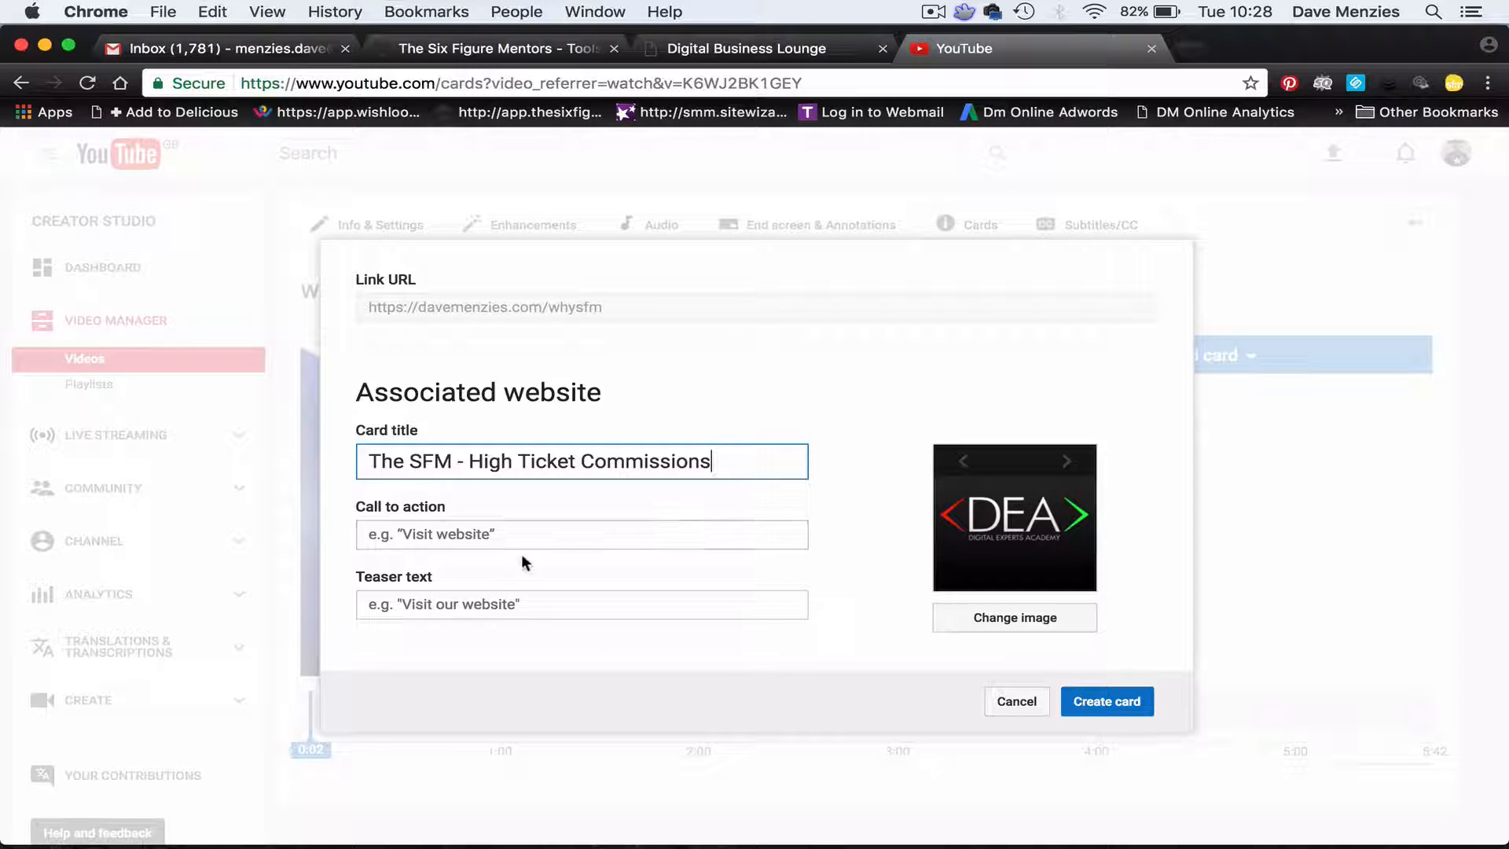
pyautogui.moveTo(1086, 466)
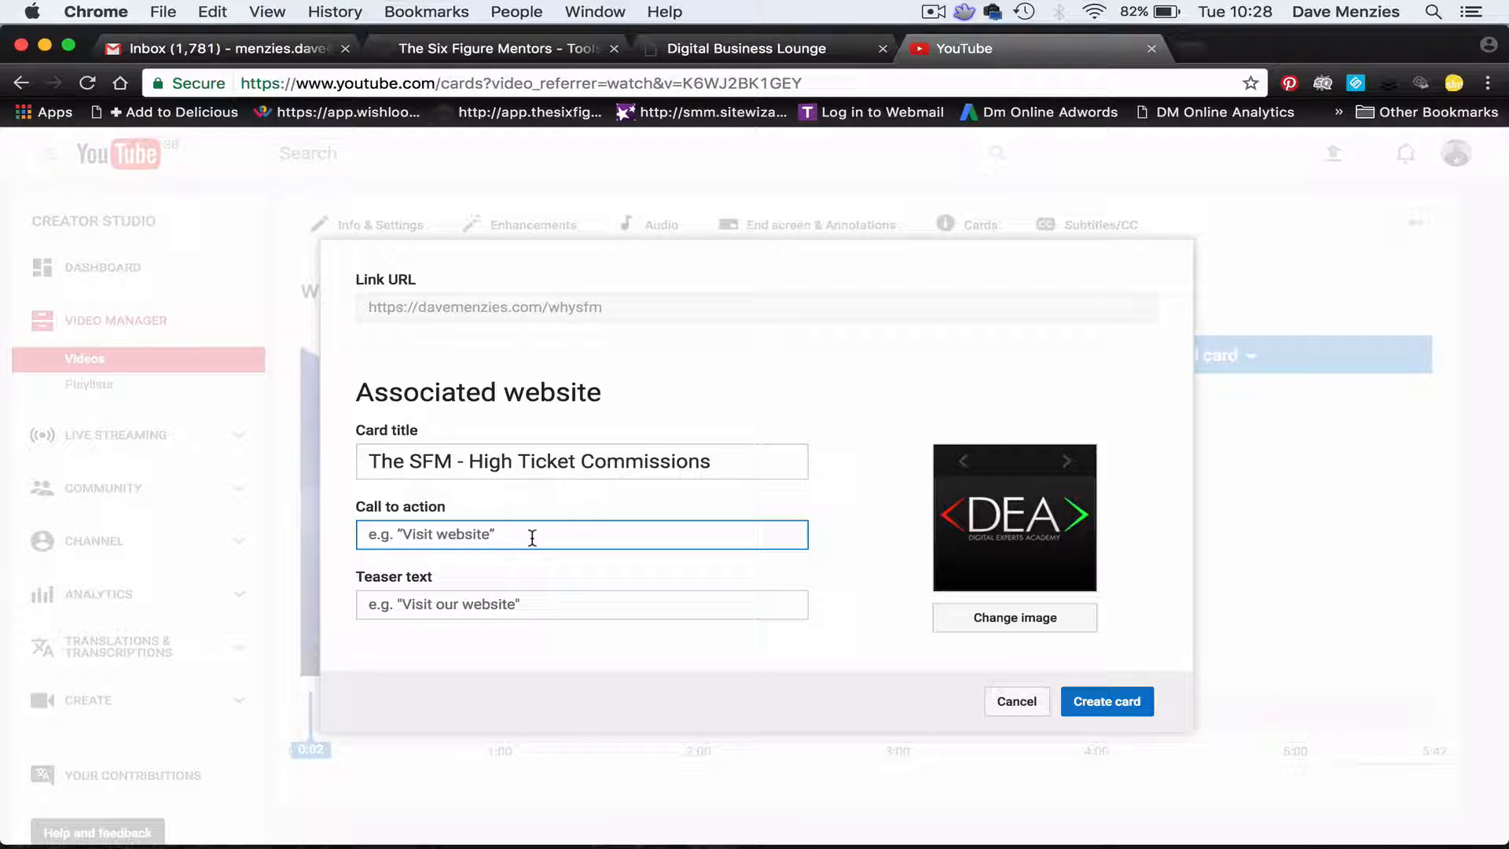
# Set call to action 'Visit Website' and teaser 'Visit The Website', then create the card.
pyautogui.write('Visit Website')
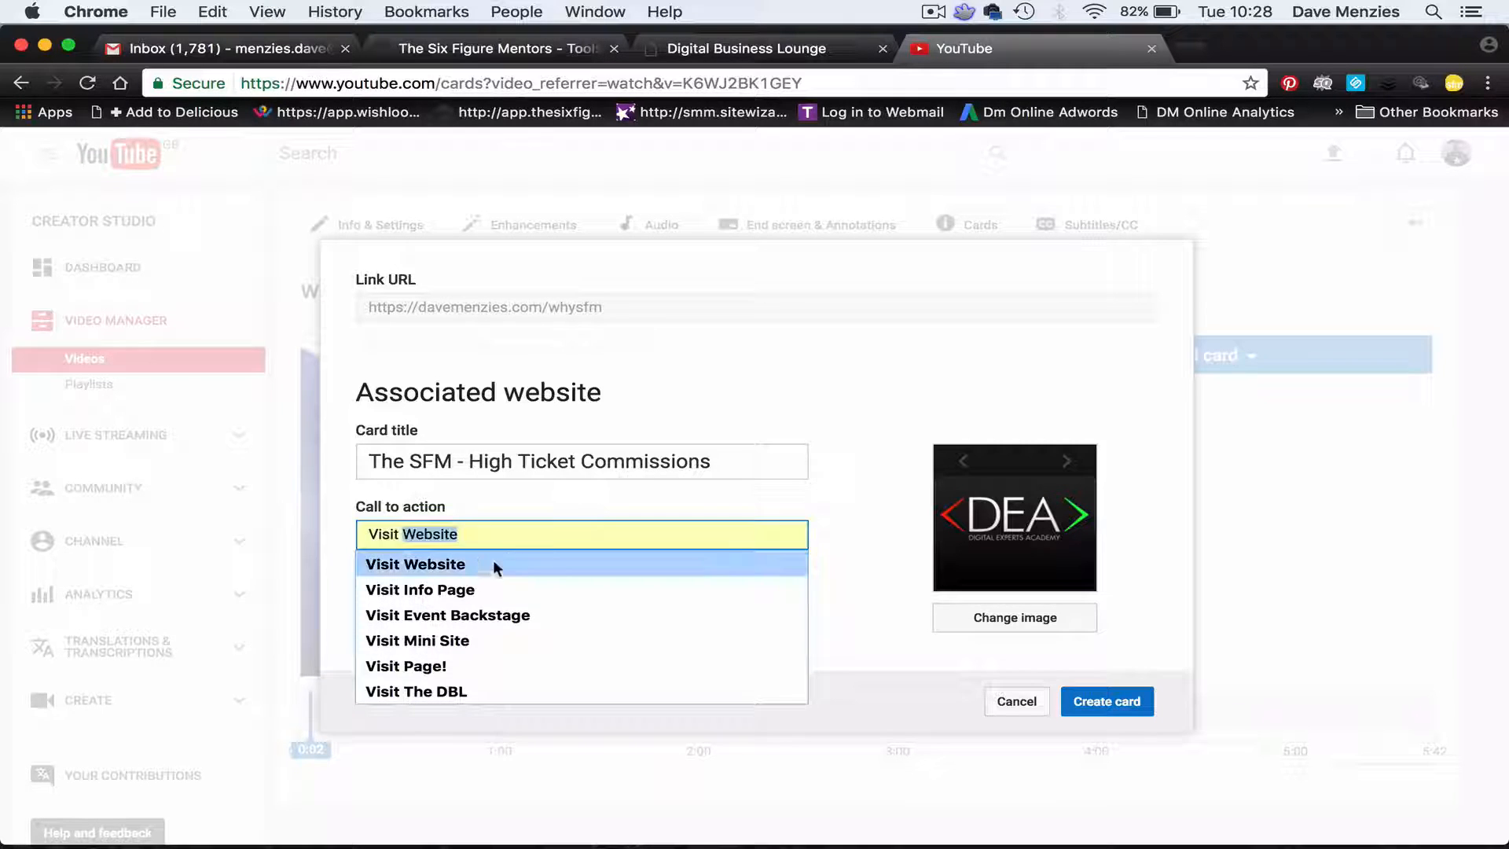
pyautogui.click(414, 564)
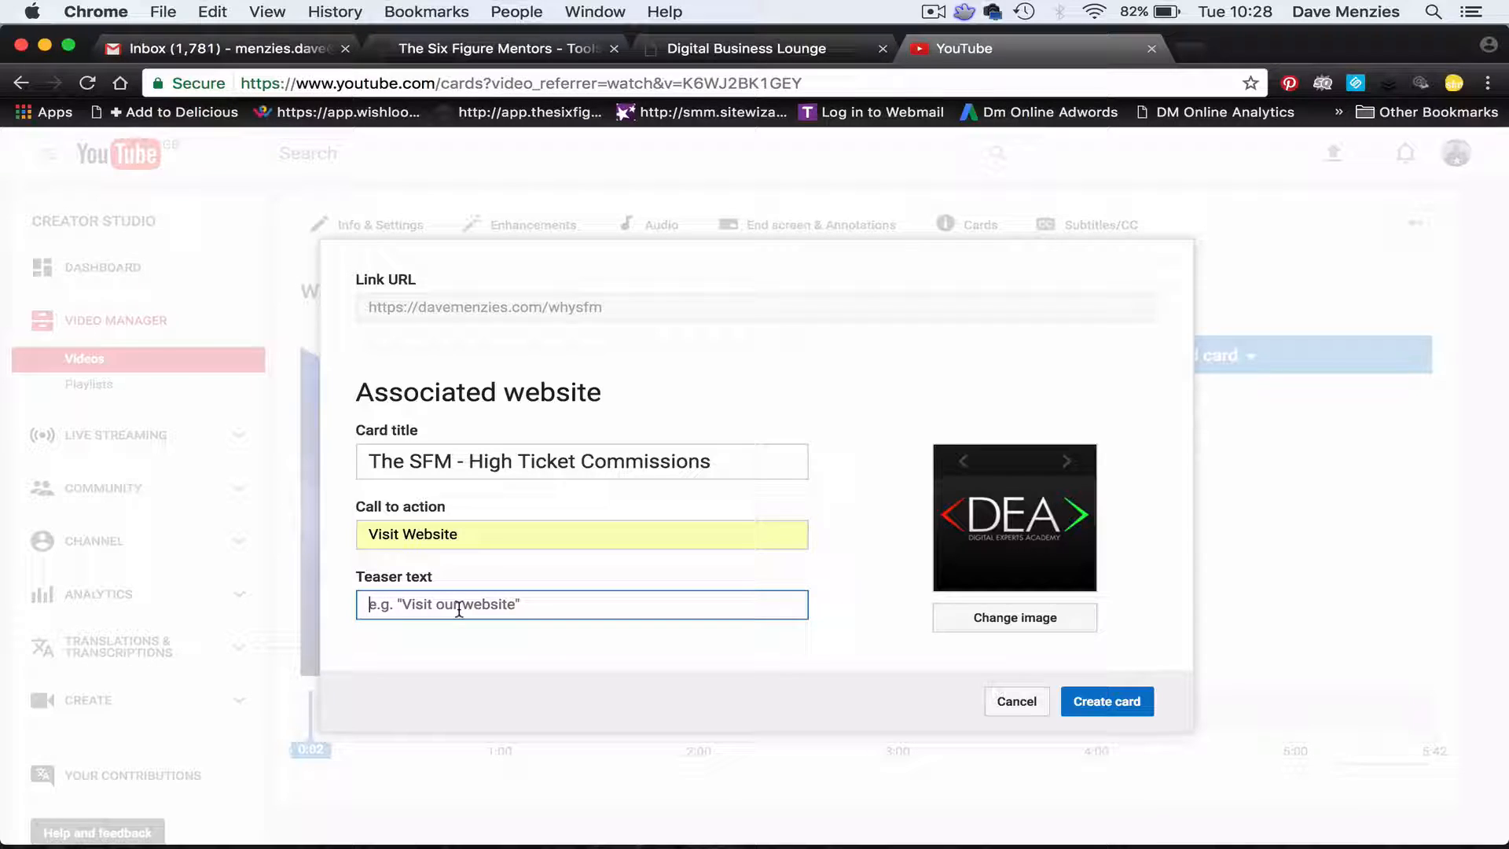
pyautogui.write('vi')
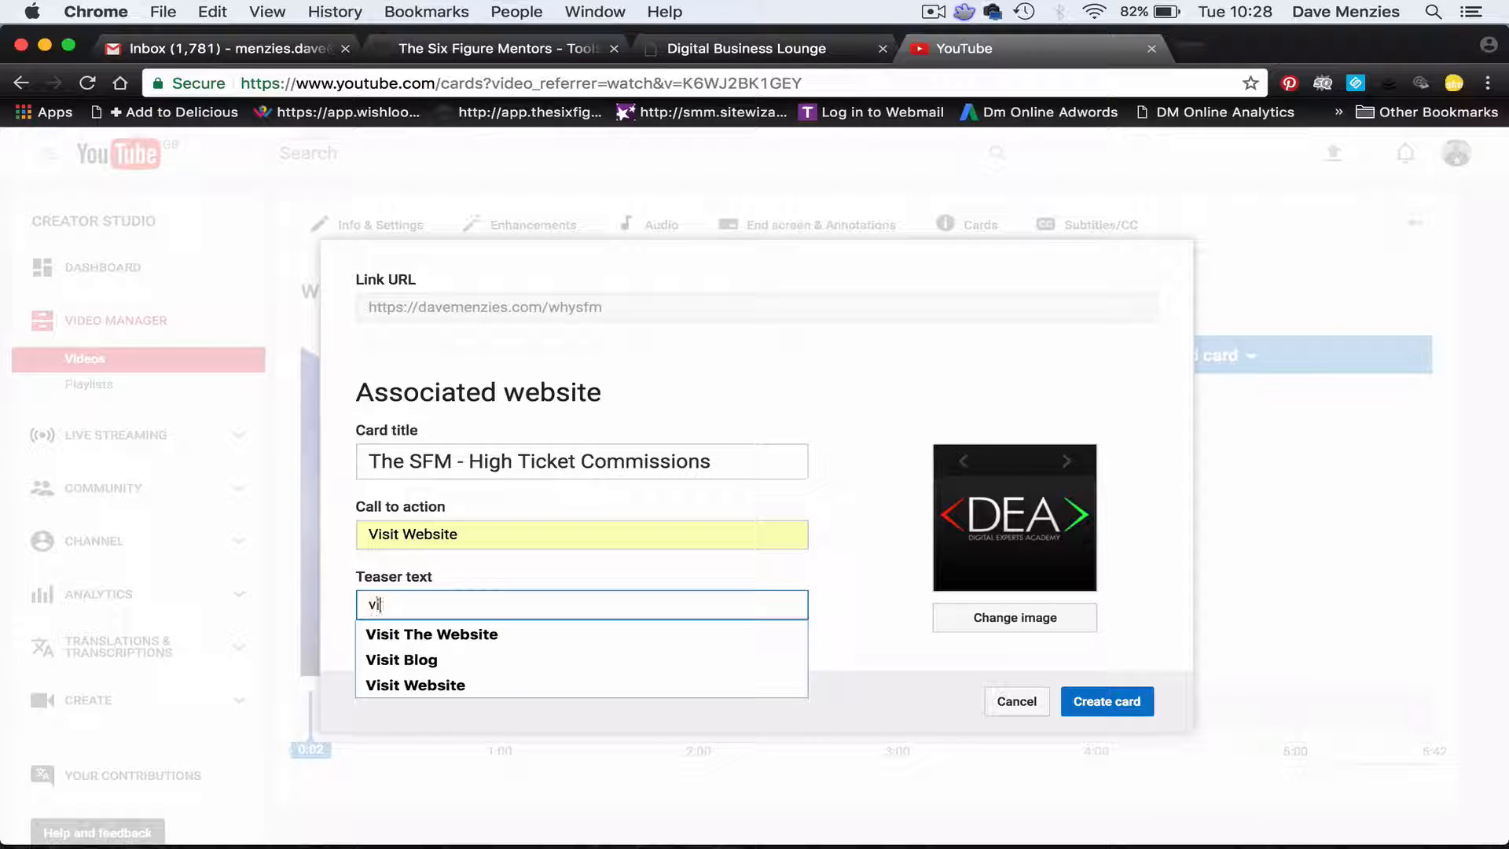
pyautogui.click(431, 633)
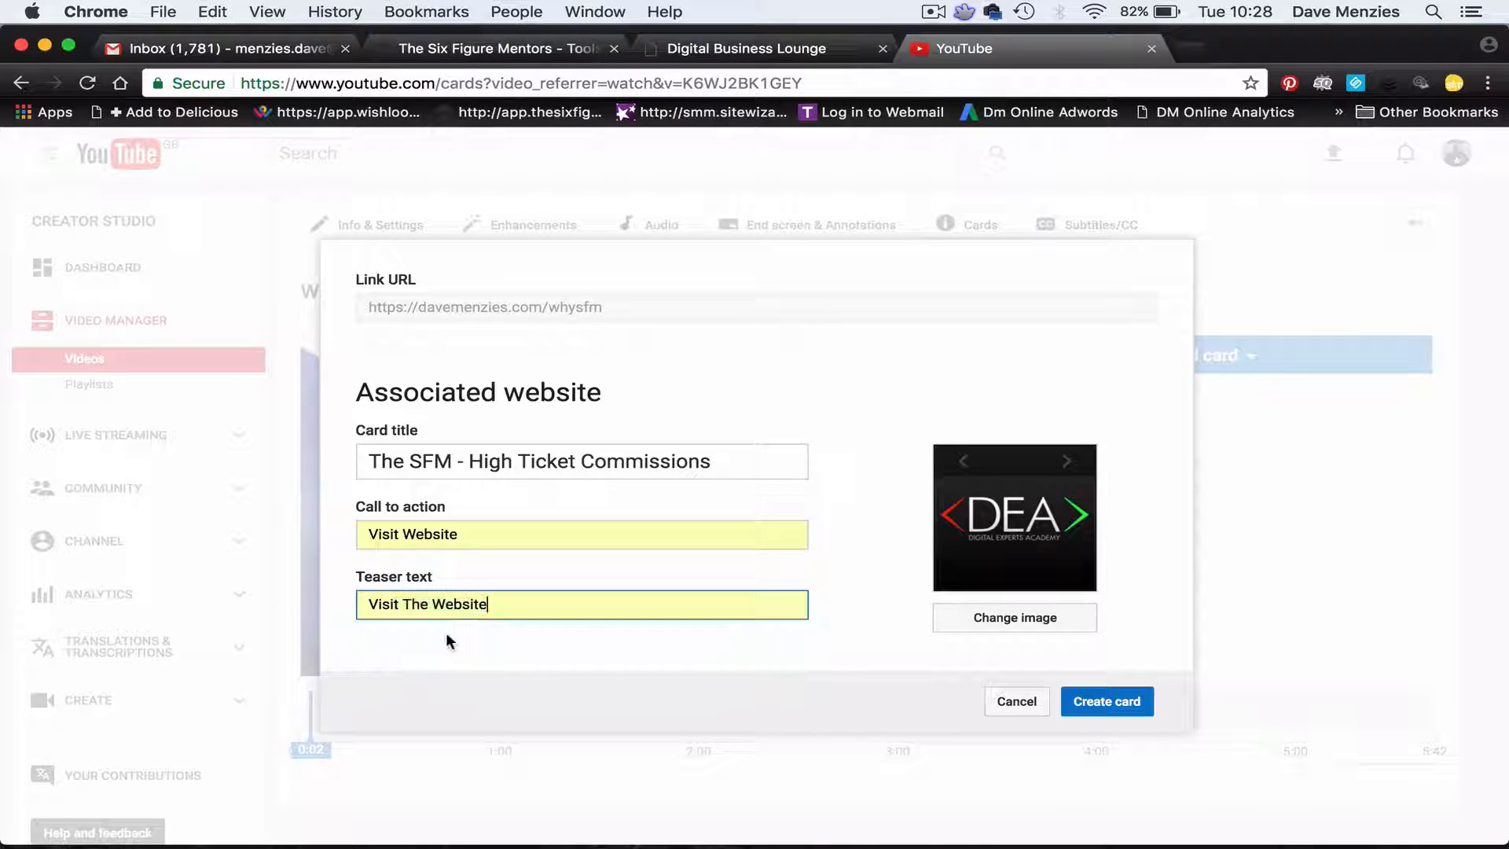
pyautogui.click(1107, 701)
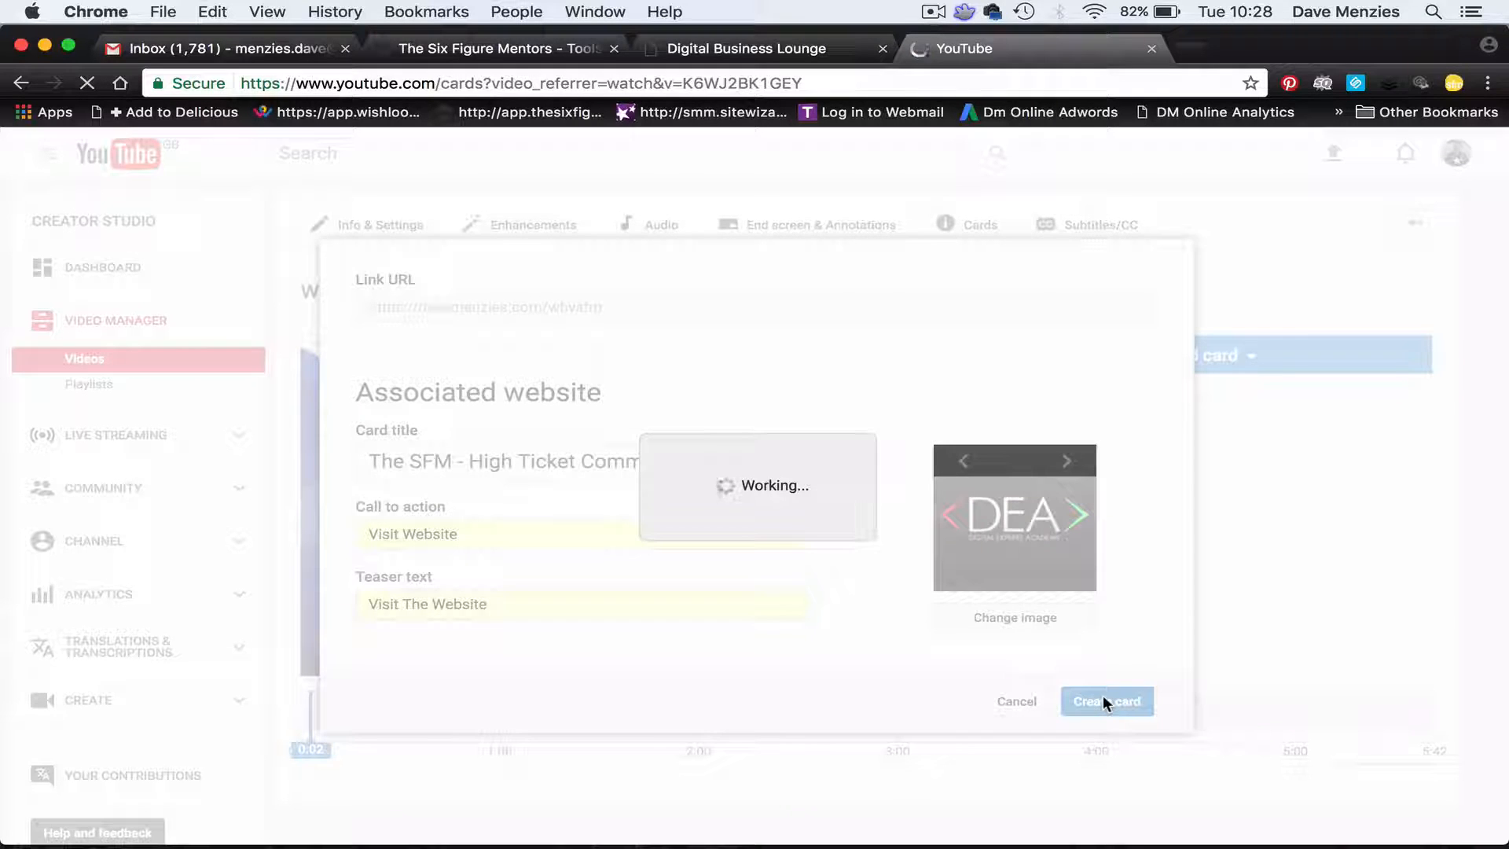
# Expand the new SFM link card in the video preview to check its image and title.
pyautogui.click(1105, 701)
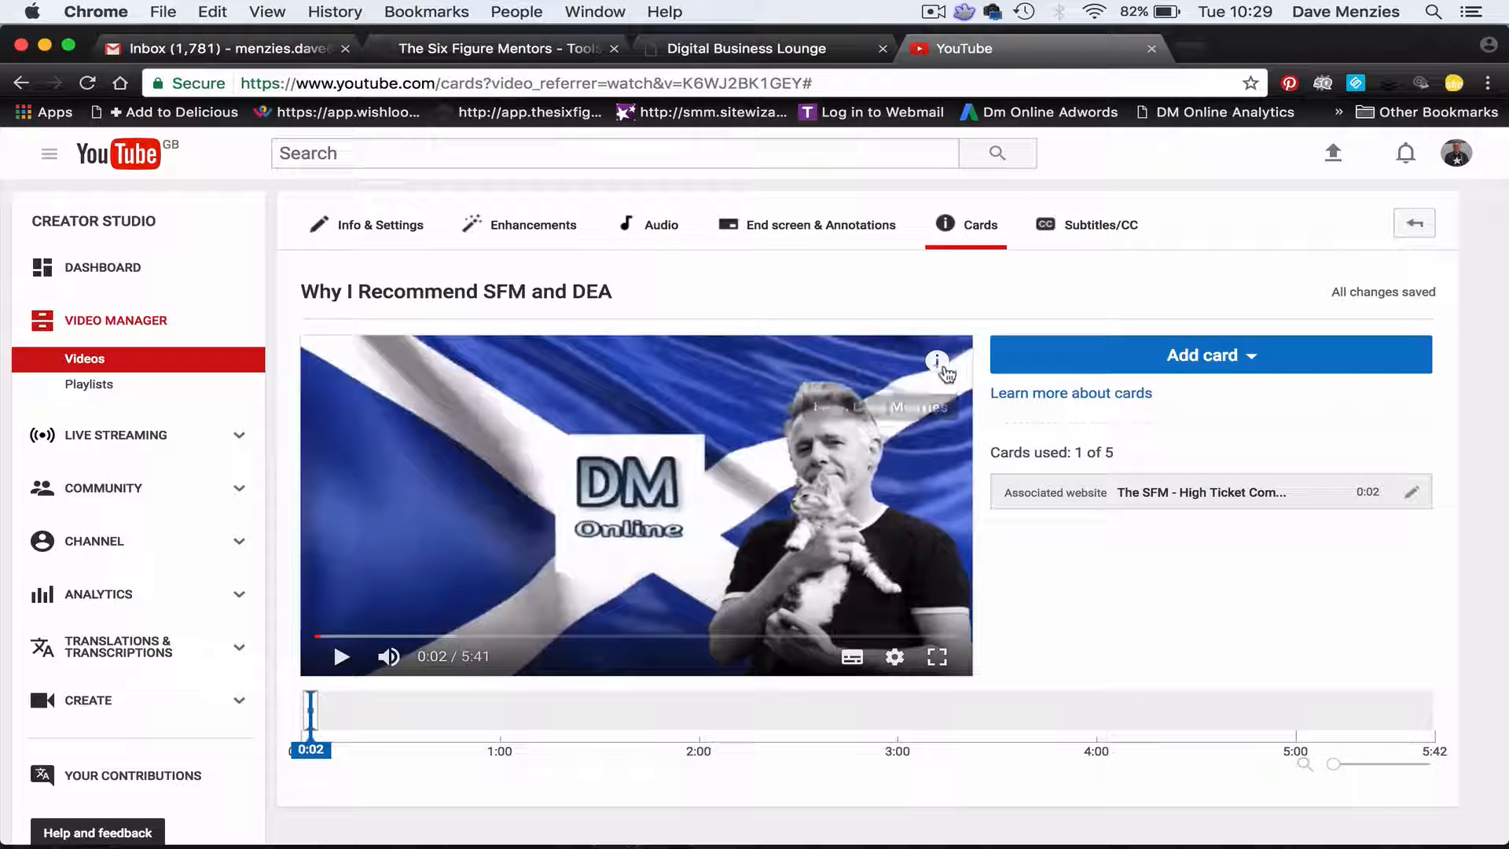
pyautogui.click(938, 363)
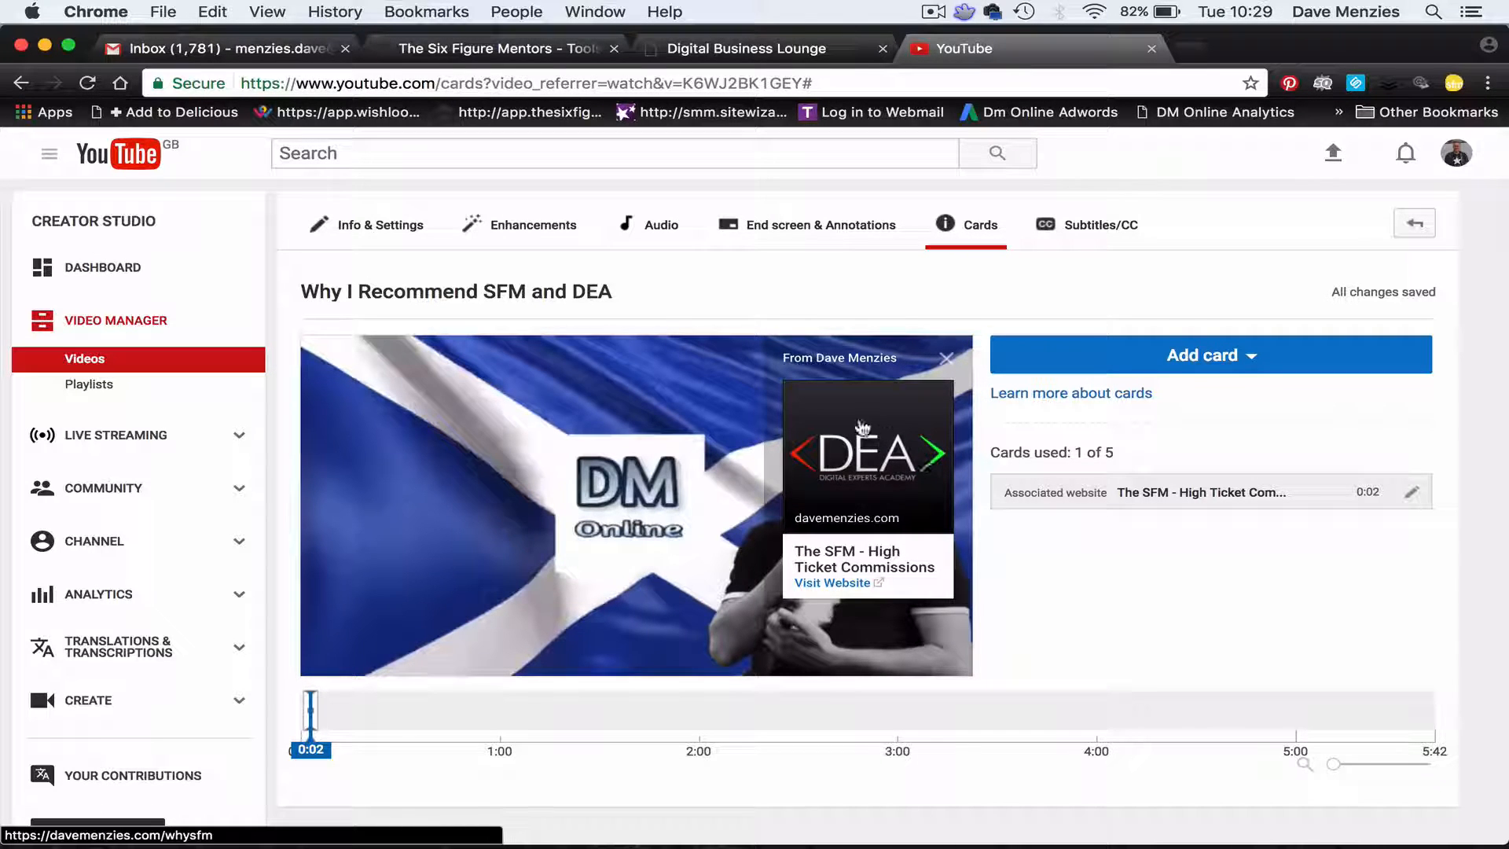
pyautogui.moveTo(857, 498)
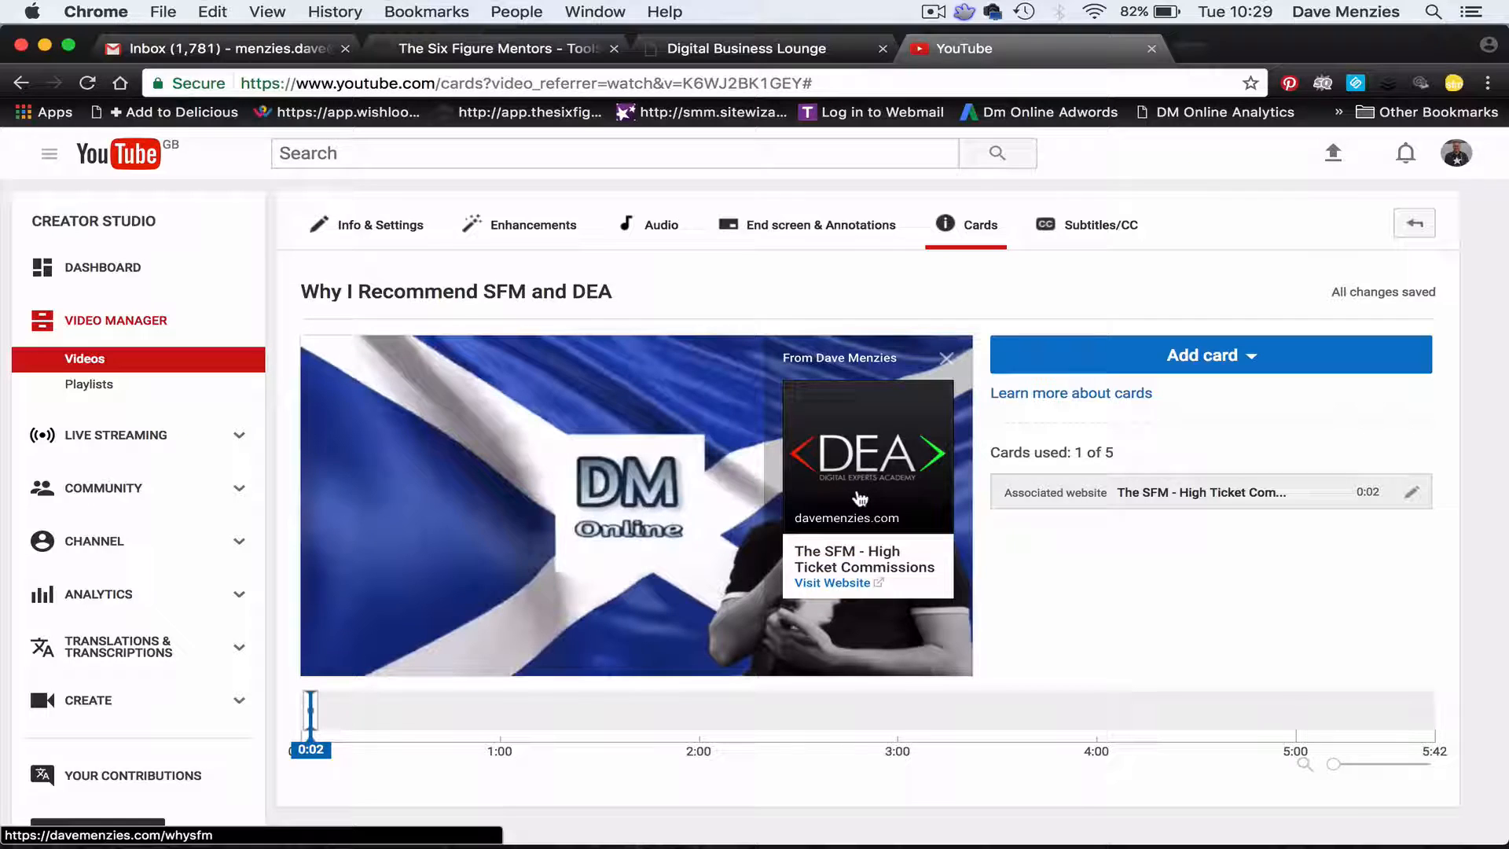
pyautogui.moveTo(1125, 281)
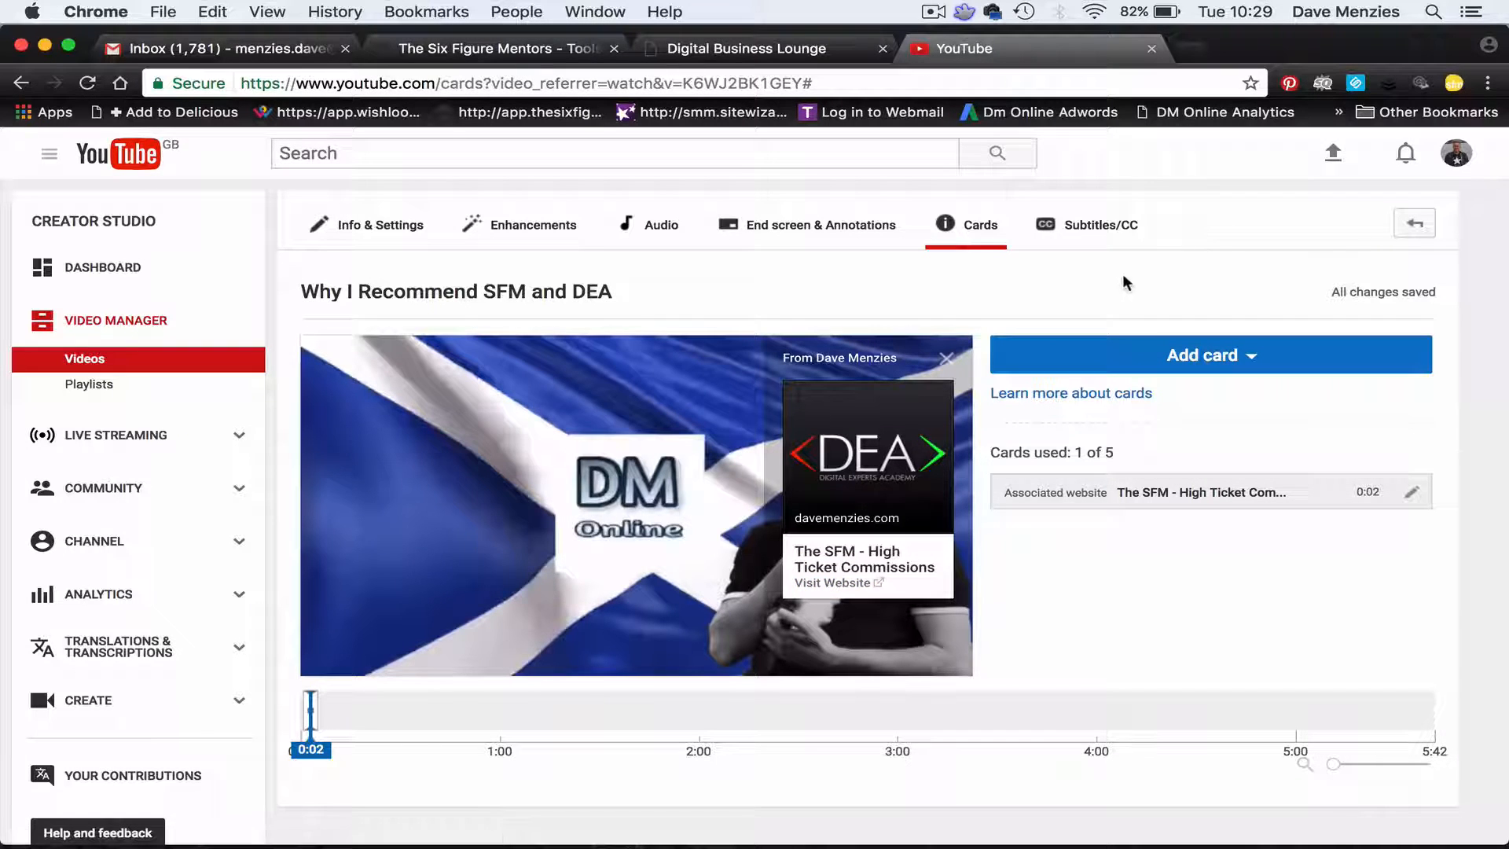